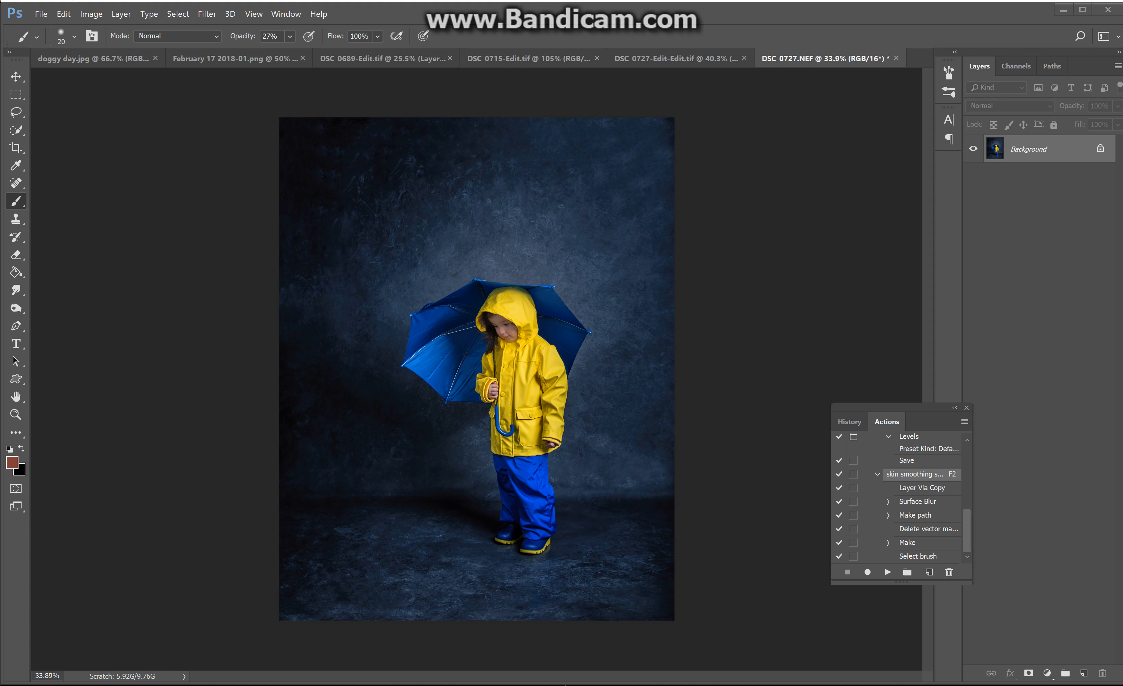
mouse_move(606, 468)
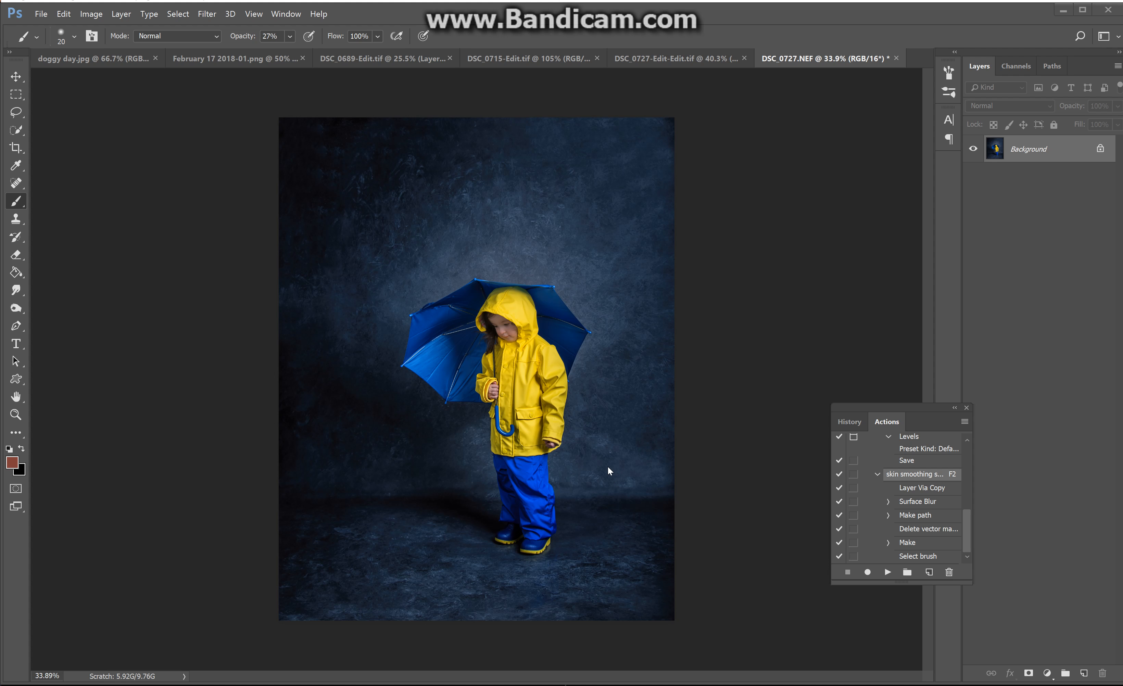
Start Place Embedded and scroll through the pictures in the Downloads folder.
click(41, 14)
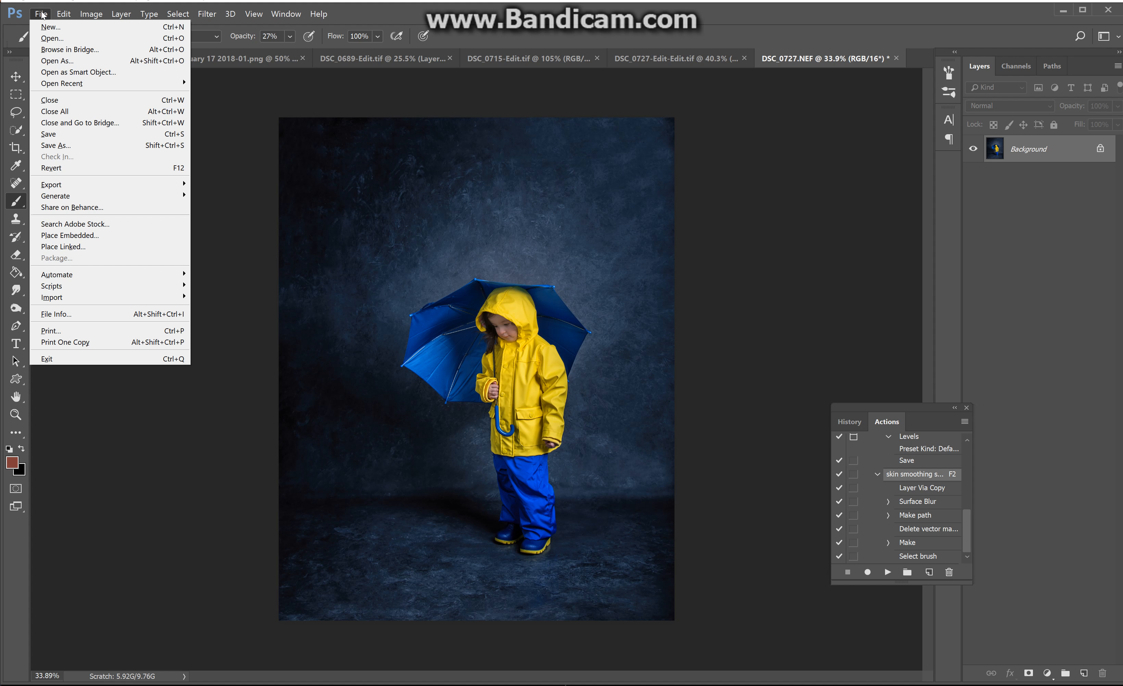
mouse_move(68, 247)
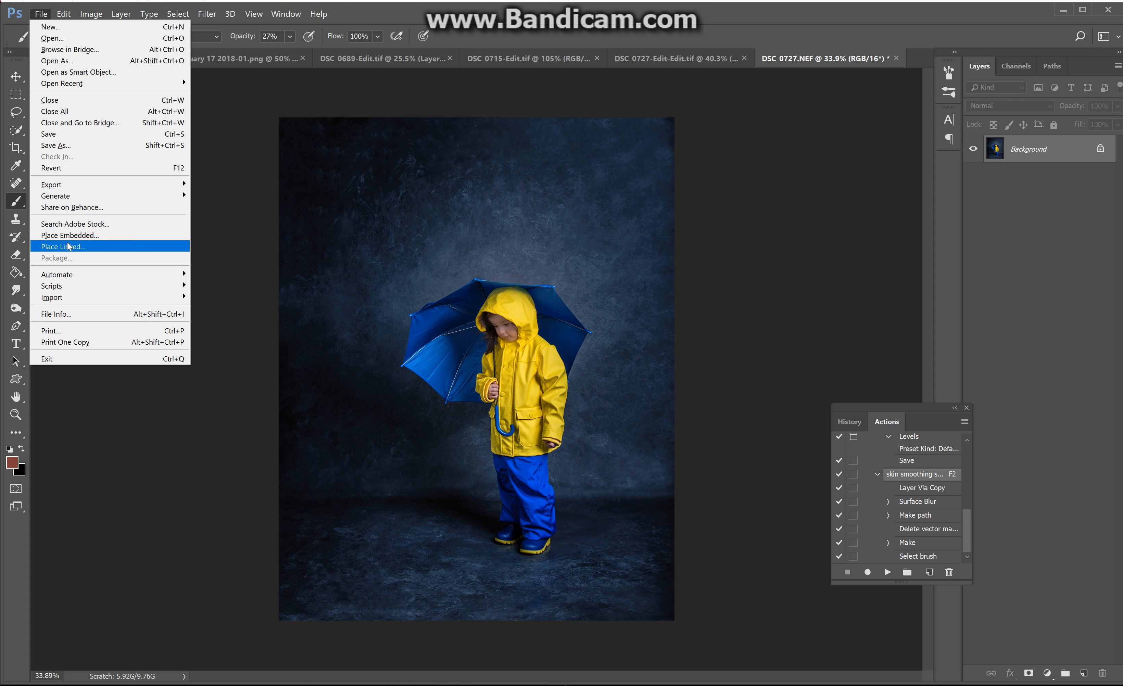
click(70, 235)
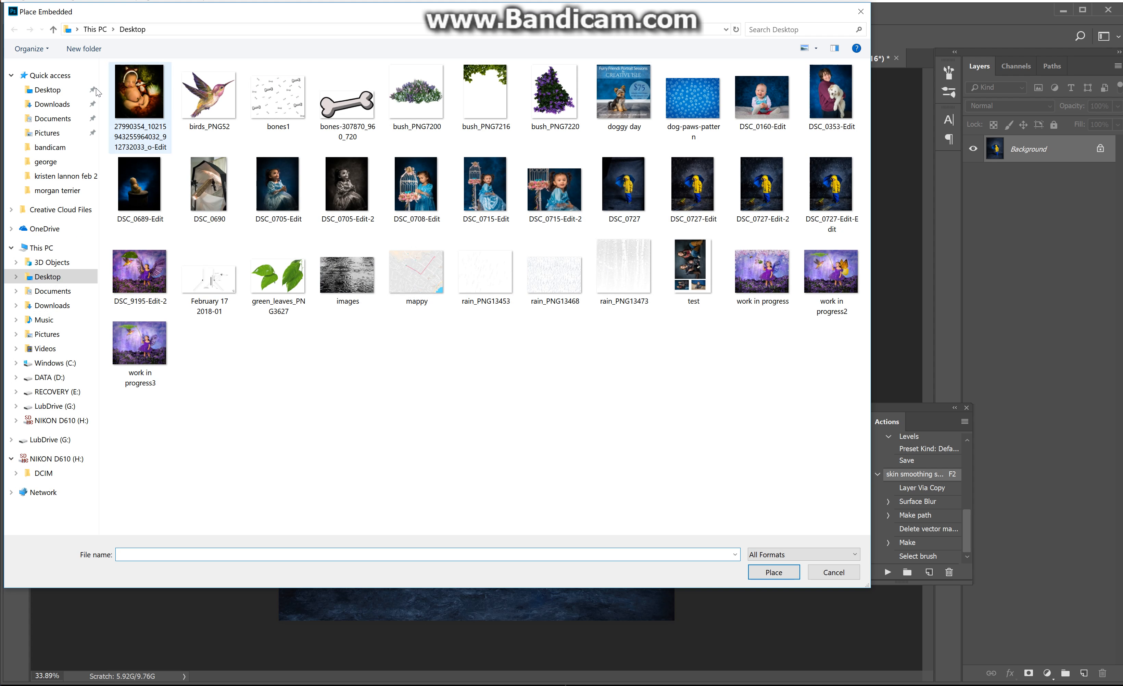
click(51, 104)
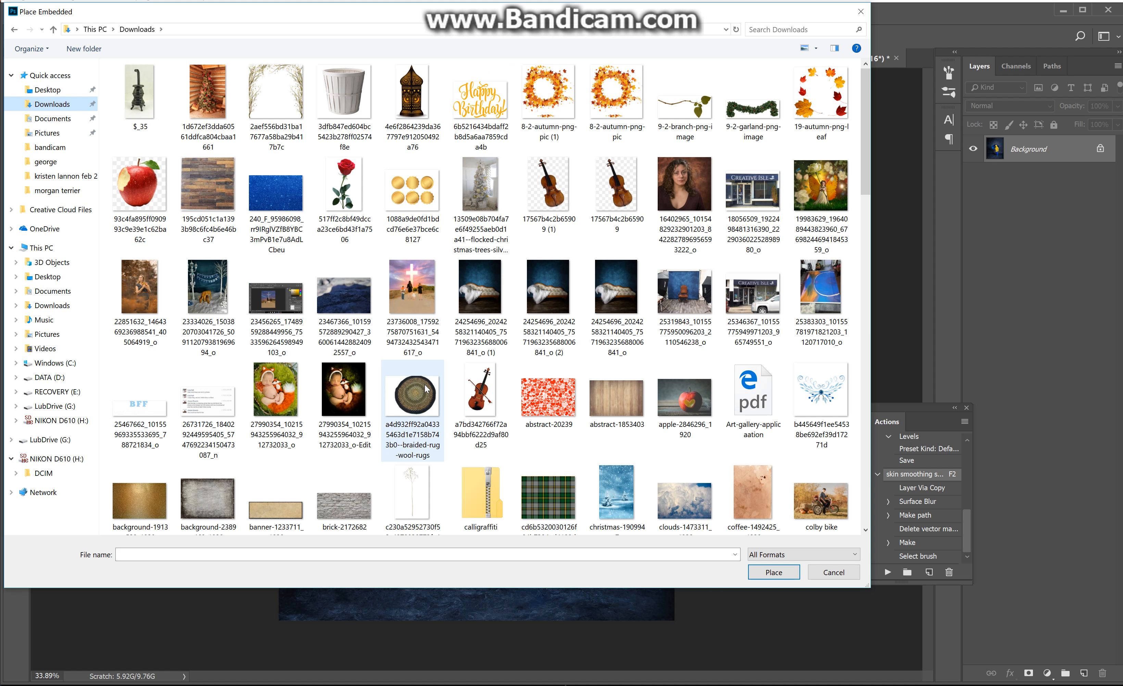
mouse_move(426, 389)
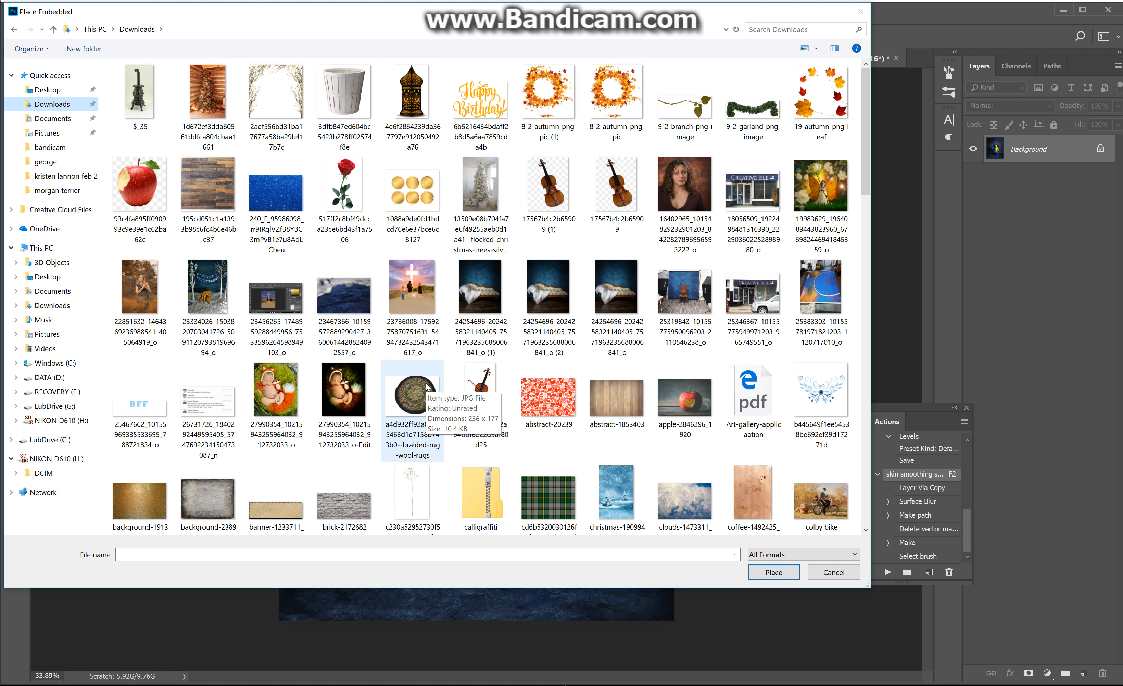
scroll(down, 3)
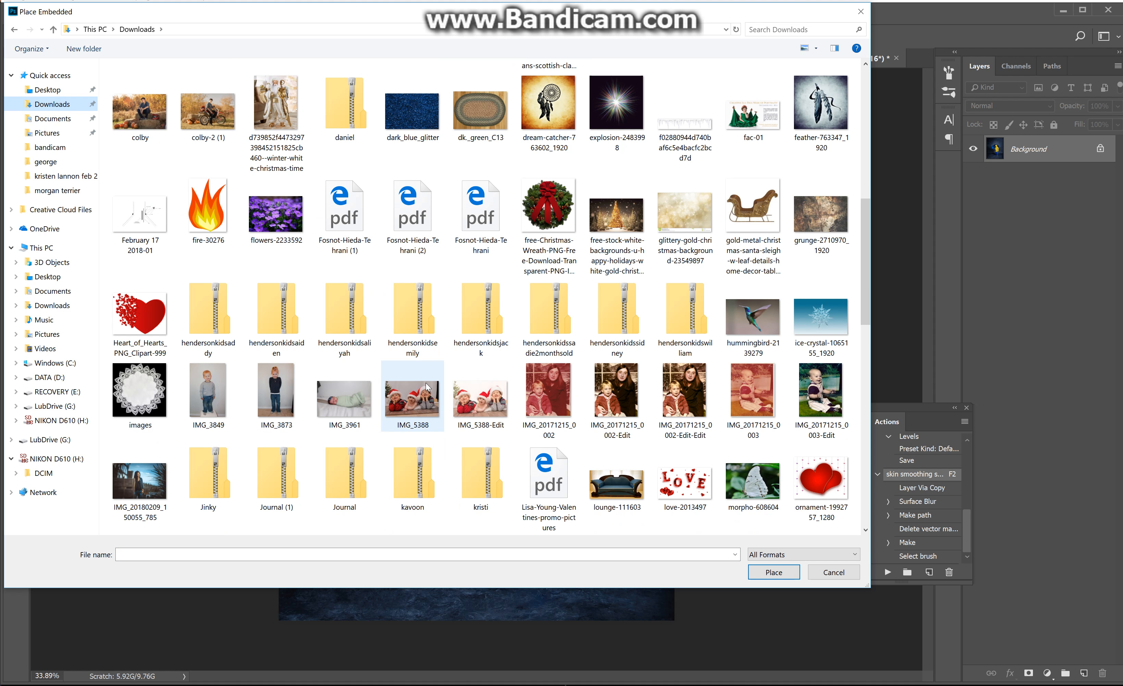
scroll(down, 3)
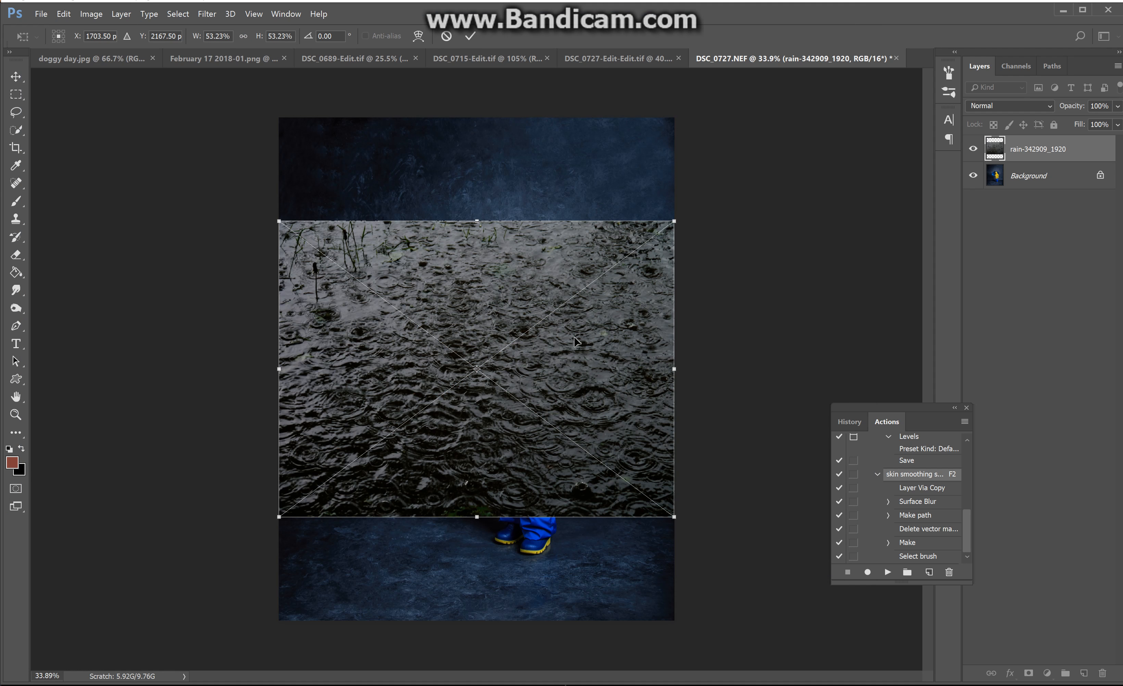
mouse_move(561, 332)
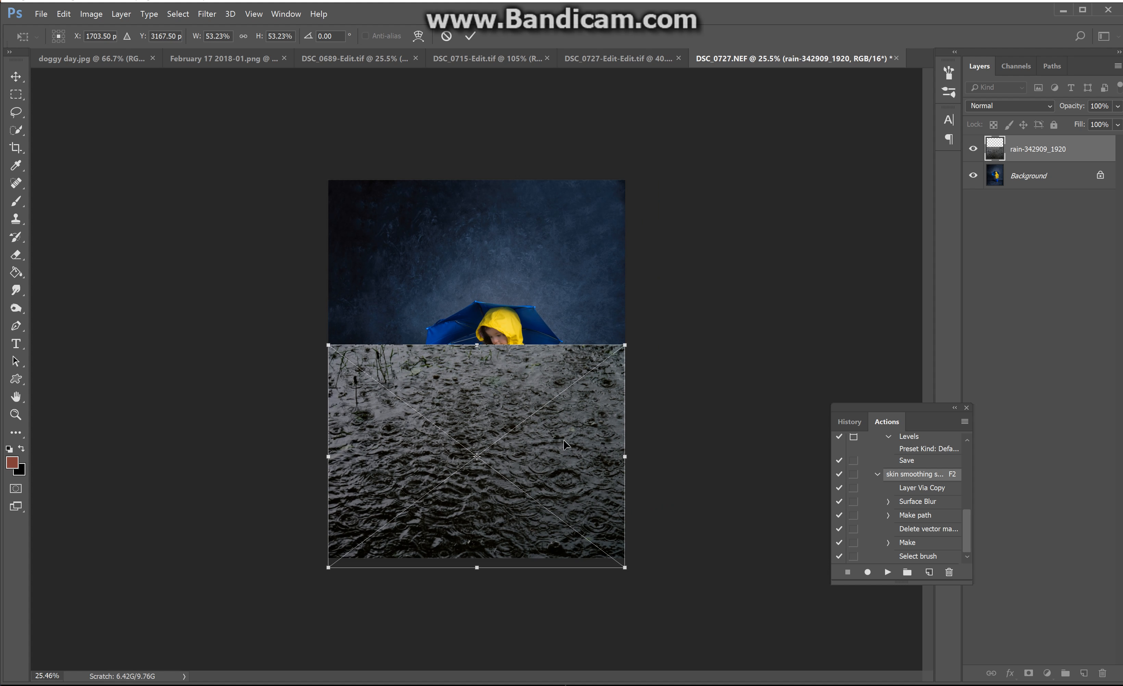
mouse_move(479, 455)
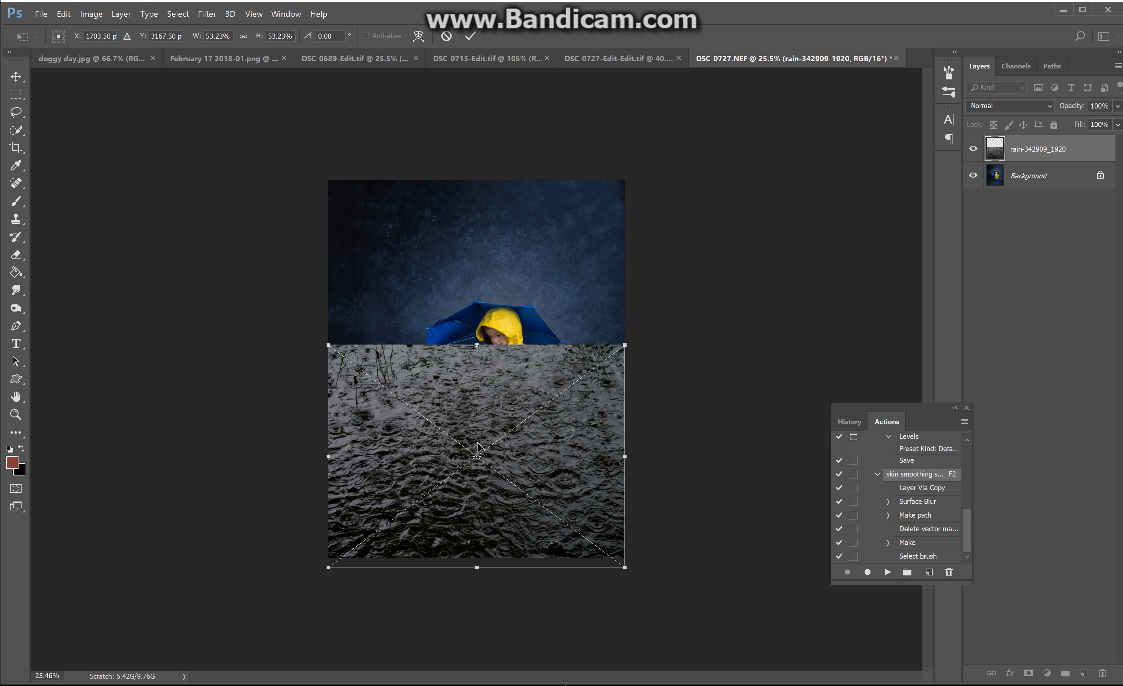
mouse_move(485, 374)
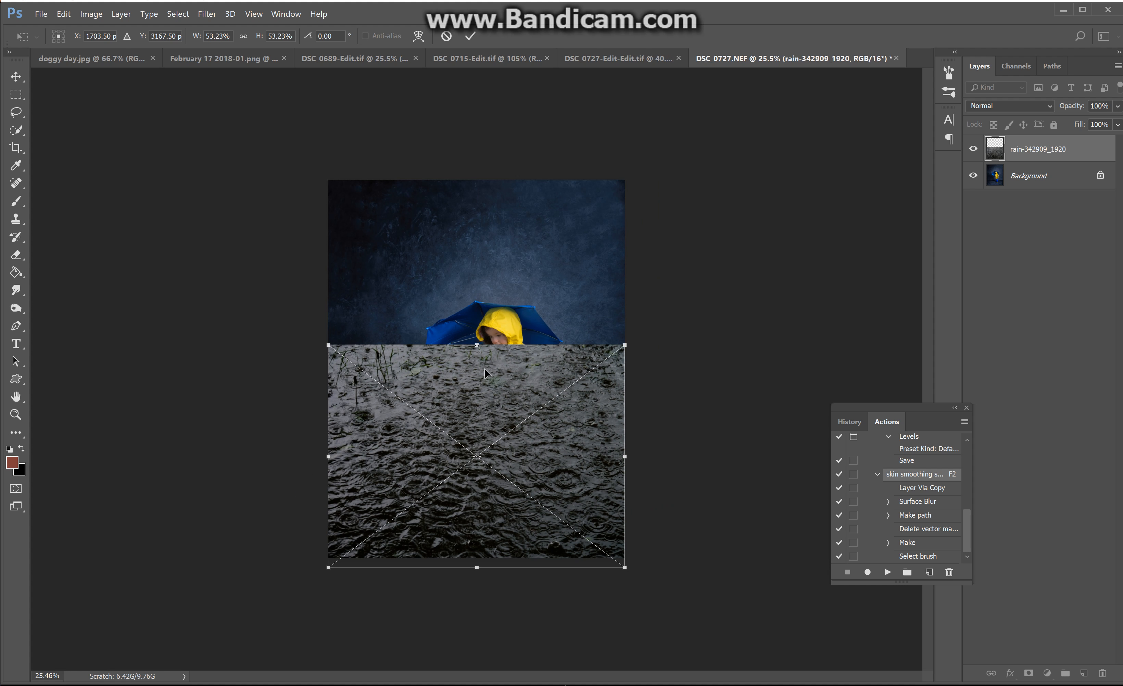
mouse_move(506, 463)
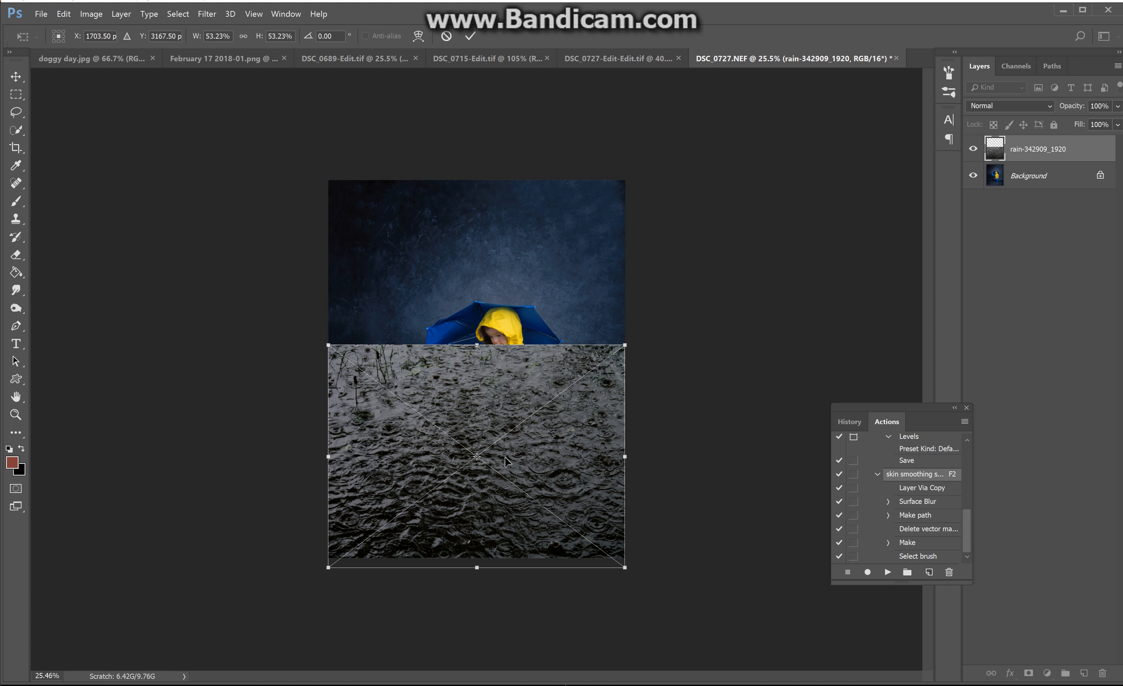
mouse_move(497, 386)
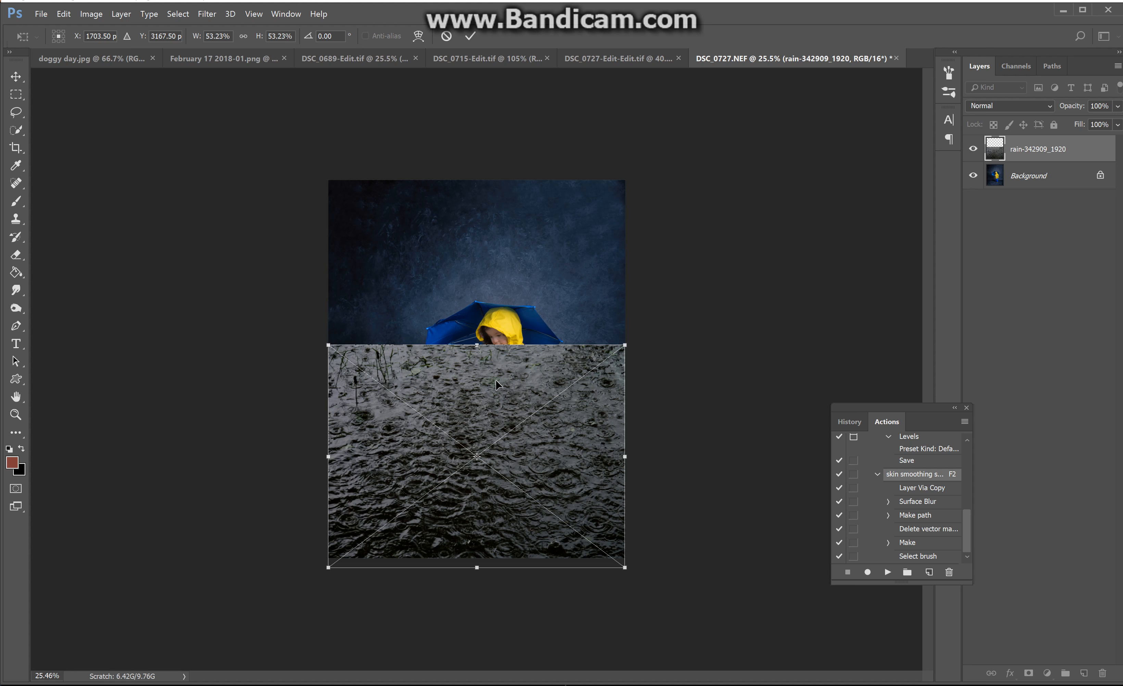
mouse_move(808, 444)
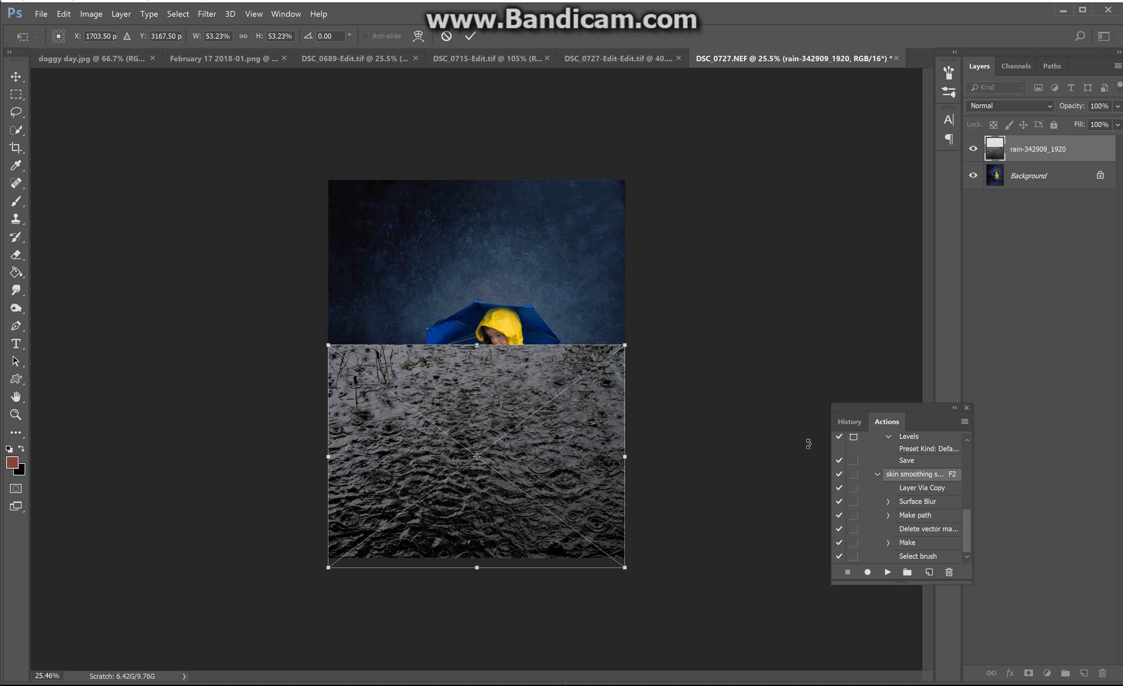
mouse_move(649, 558)
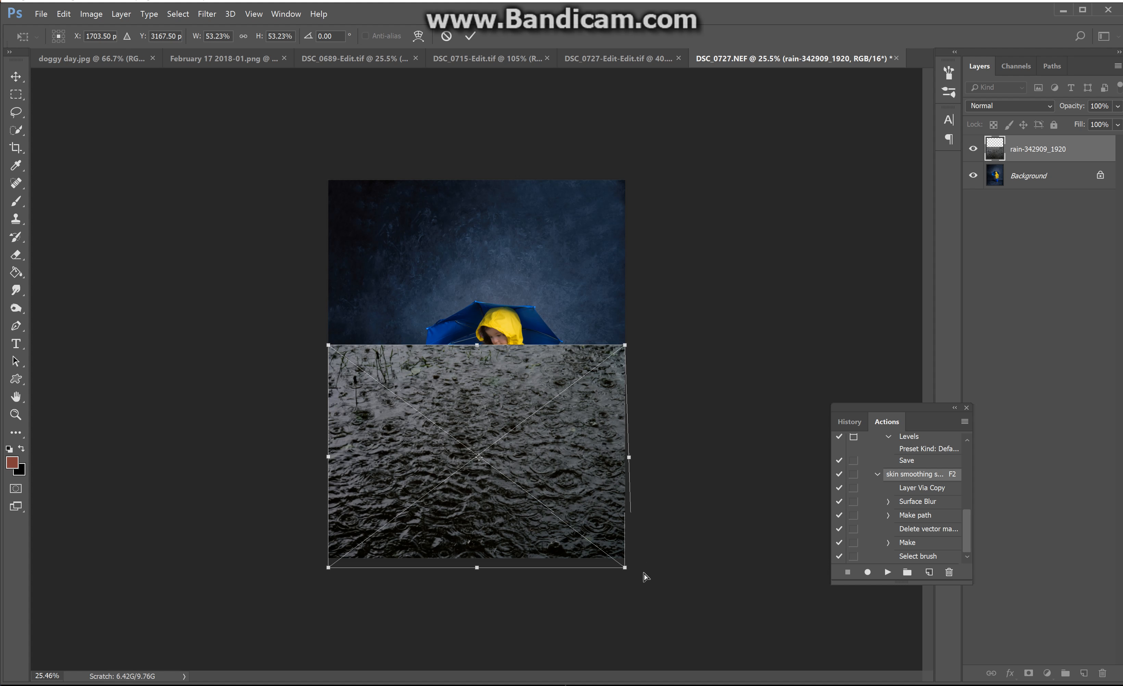
Pull the water layer's bottom corners outward so the ground widens toward the viewer.
drag(624, 565, 740, 561)
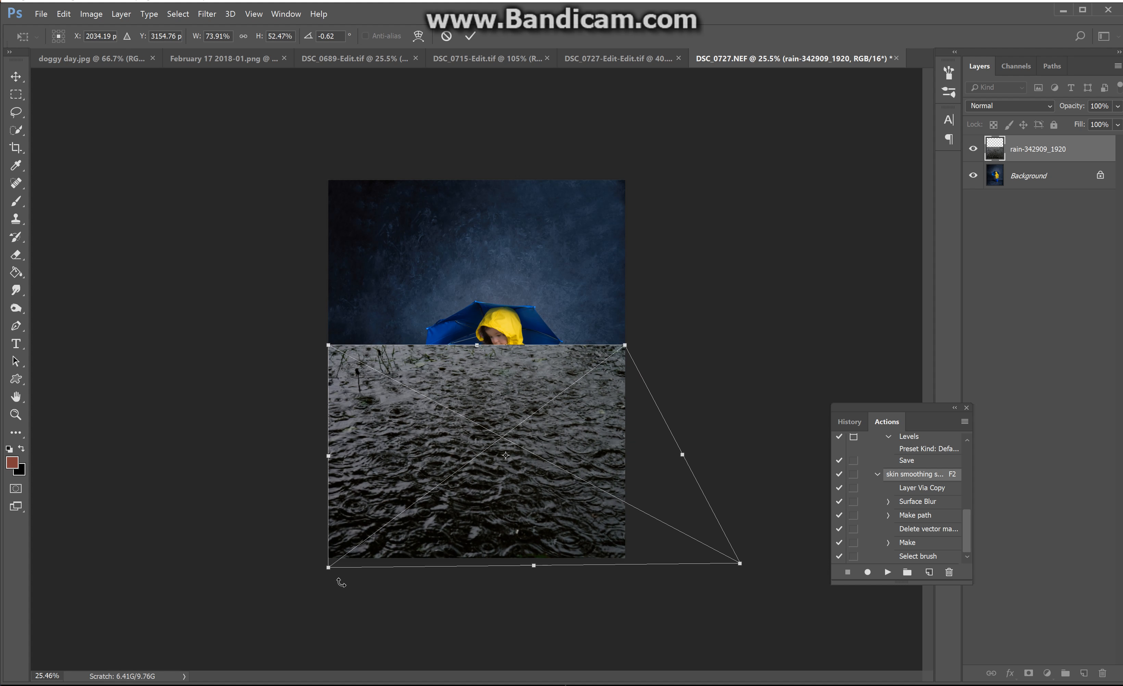
drag(328, 563, 262, 574)
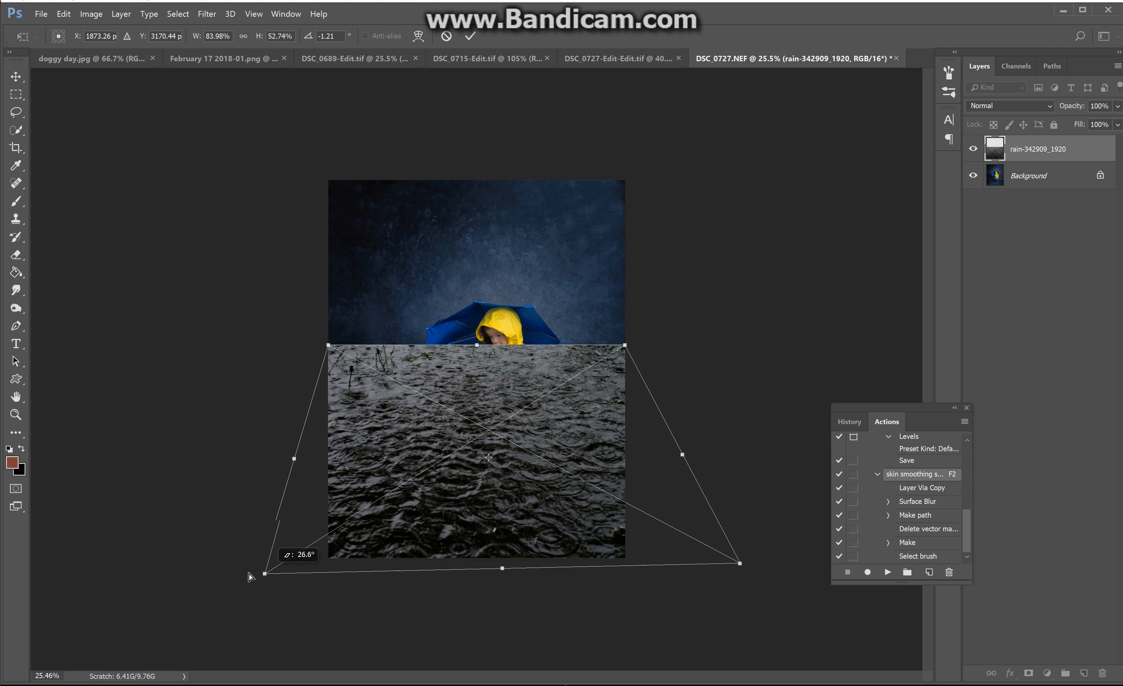
drag(250, 574, 170, 562)
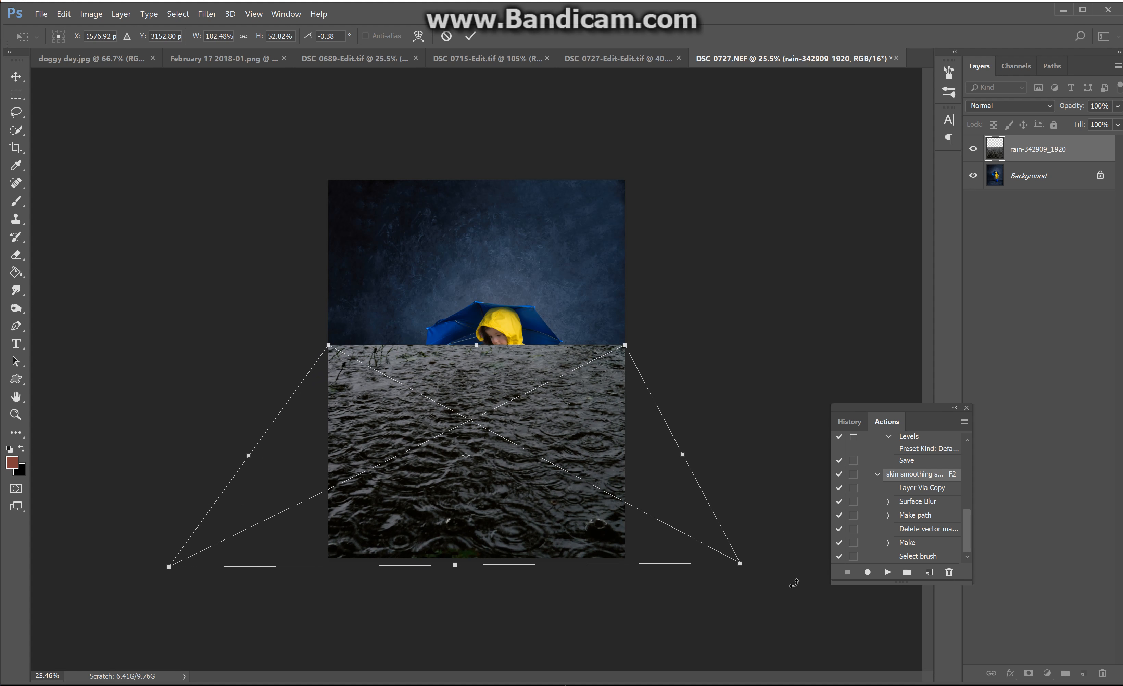
drag(745, 565, 751, 569)
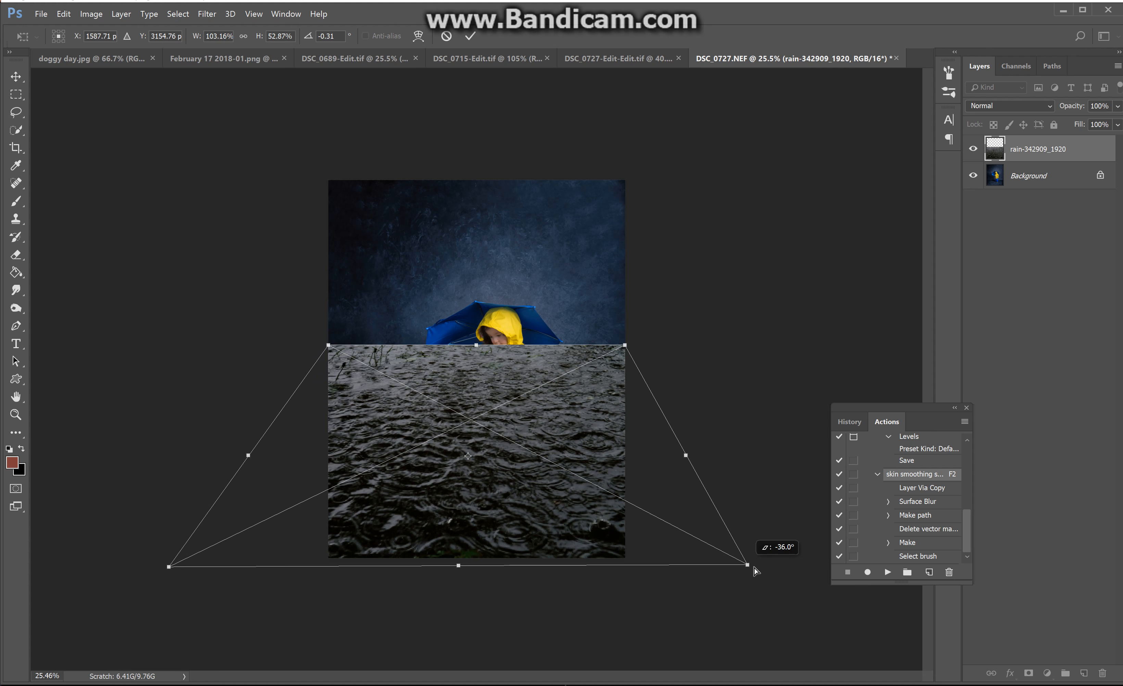
drag(747, 565, 813, 558)
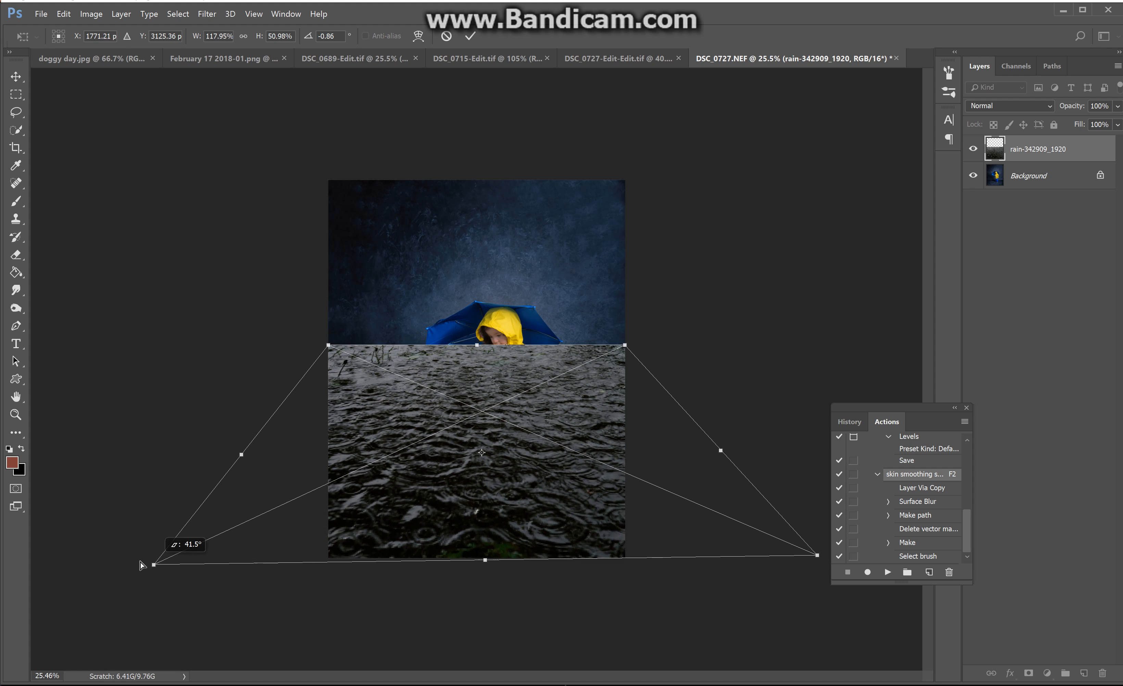
Lower the water's top edge to the raincoat hem and commit the perspective reshape.
drag(141, 564, 135, 561)
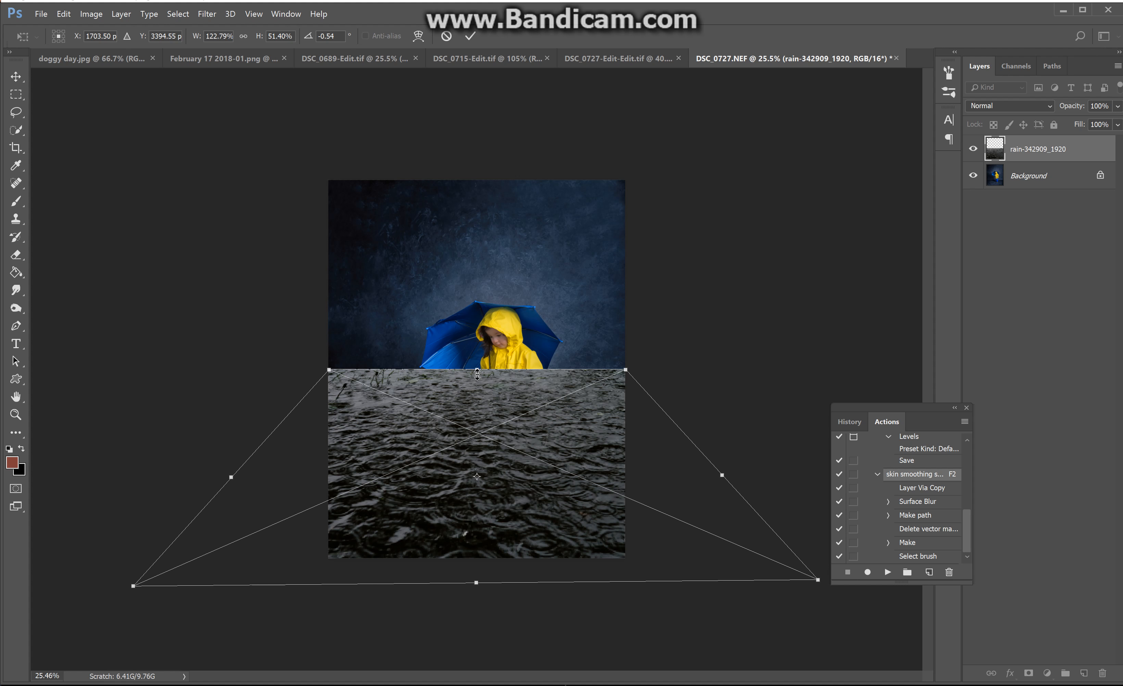
drag(477, 372, 476, 391)
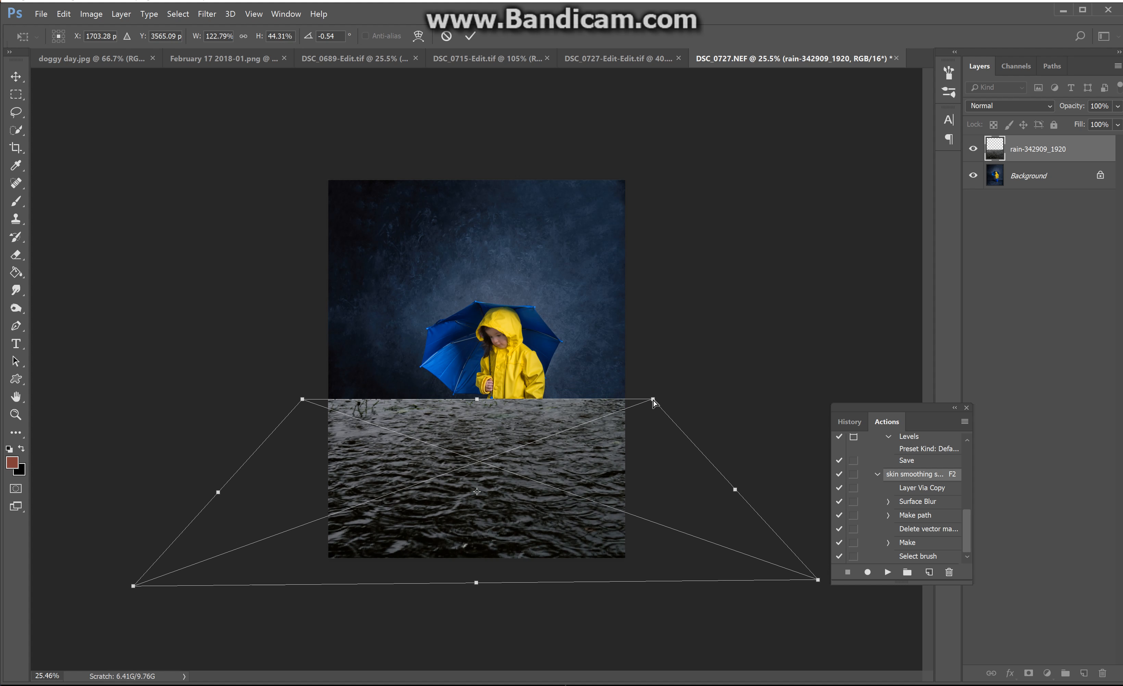
drag(653, 399, 652, 399)
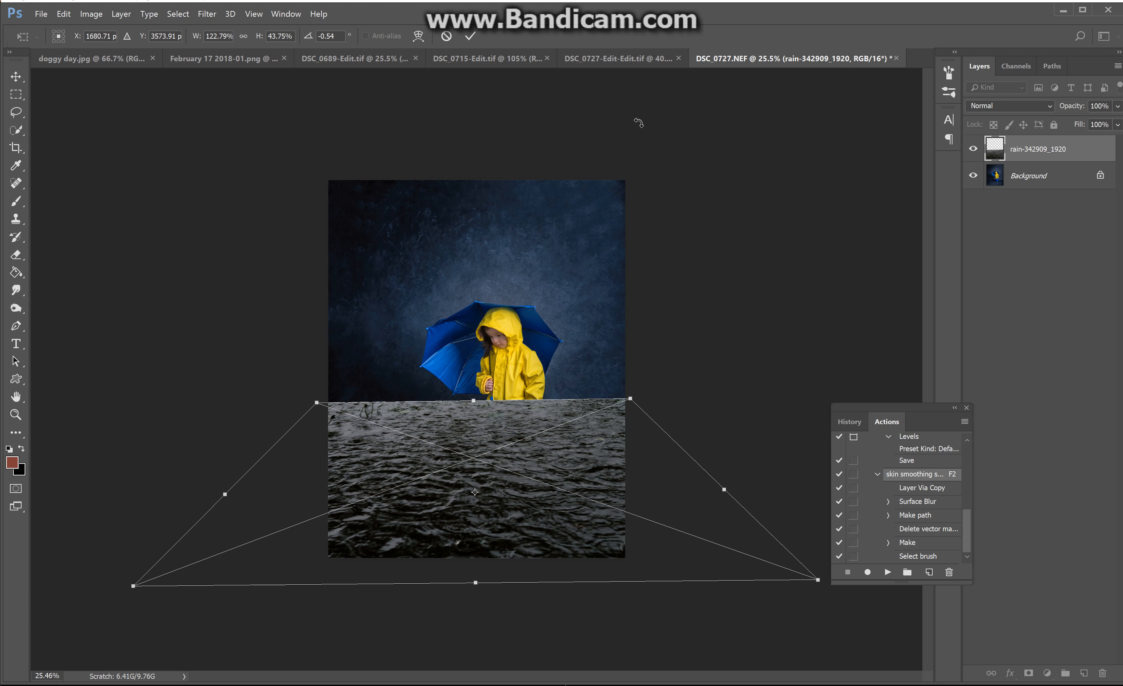
click(469, 36)
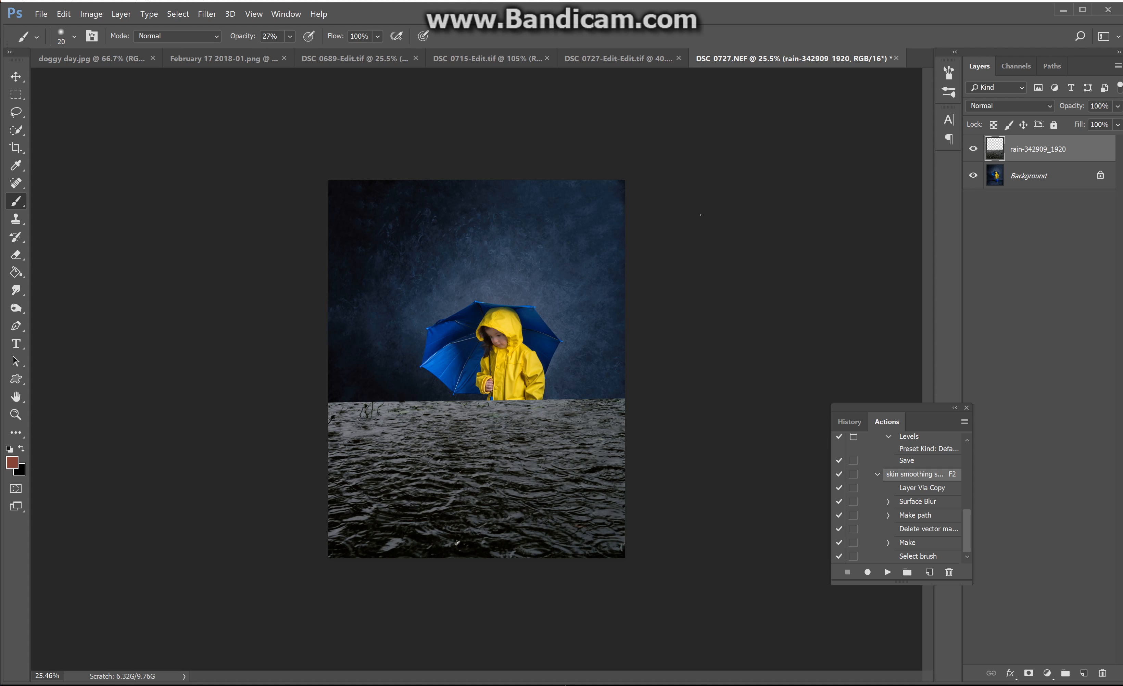
mouse_move(1004, 98)
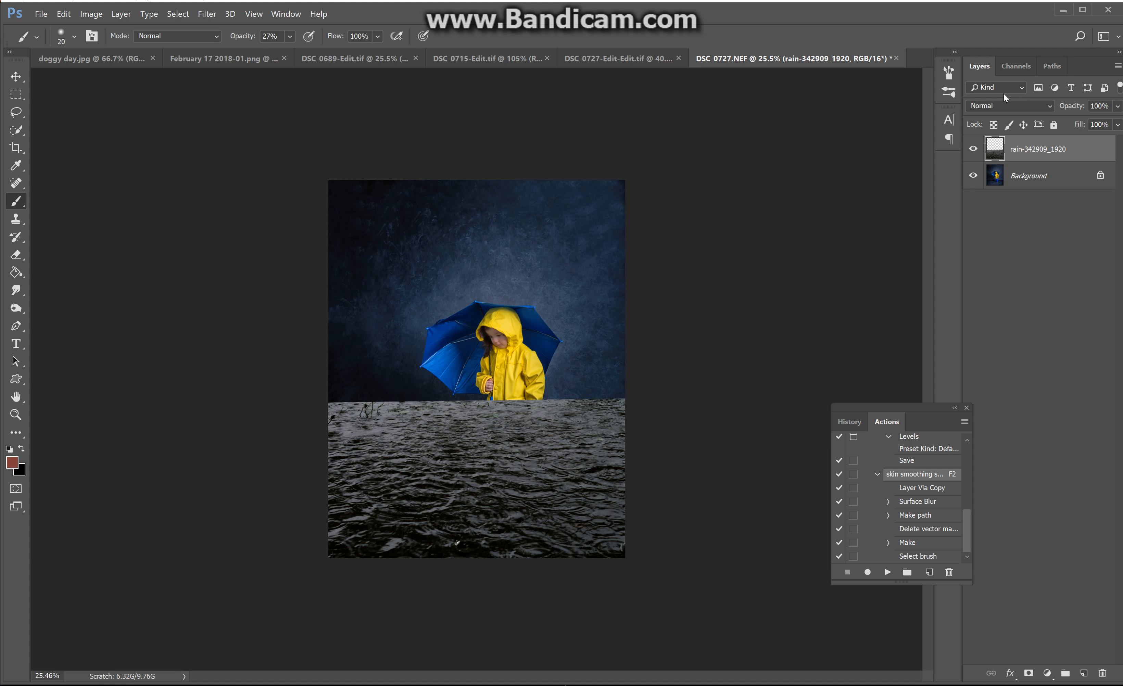
Try darkening and lightening blend modes on the water layer, from Darken through Hard Light.
click(1009, 106)
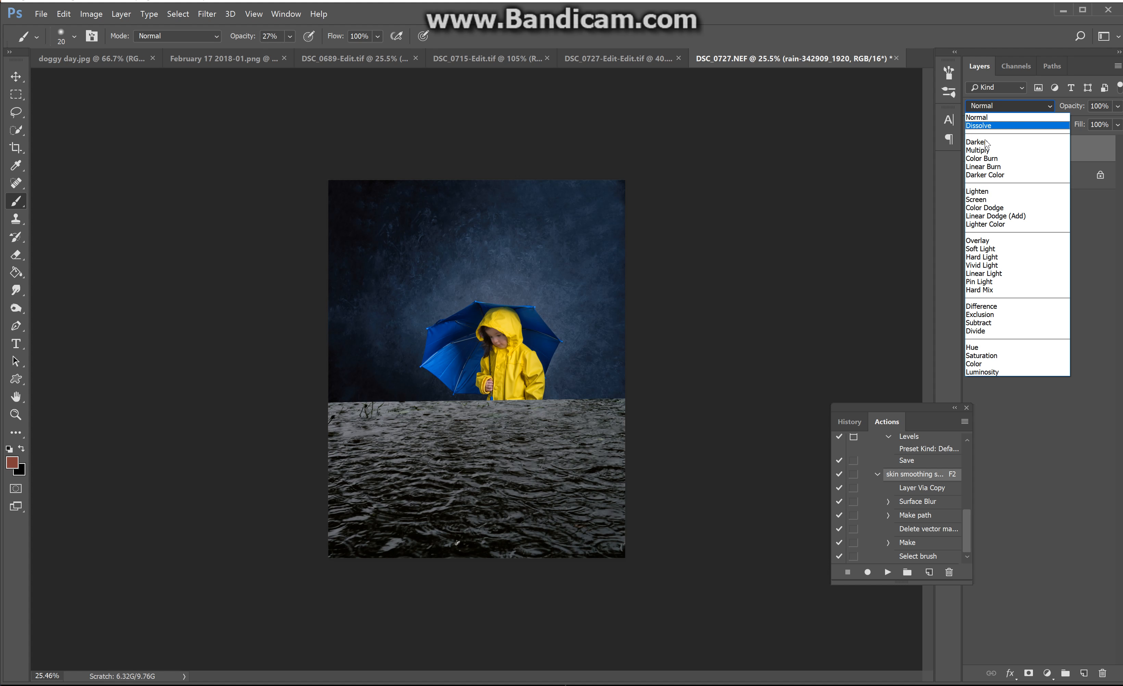
click(975, 142)
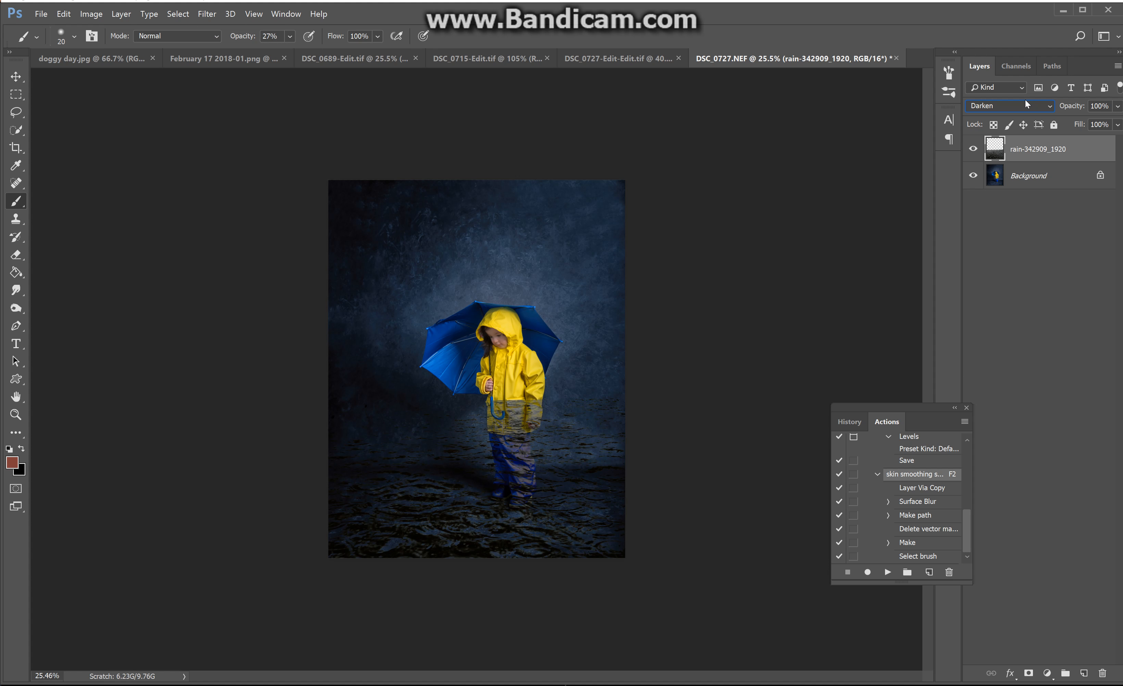
click(1022, 106)
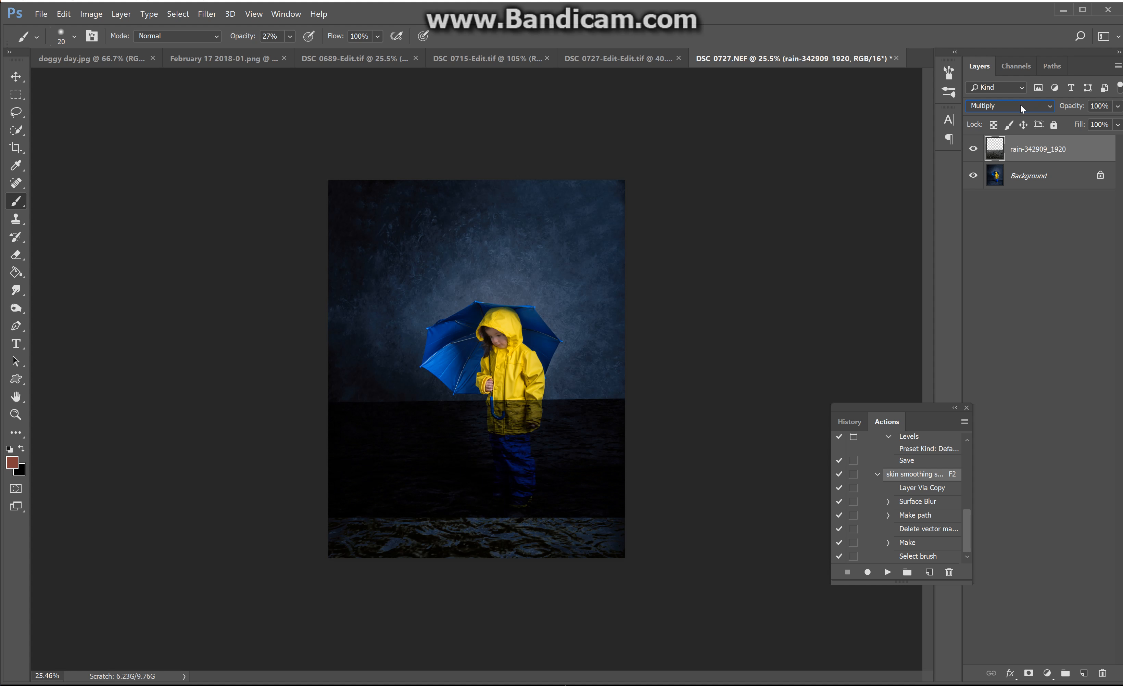
click(1021, 106)
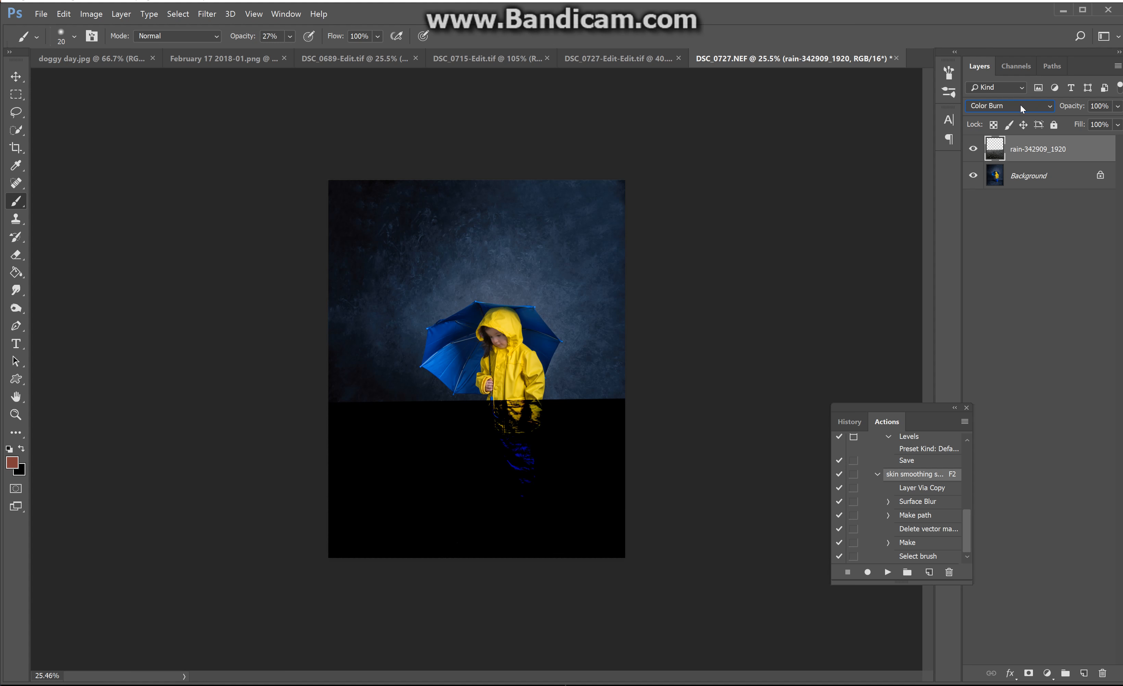
click(1010, 106)
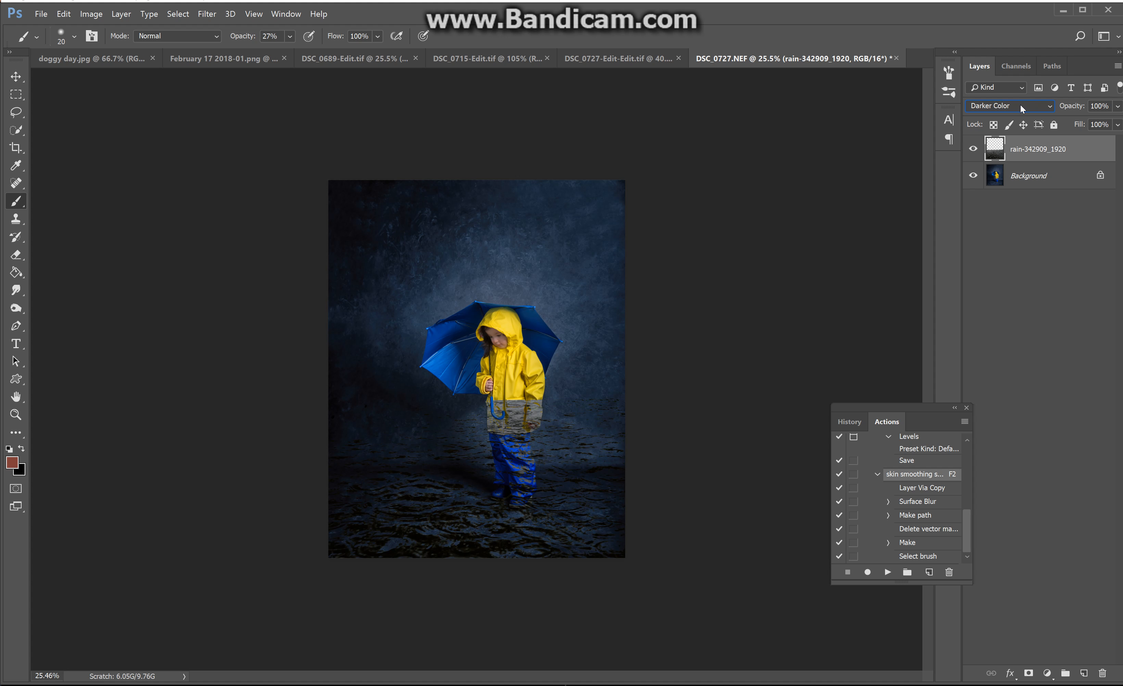
click(1009, 106)
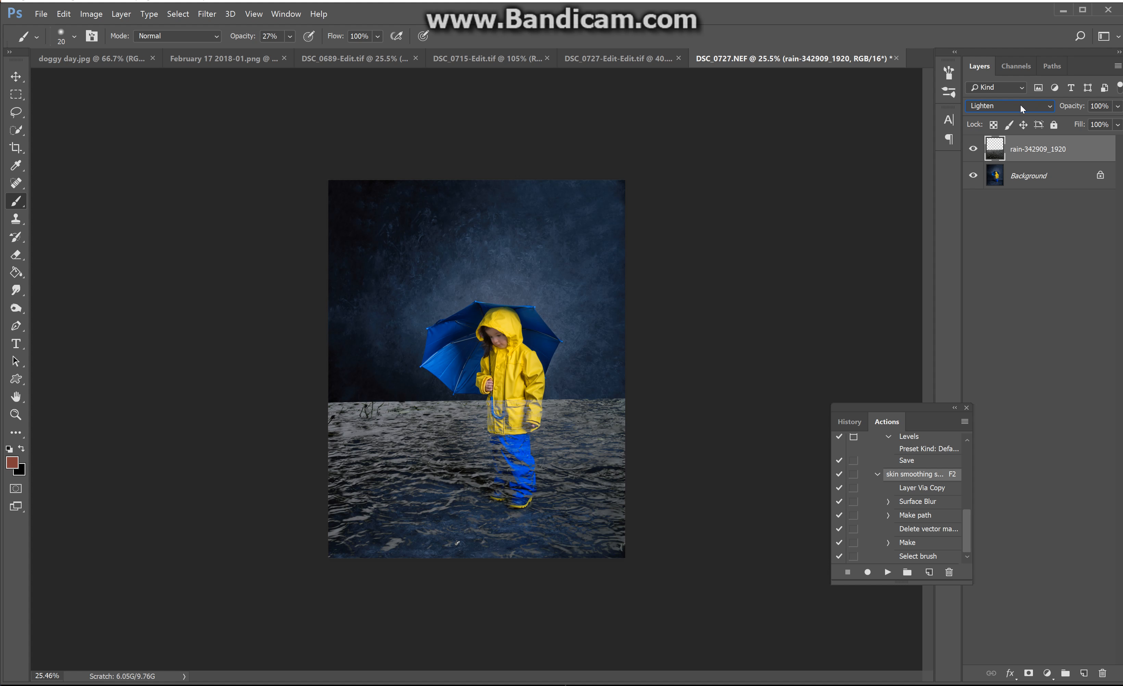
click(1023, 106)
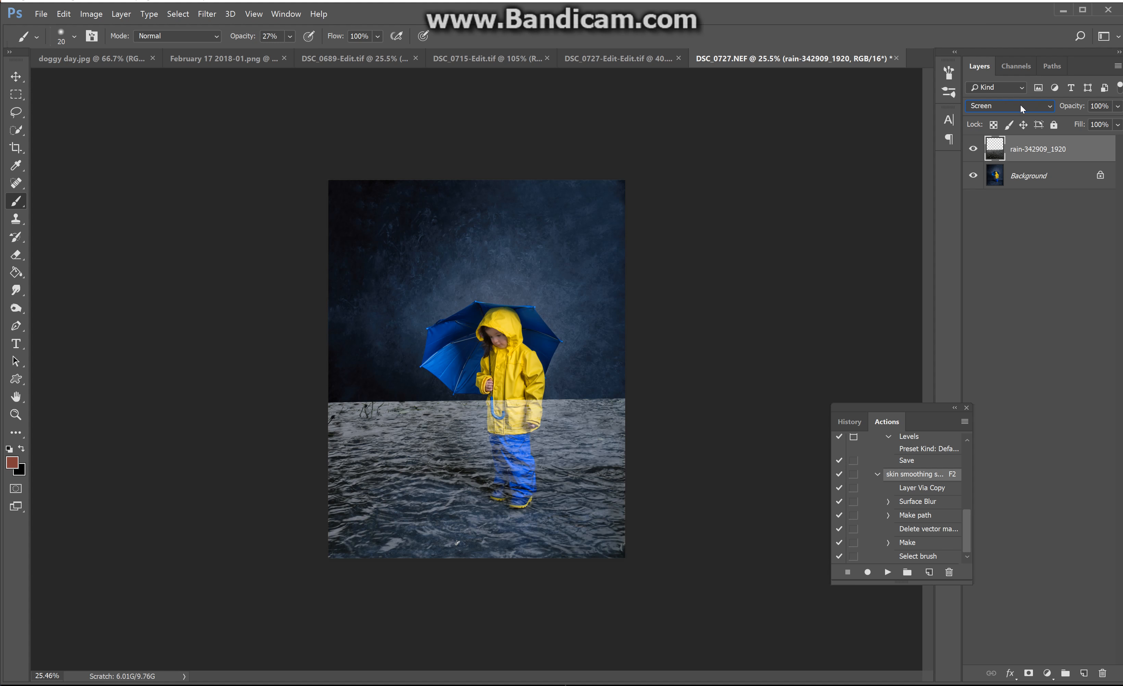
click(1022, 106)
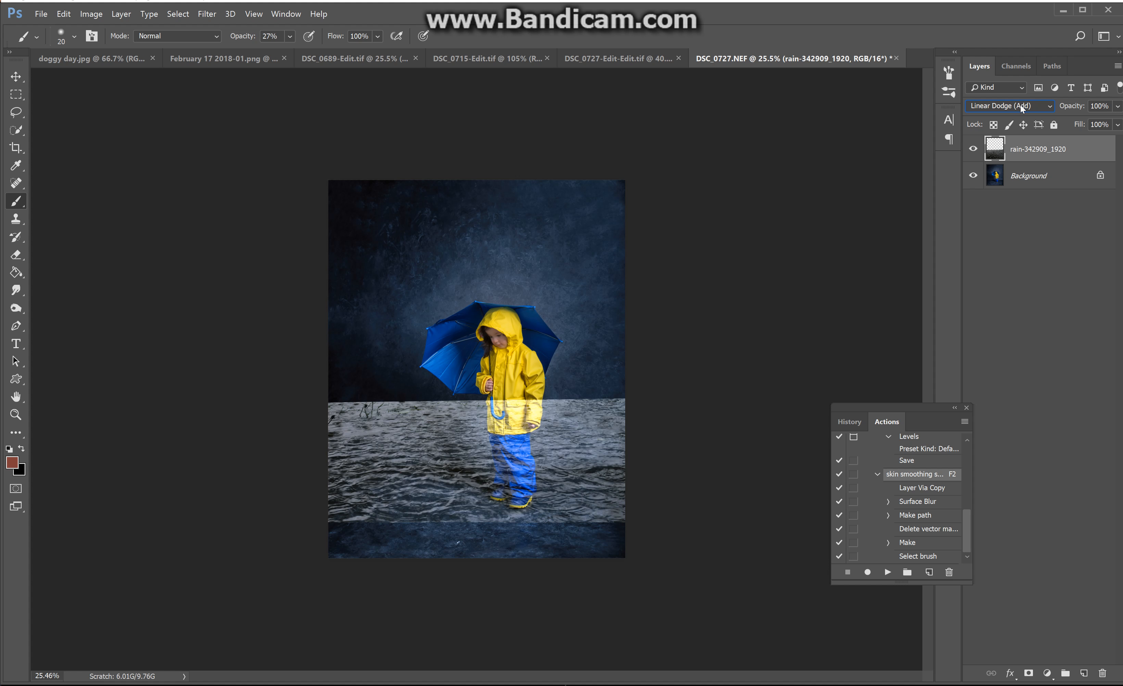
click(1020, 106)
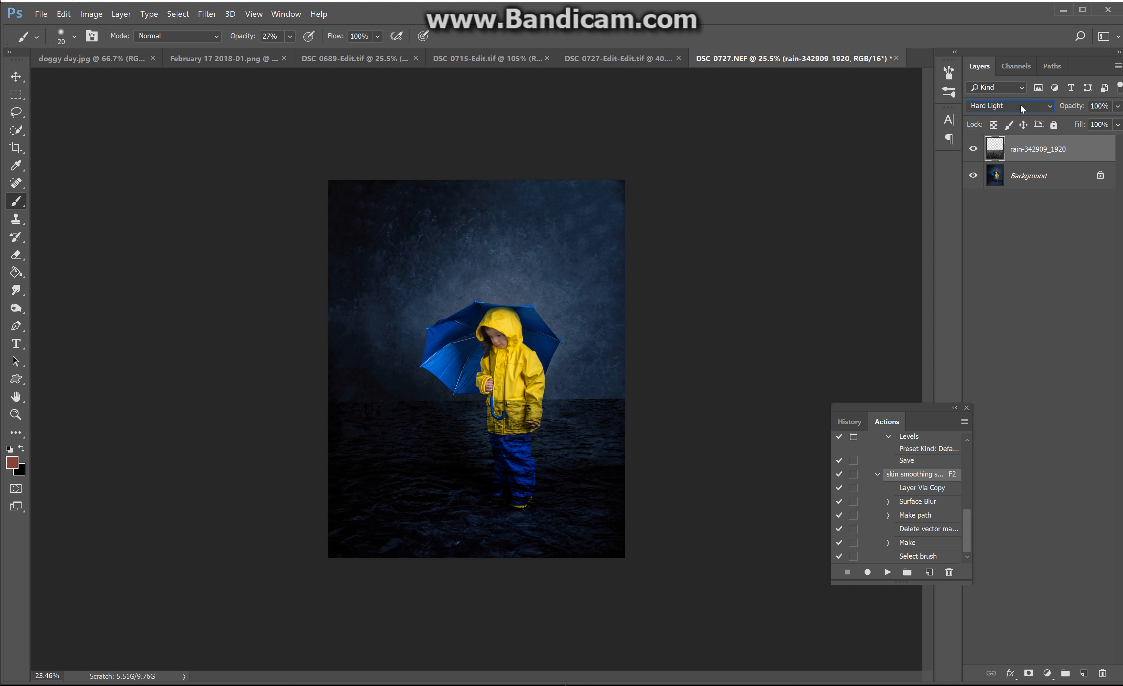
Try Hard Mix, Subtract, Divide, Soft Light, Overlay and Lighter Color, then settle on Screen.
click(1023, 106)
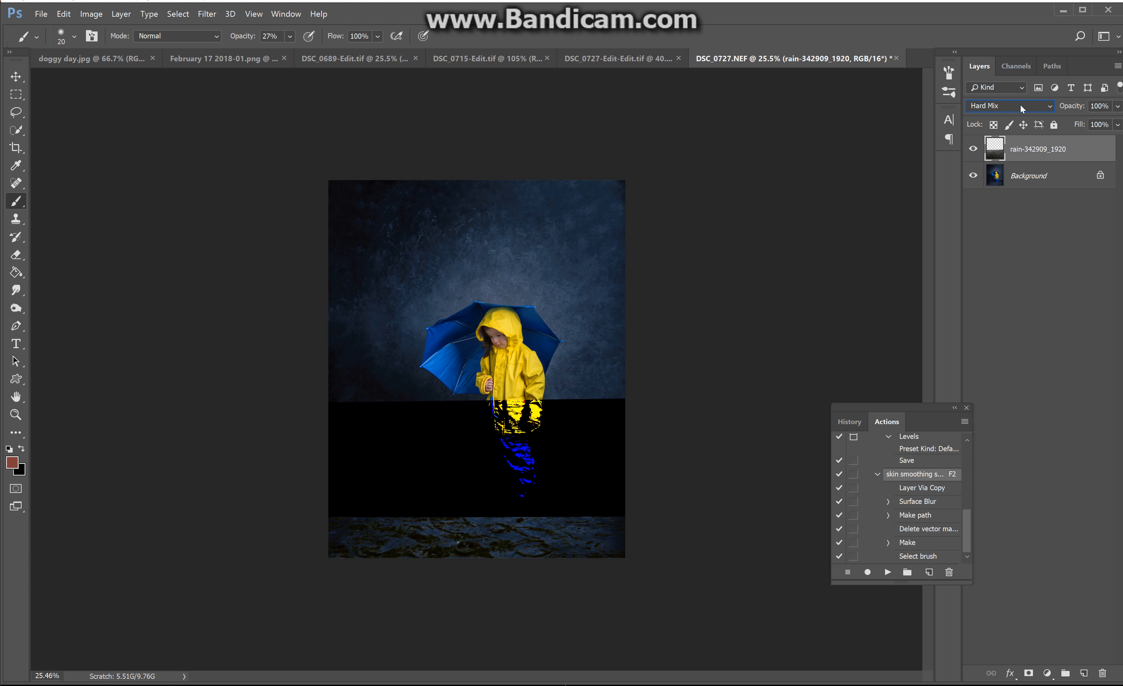
click(1023, 106)
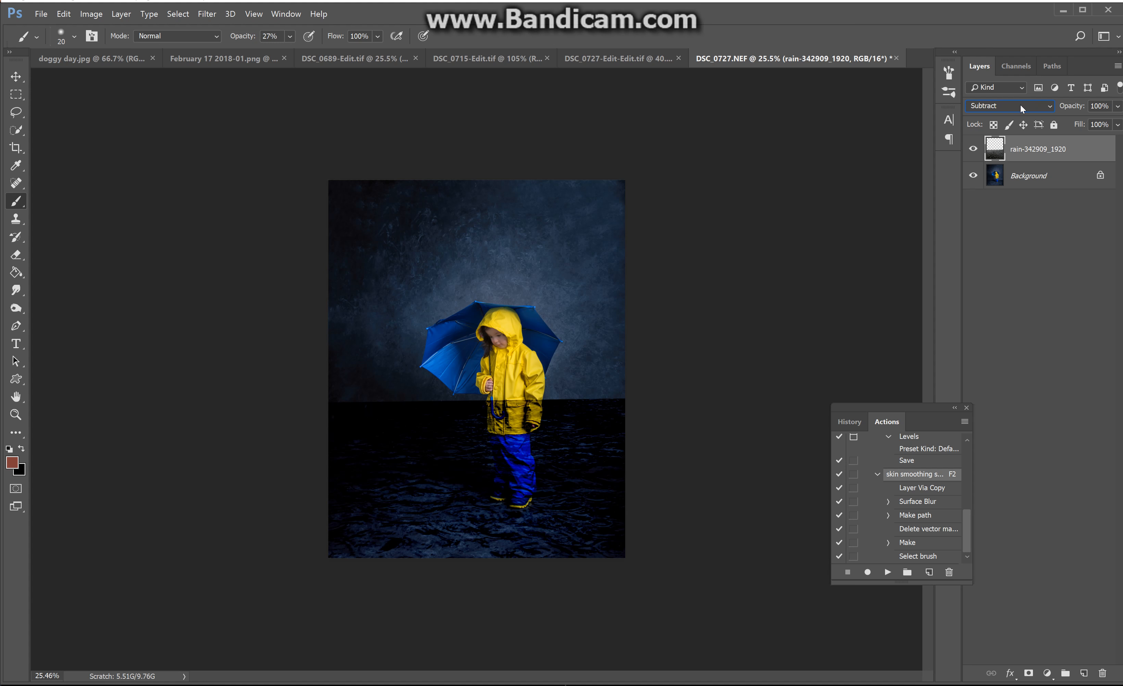
click(1009, 106)
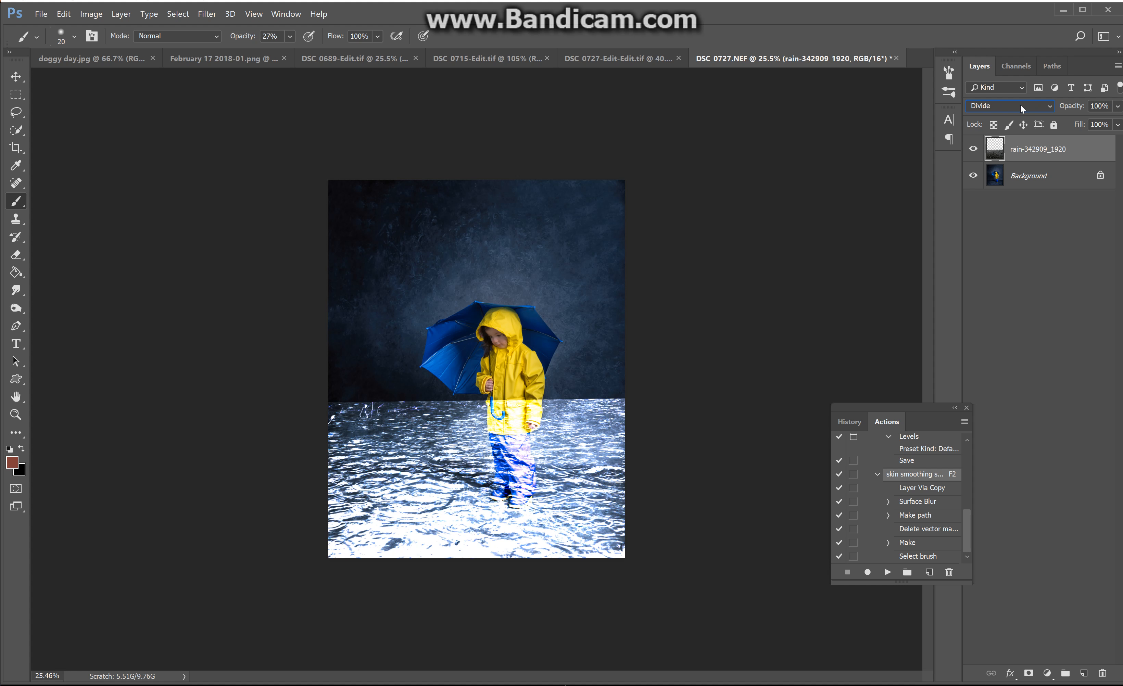
click(1010, 106)
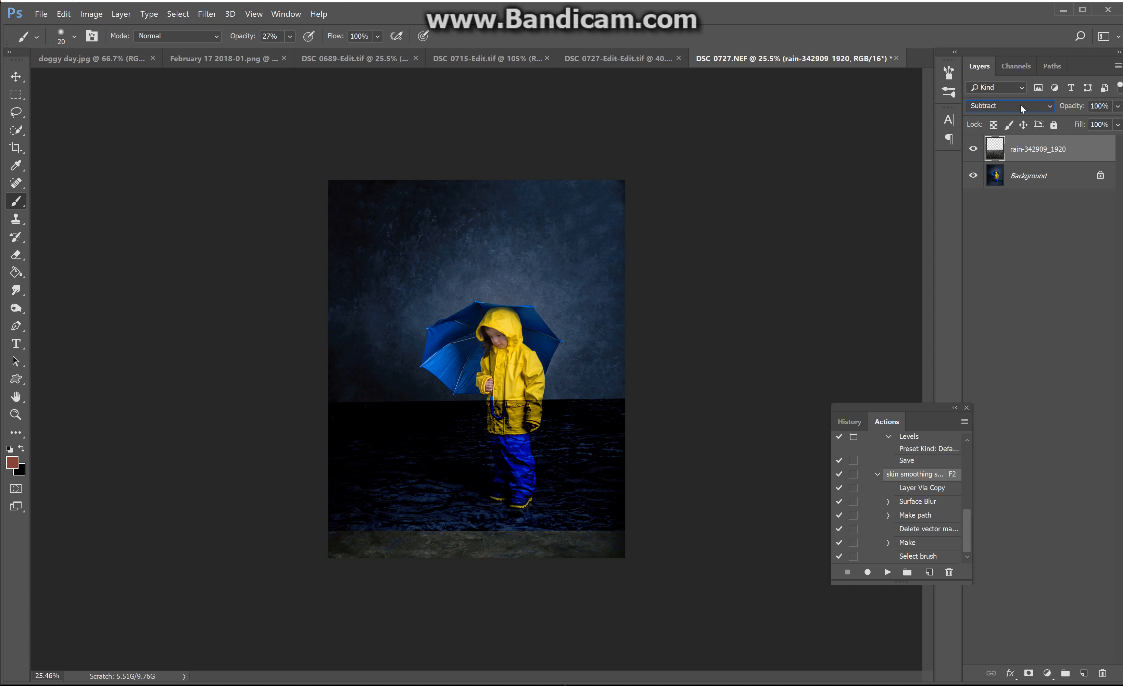
click(1009, 106)
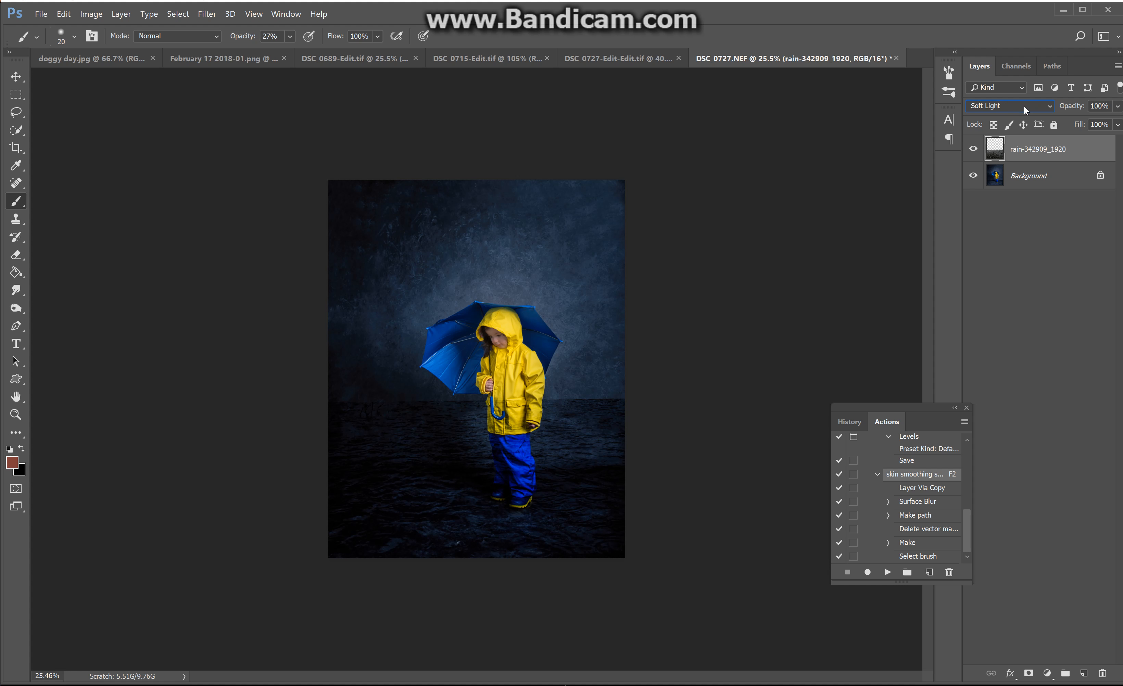
click(1009, 106)
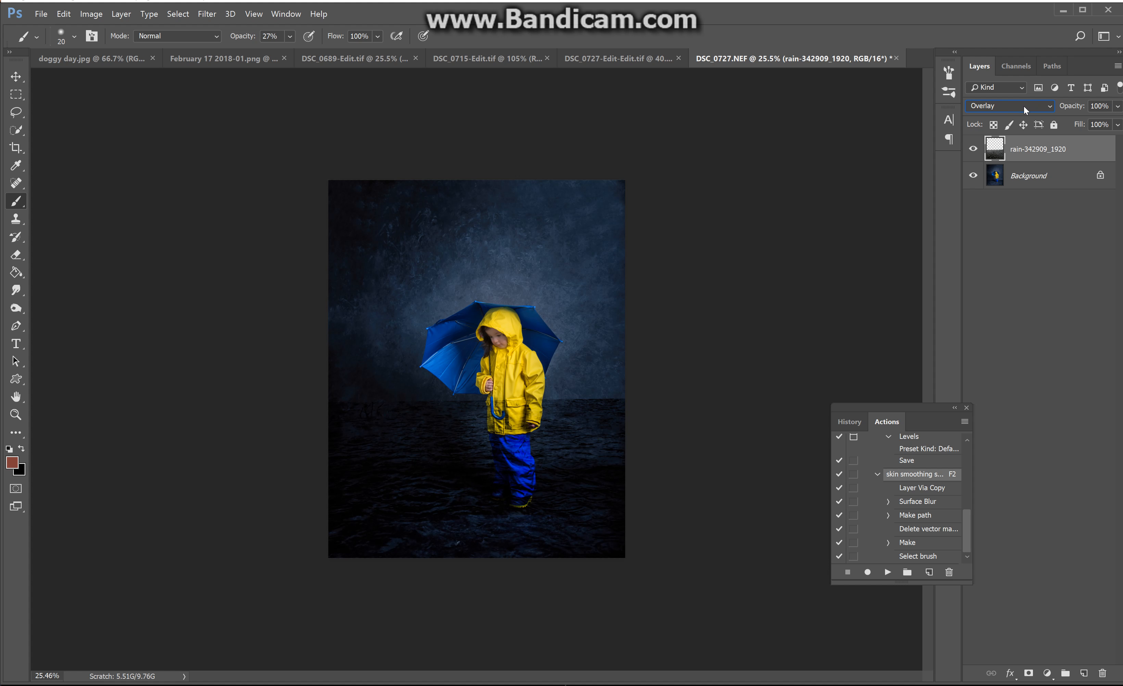
click(1026, 106)
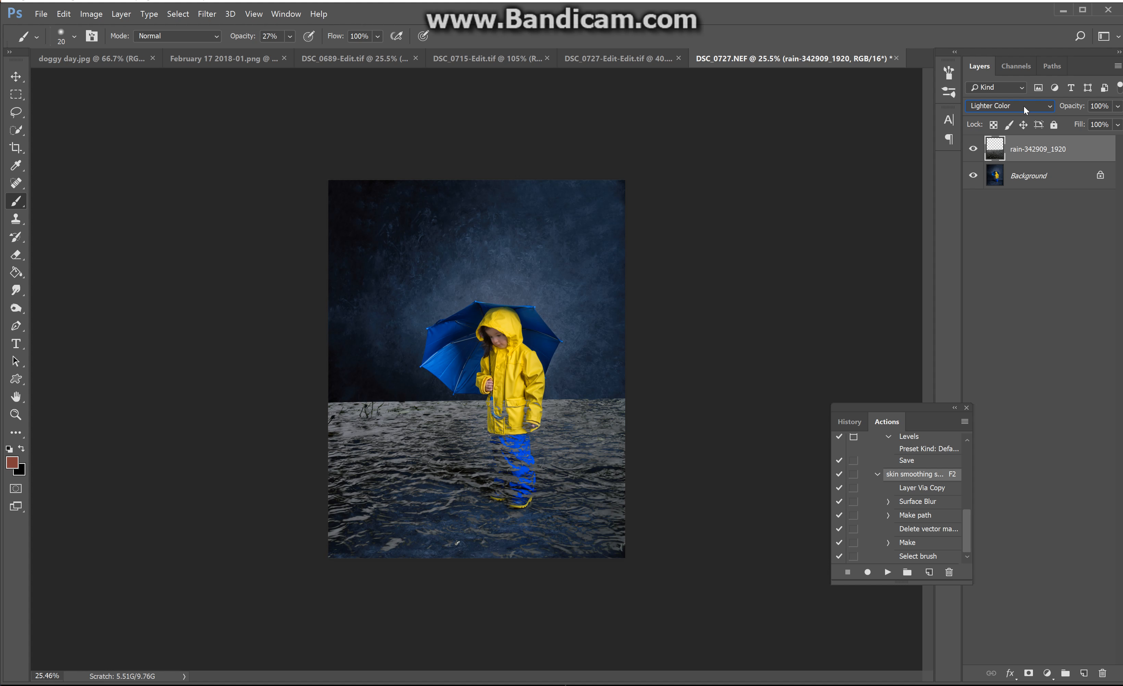
click(1025, 106)
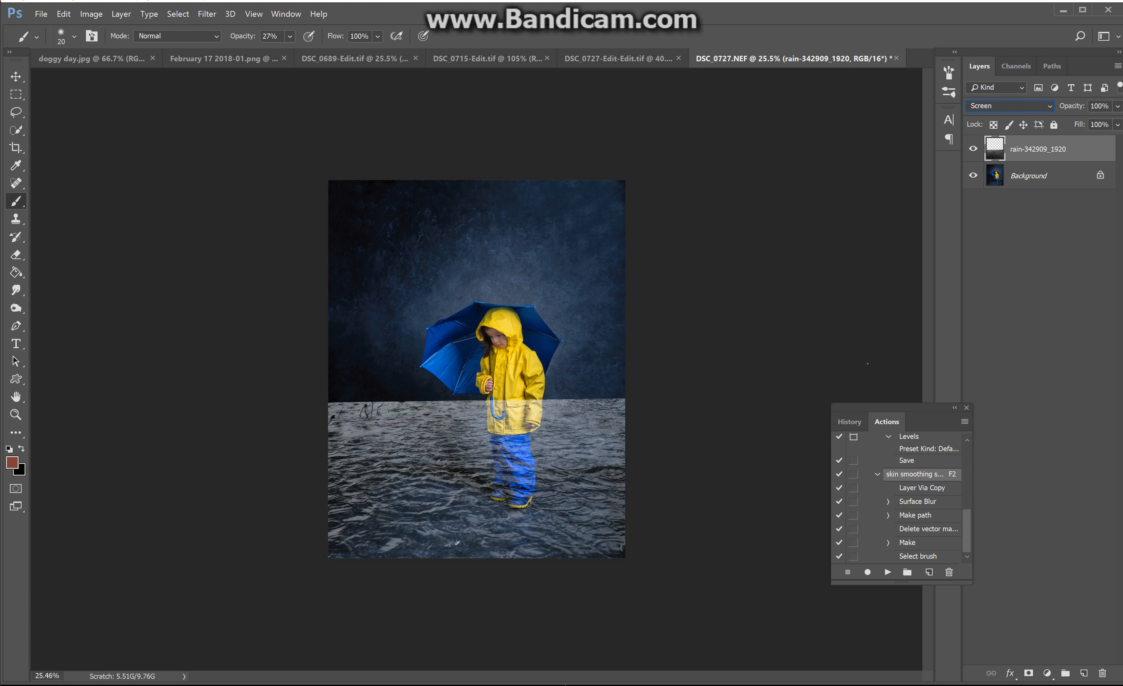
mouse_move(897, 526)
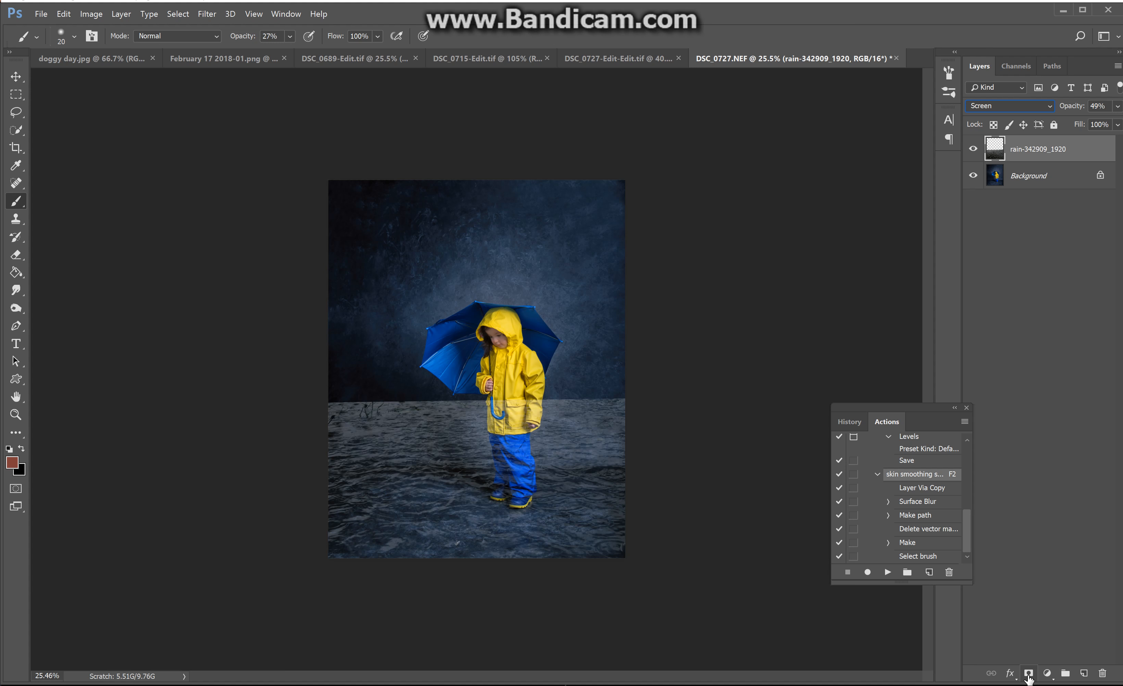
Add a layer mask to the rain-342909_1920 water layer.
click(1029, 673)
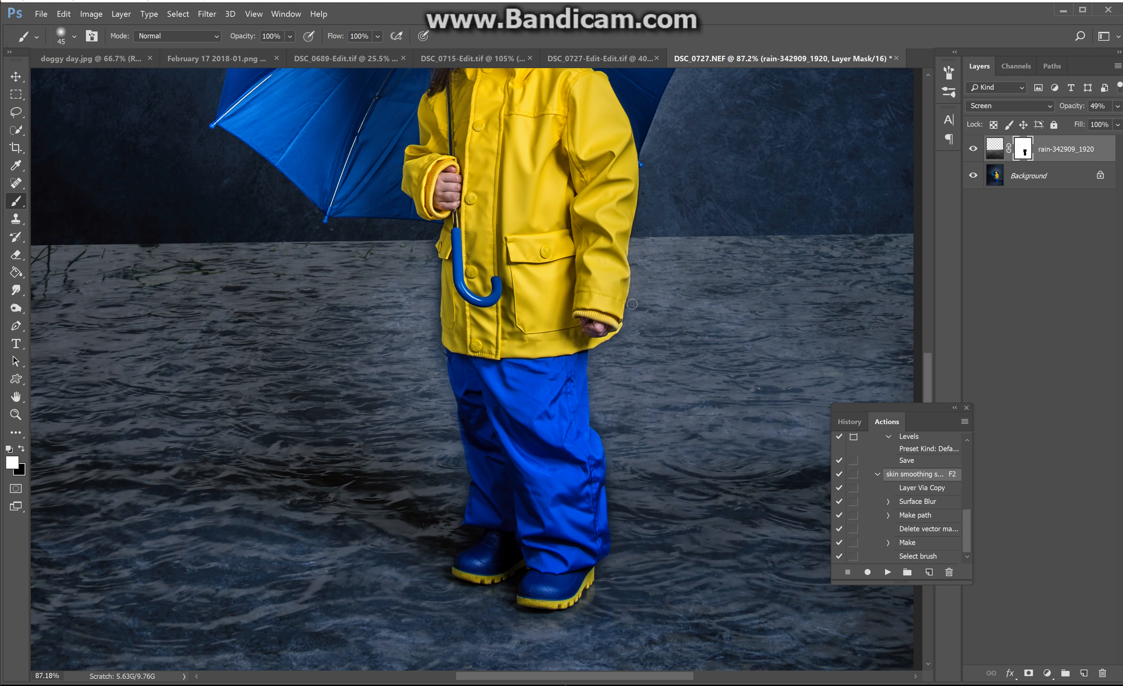
mouse_move(596, 423)
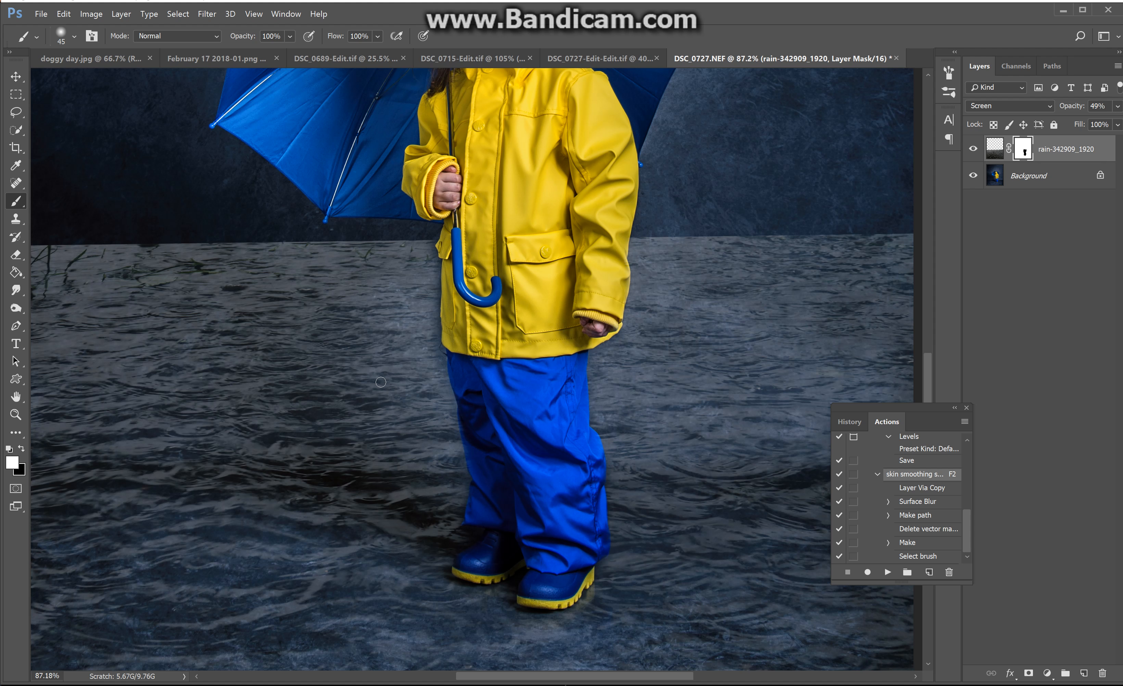
mouse_move(432, 261)
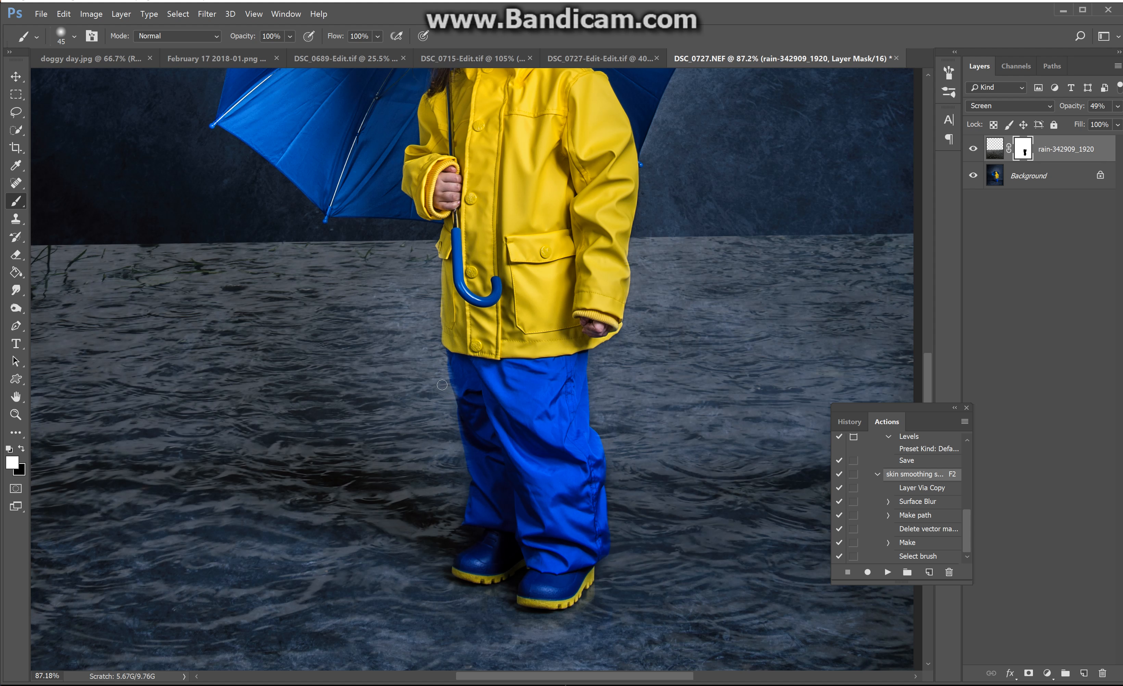
mouse_move(456, 469)
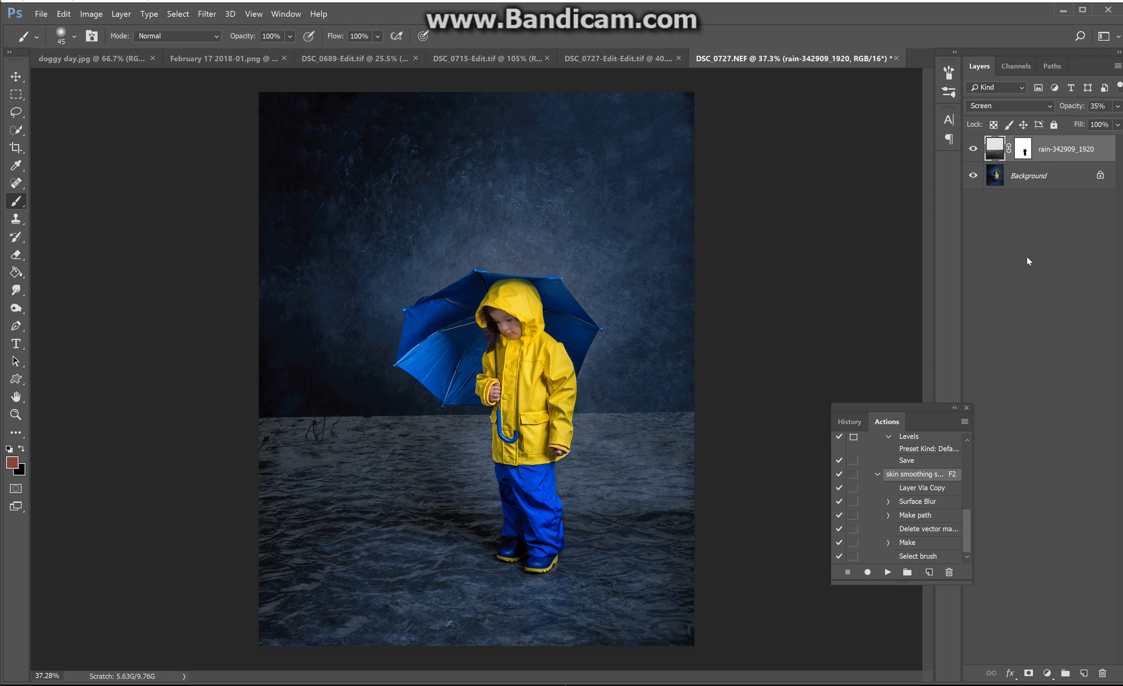
mouse_move(1055, 134)
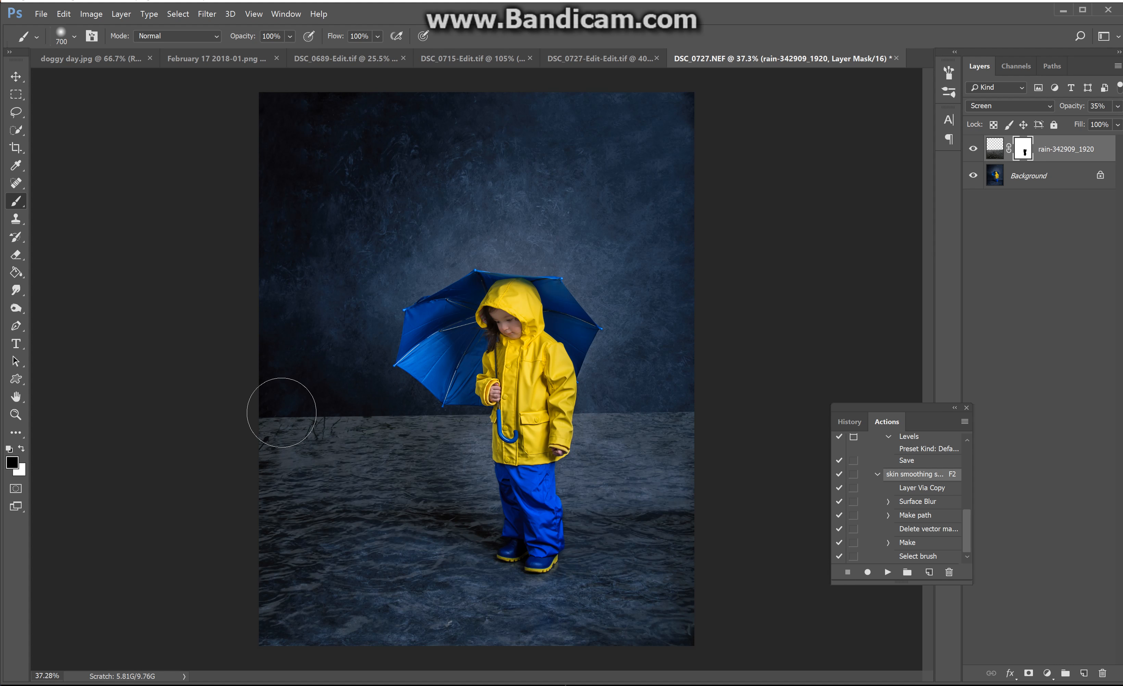
Hide the water along the left horizon on the mask, then begin a Levels adjustment on the rain layer.
drag(281, 411, 396, 421)
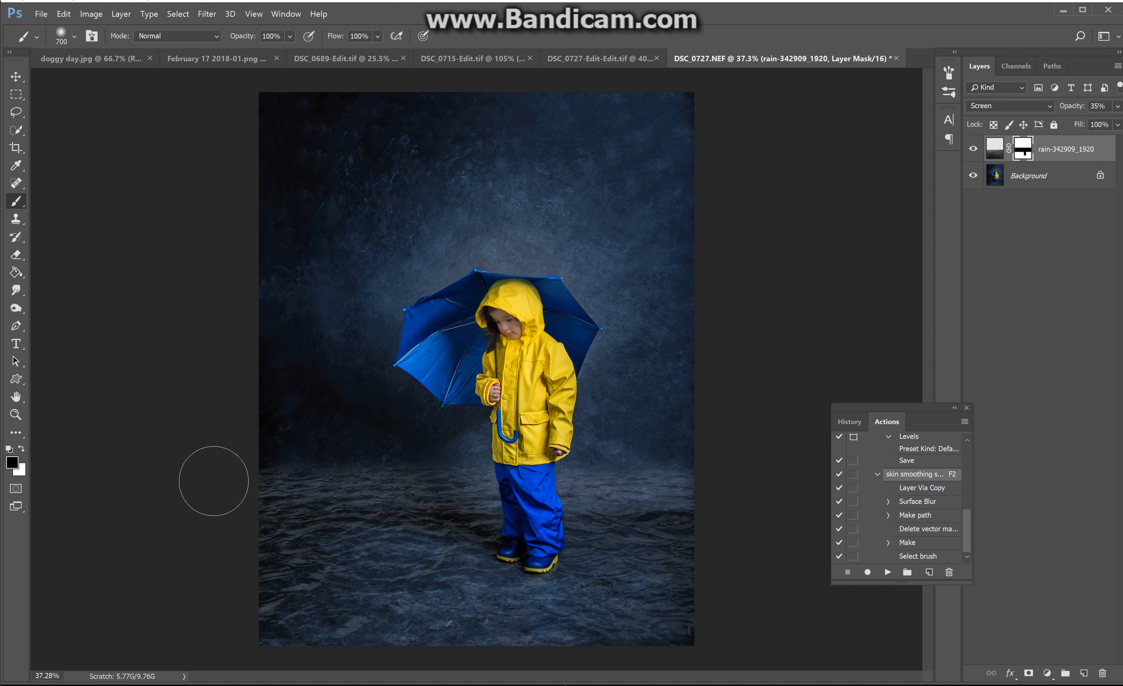
mouse_move(247, 420)
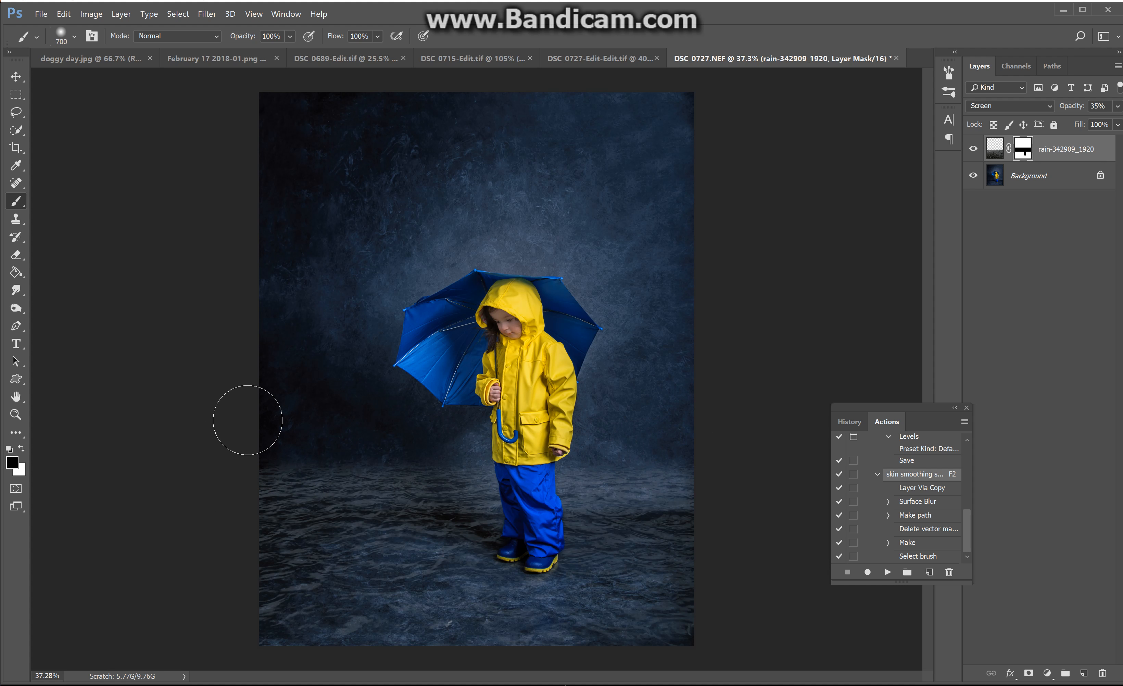
mouse_move(264, 456)
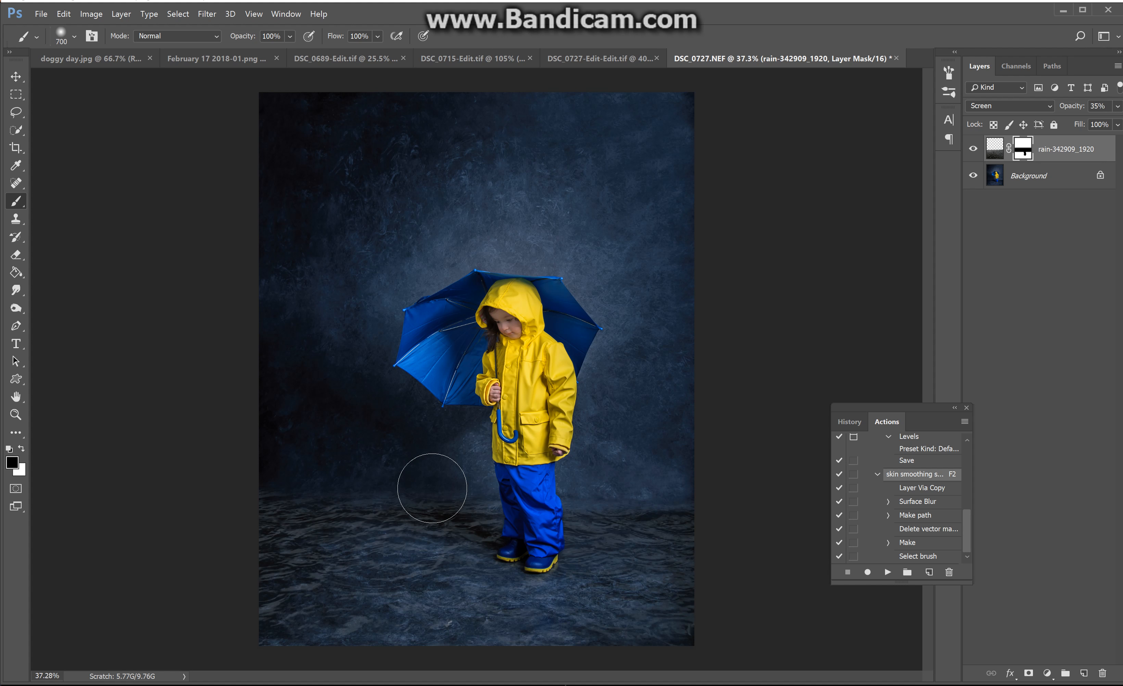
mouse_move(363, 514)
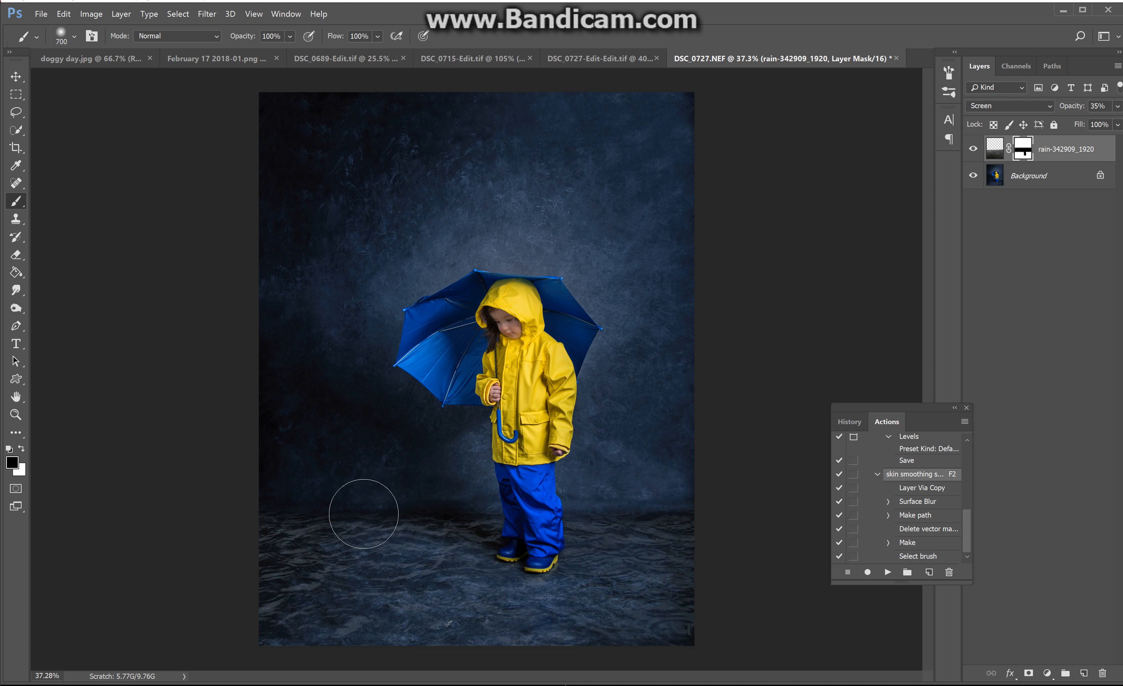
mouse_move(376, 682)
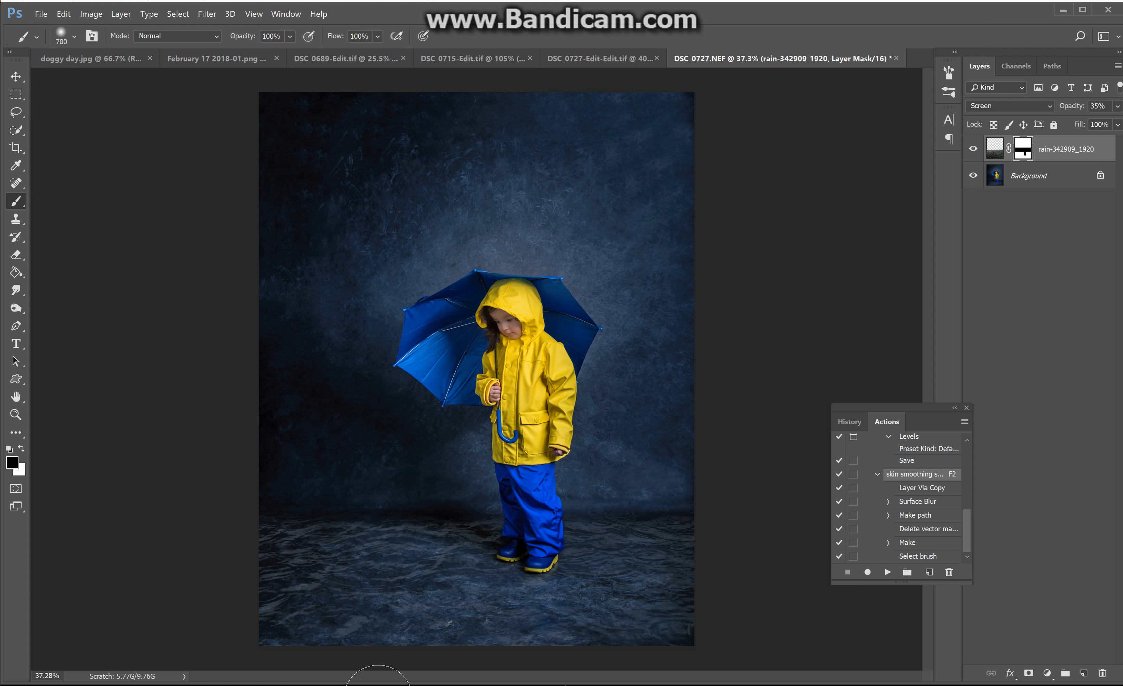
mouse_move(277, 319)
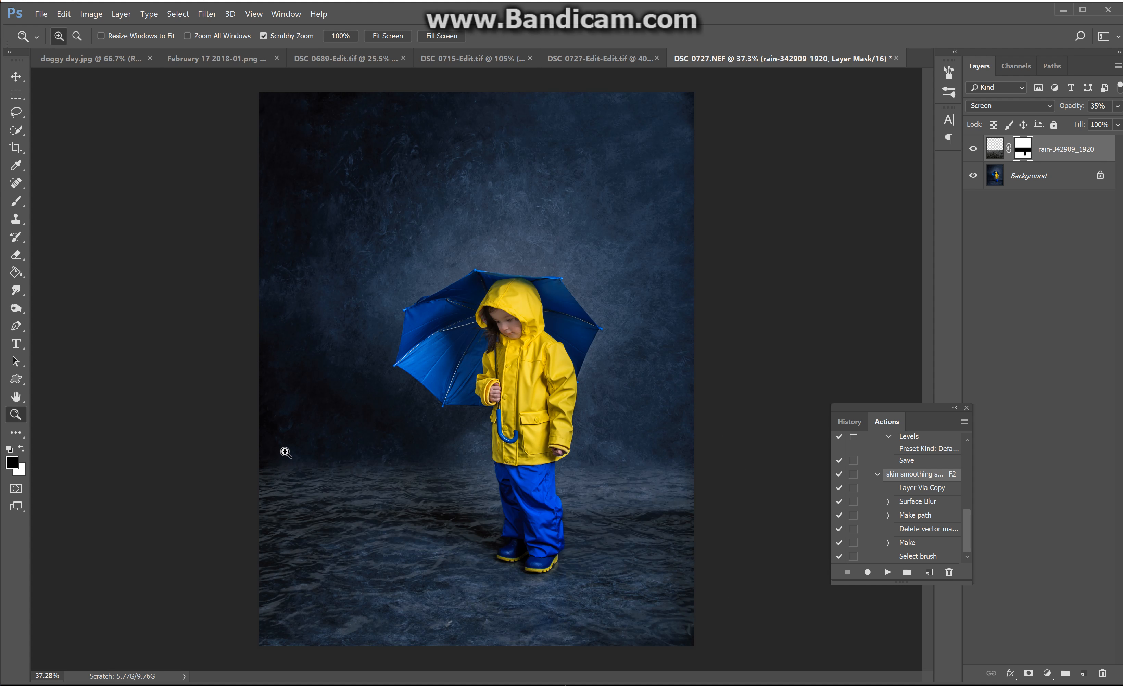
click(16, 201)
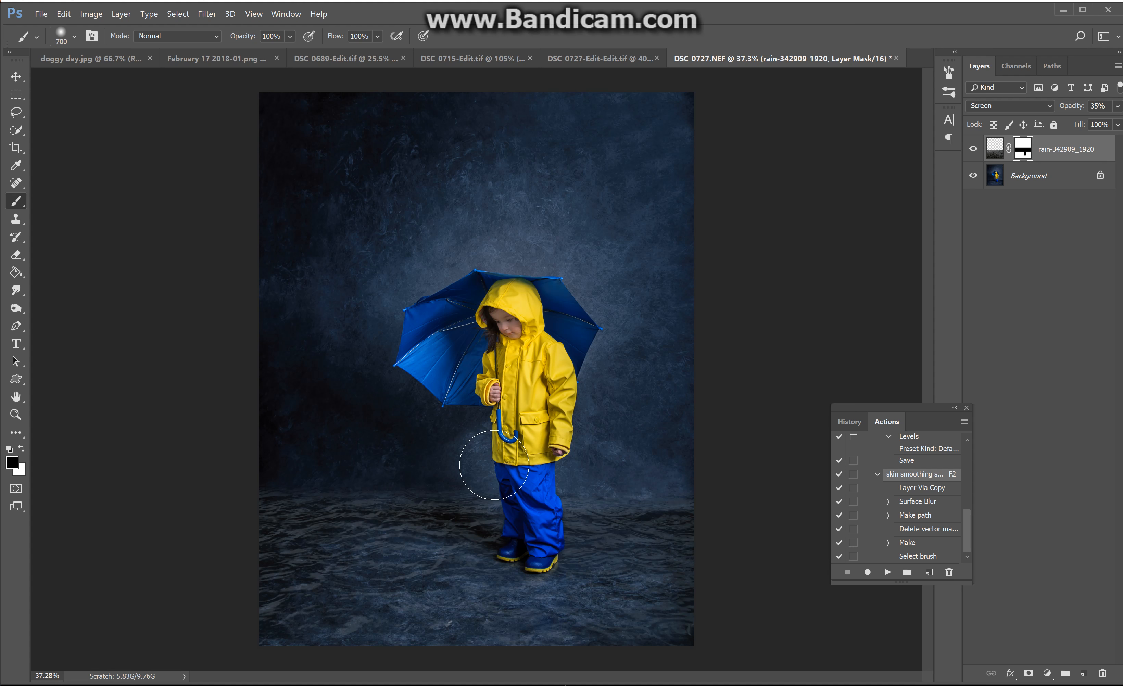
mouse_move(425, 194)
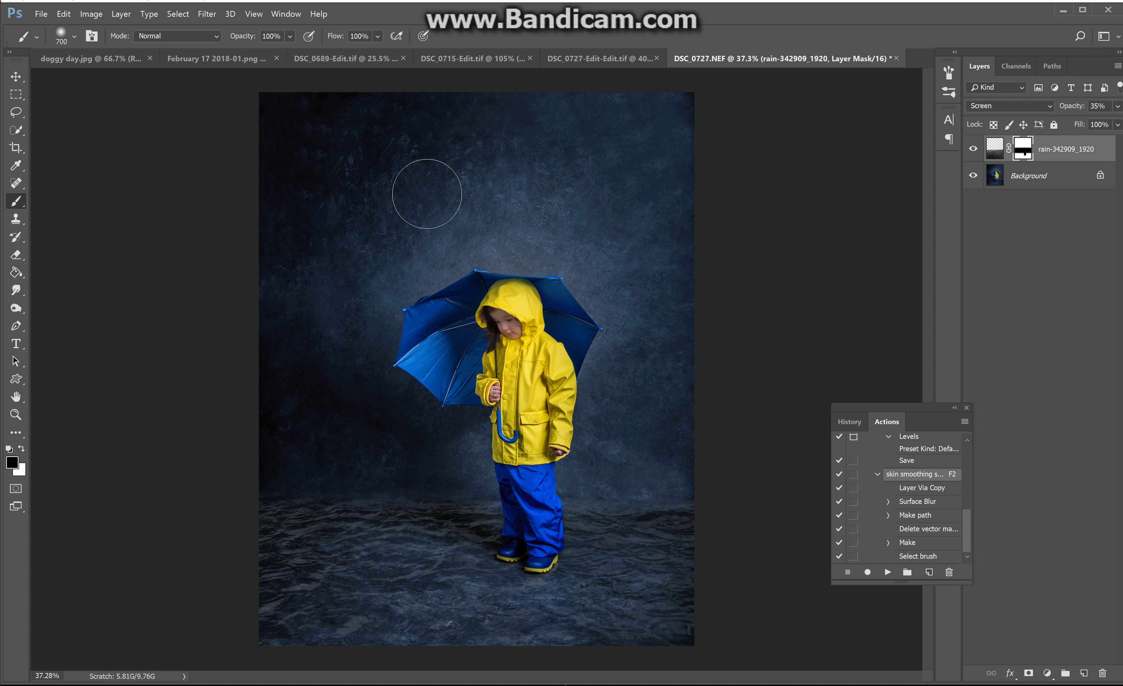
mouse_move(758, 502)
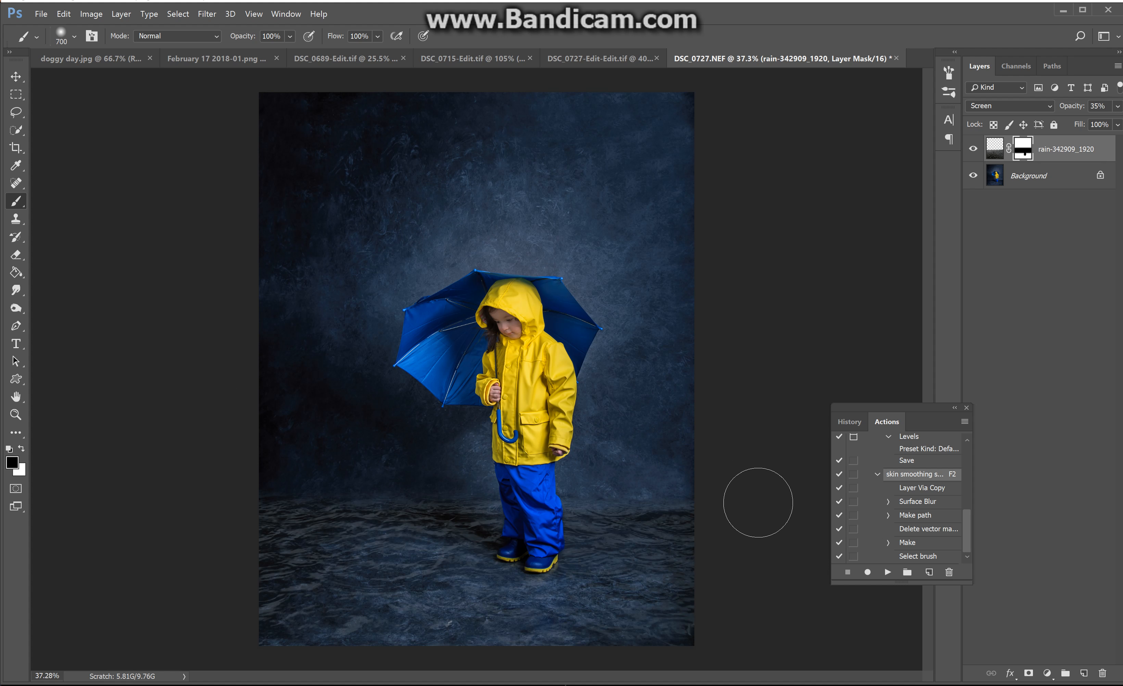
mouse_move(750, 501)
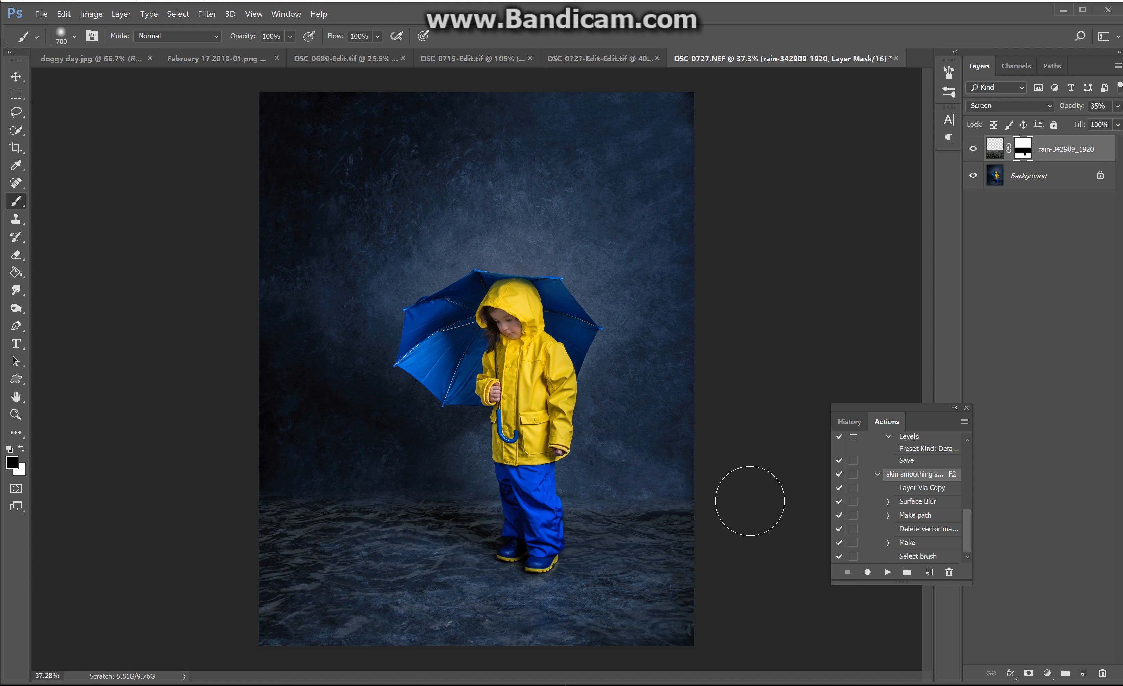
mouse_move(335, 575)
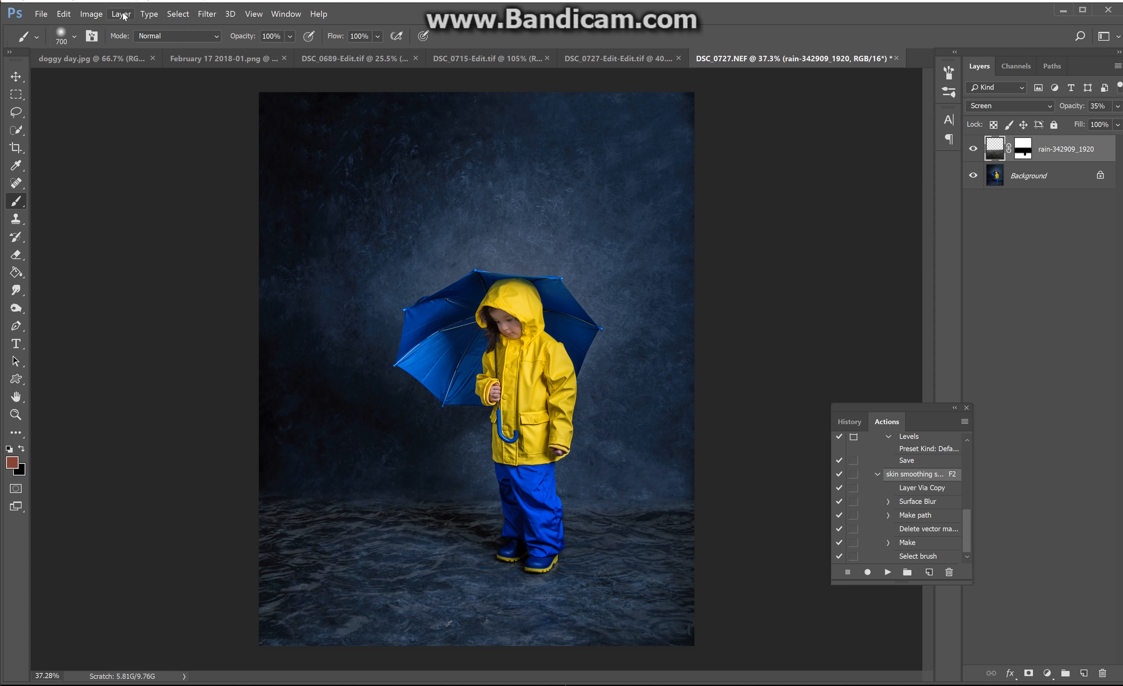
click(90, 14)
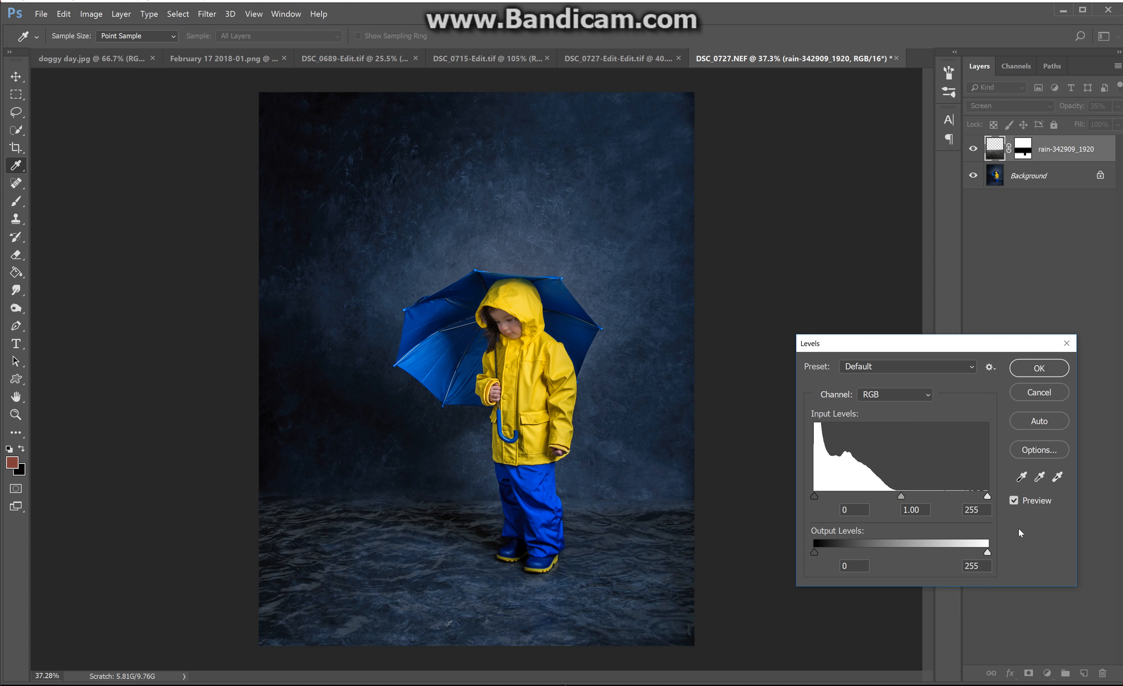
Set the rain layer's Levels to brighter highlights, deeper shadows and darker midtones (20, 0.76, 111).
drag(1005, 495, 974, 495)
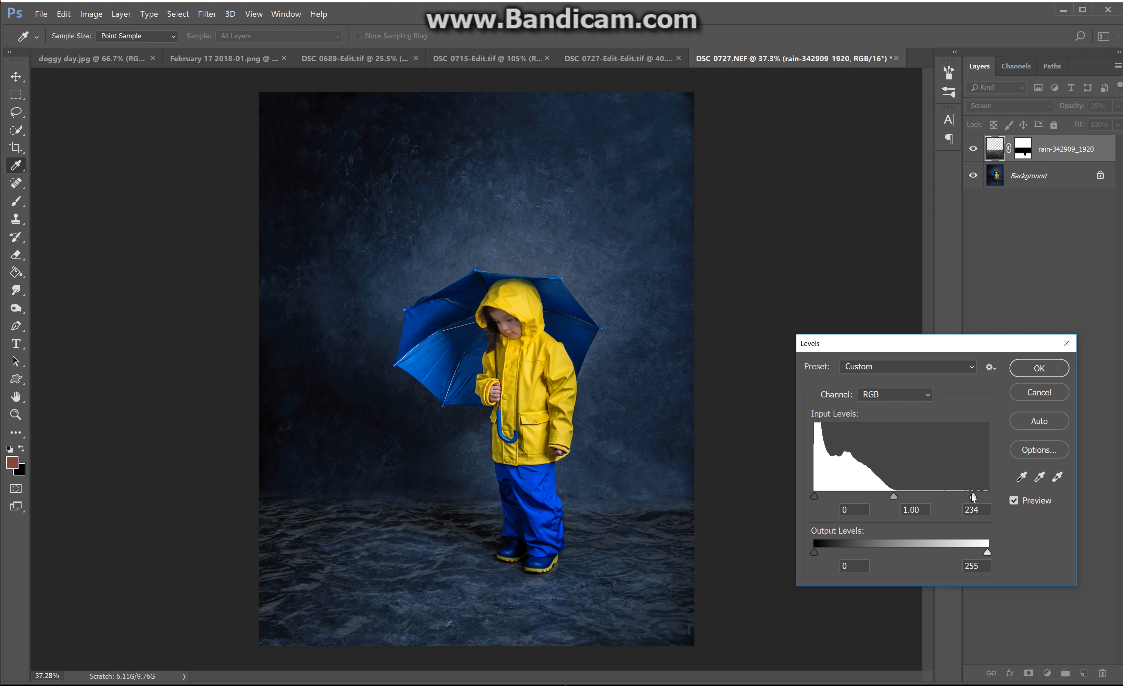
drag(984, 496, 929, 496)
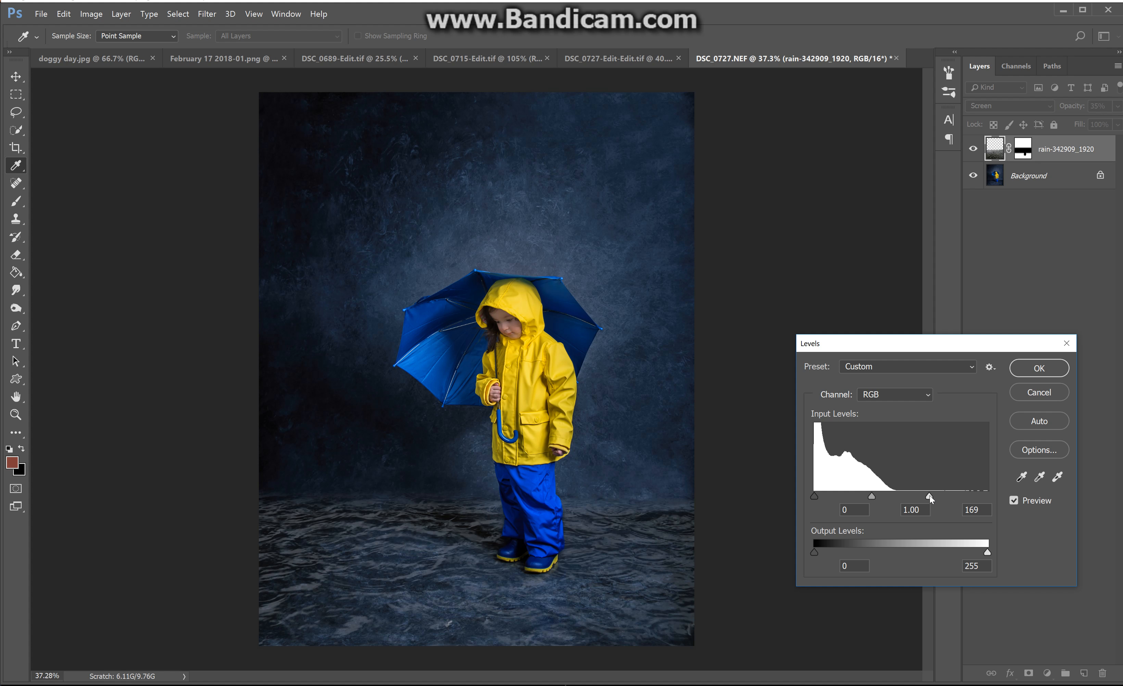
drag(930, 496, 877, 497)
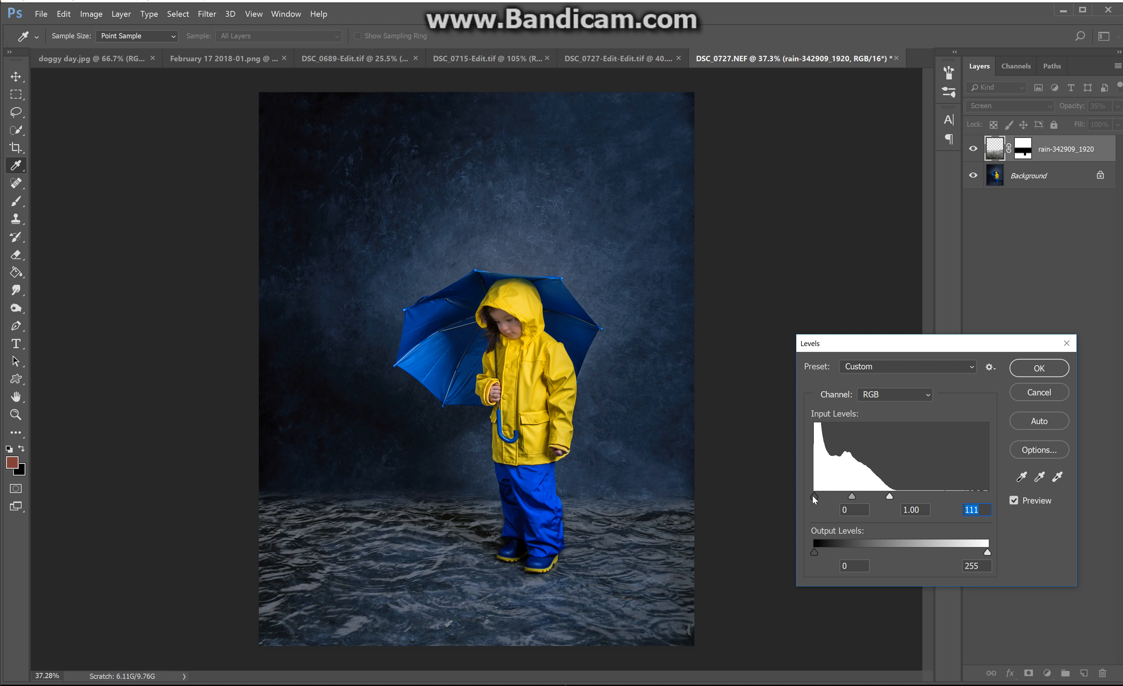
drag(812, 496, 827, 496)
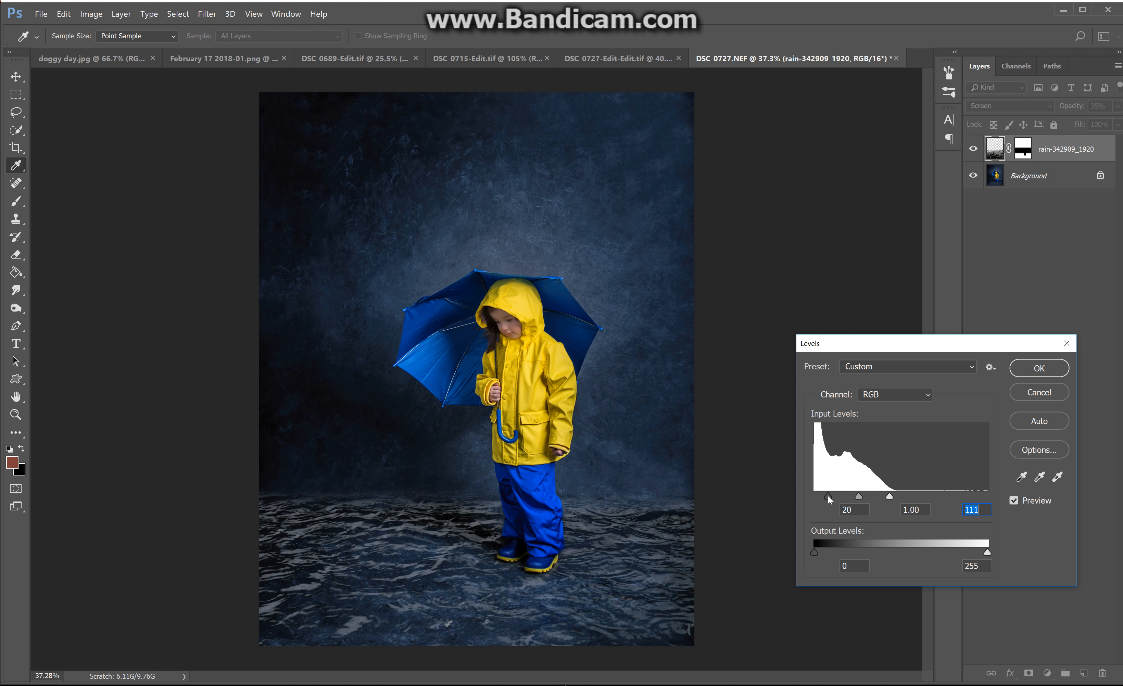
drag(857, 497, 865, 496)
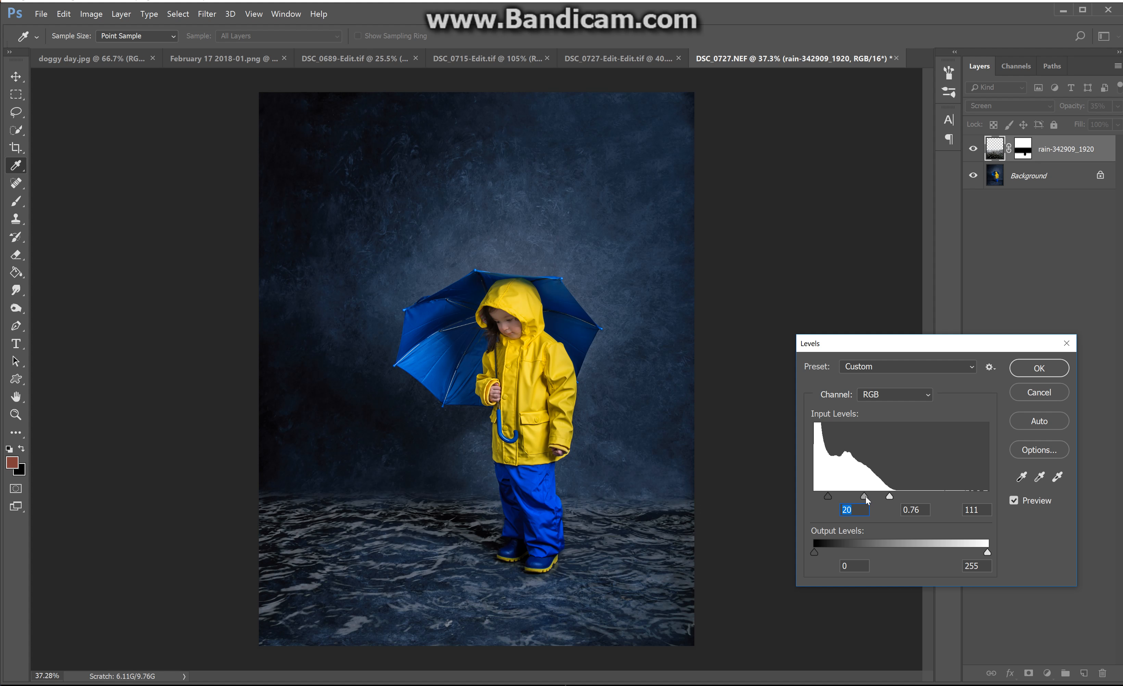
drag(863, 496, 857, 496)
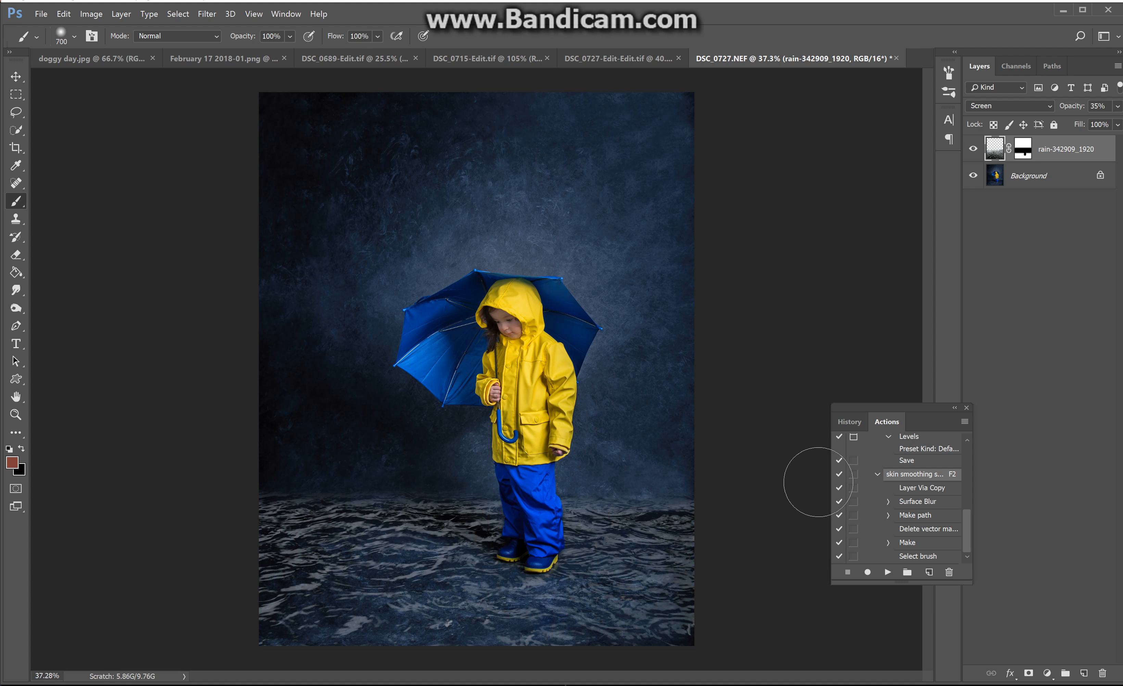
mouse_move(764, 549)
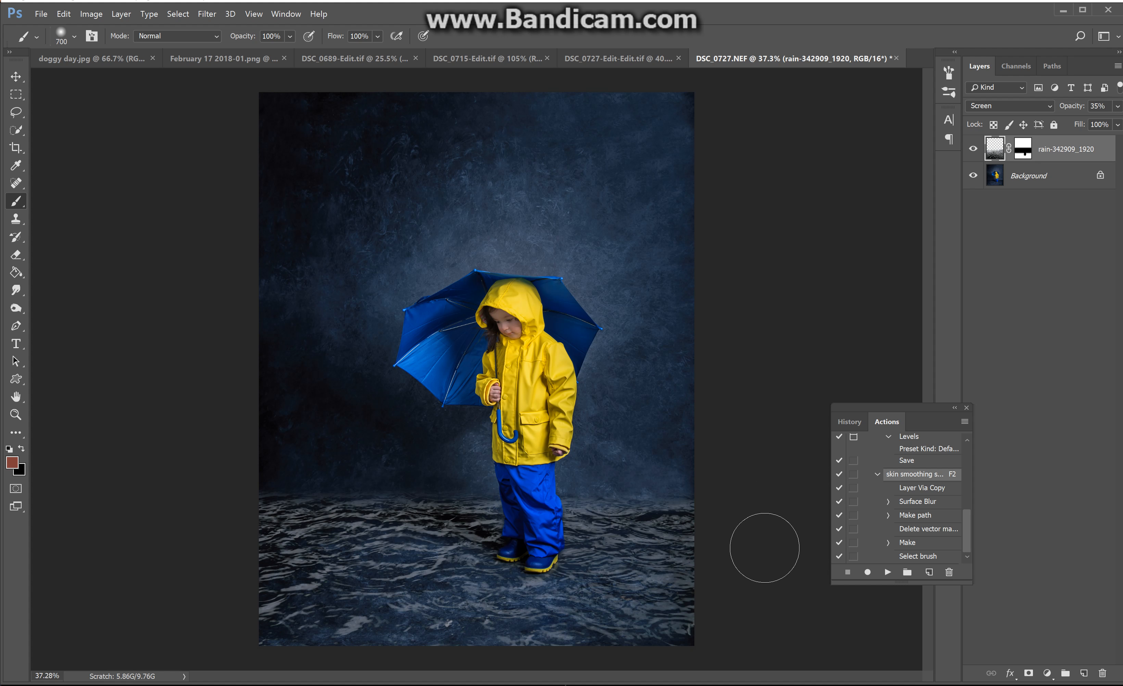
mouse_move(151, 100)
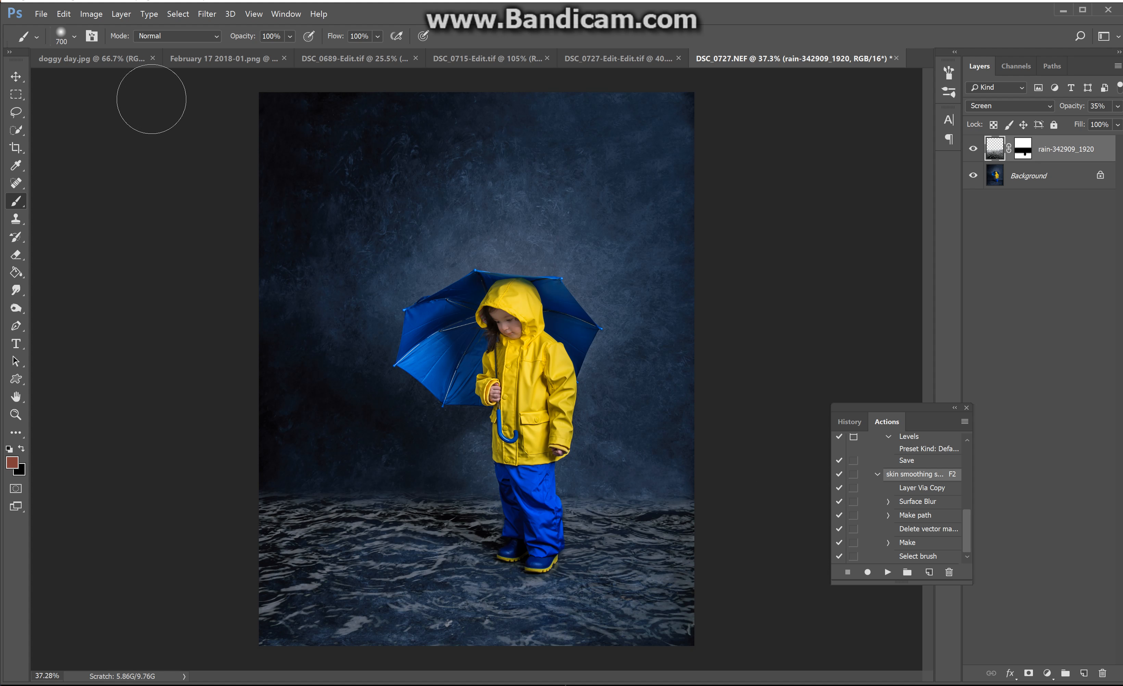
Place rocks-2485461_1920 as a new embedded layer over the scene.
click(41, 14)
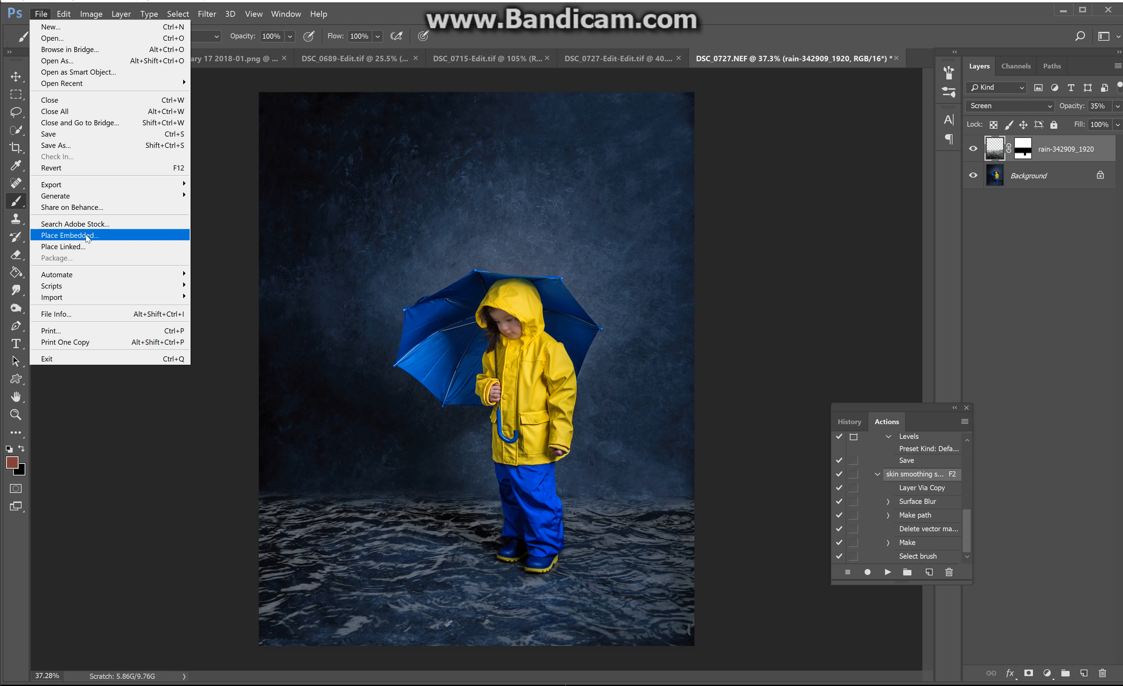
click(70, 236)
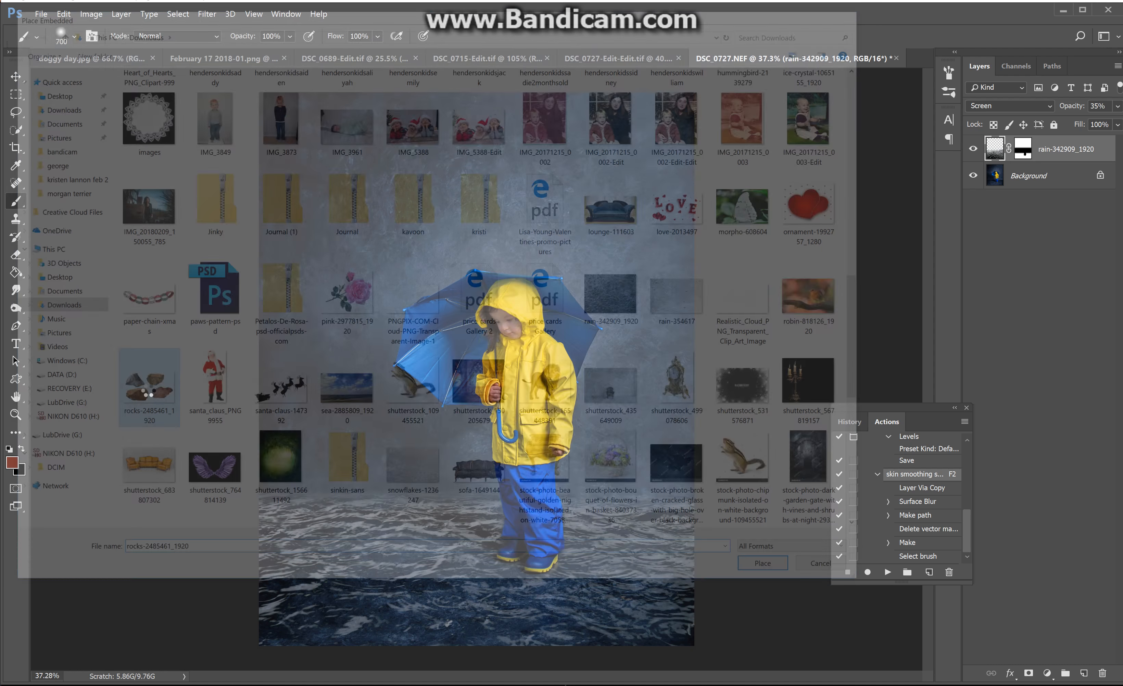
click(762, 563)
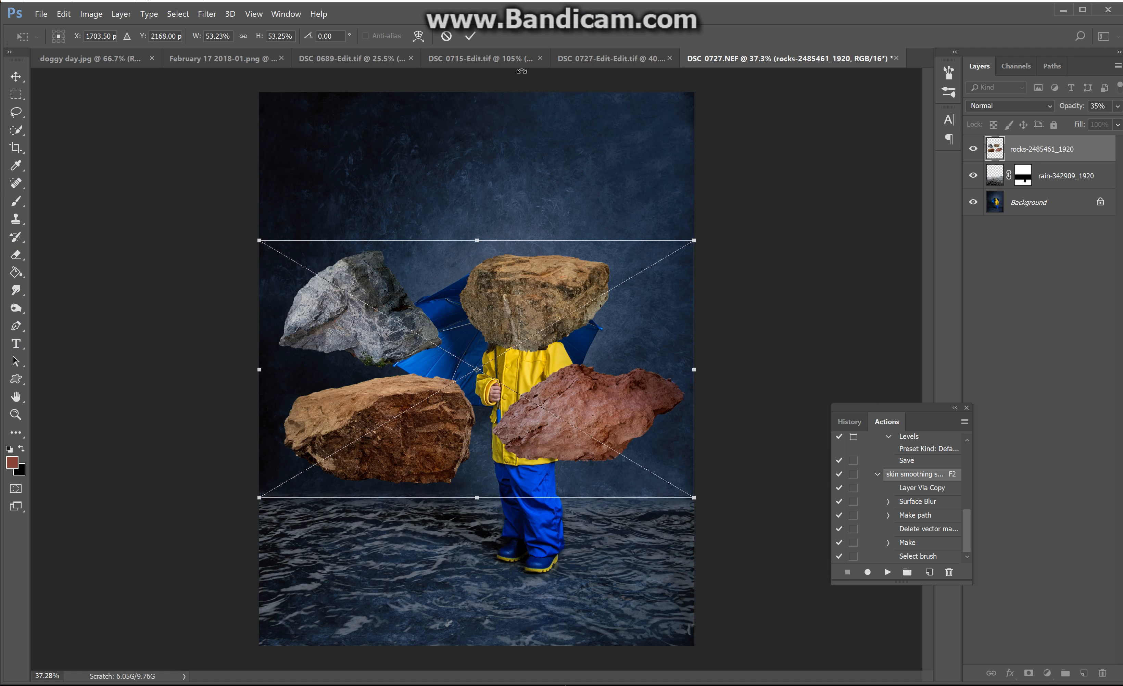
mouse_move(397, 385)
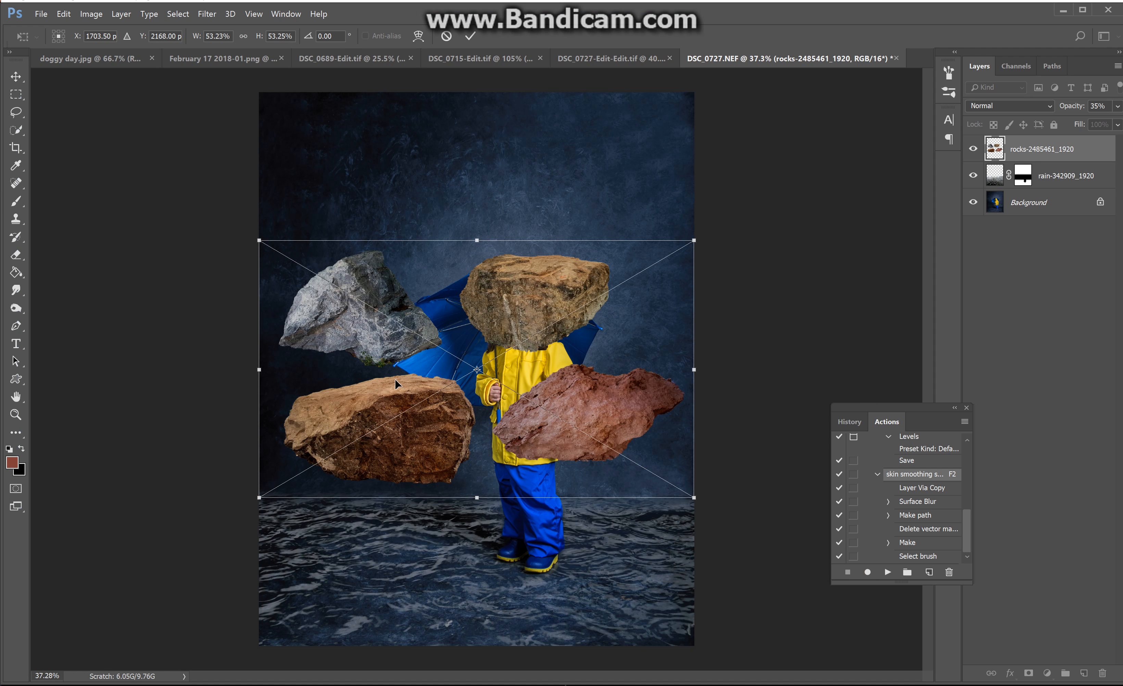
mouse_move(435, 458)
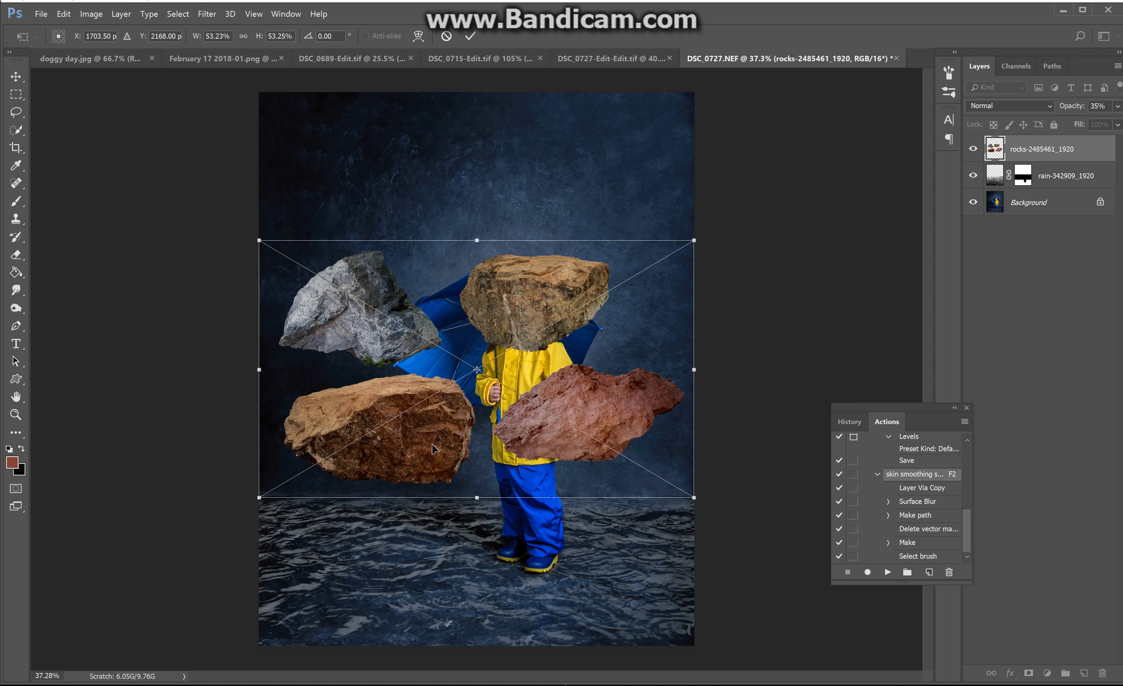
mouse_move(386, 427)
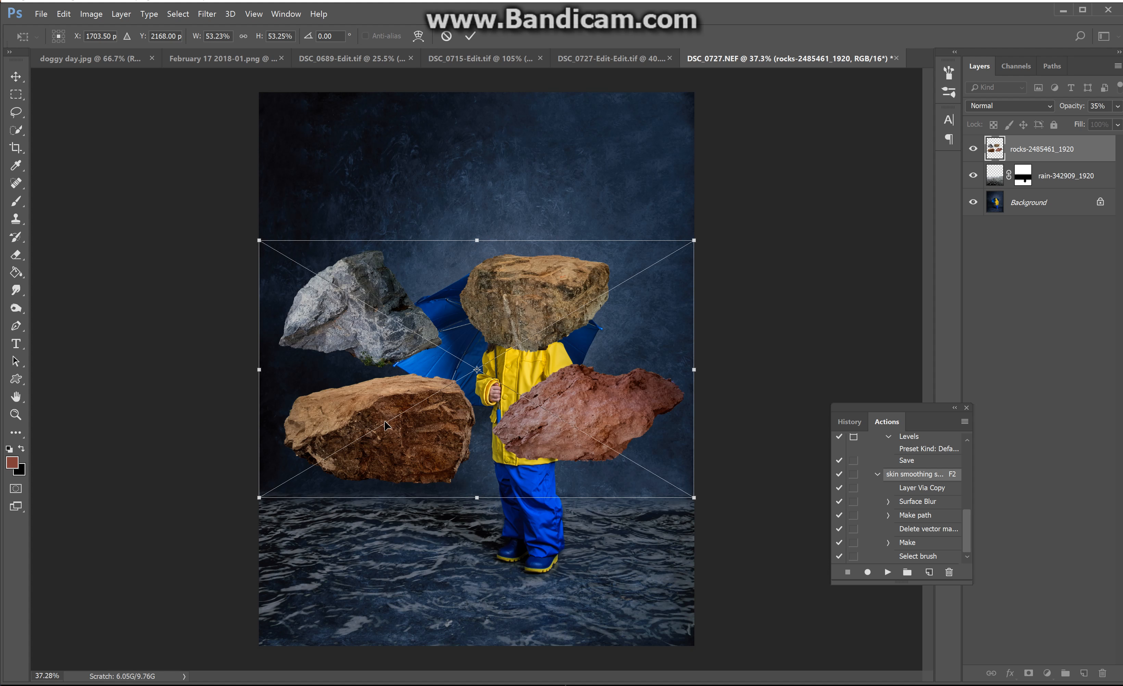
mouse_move(460, 423)
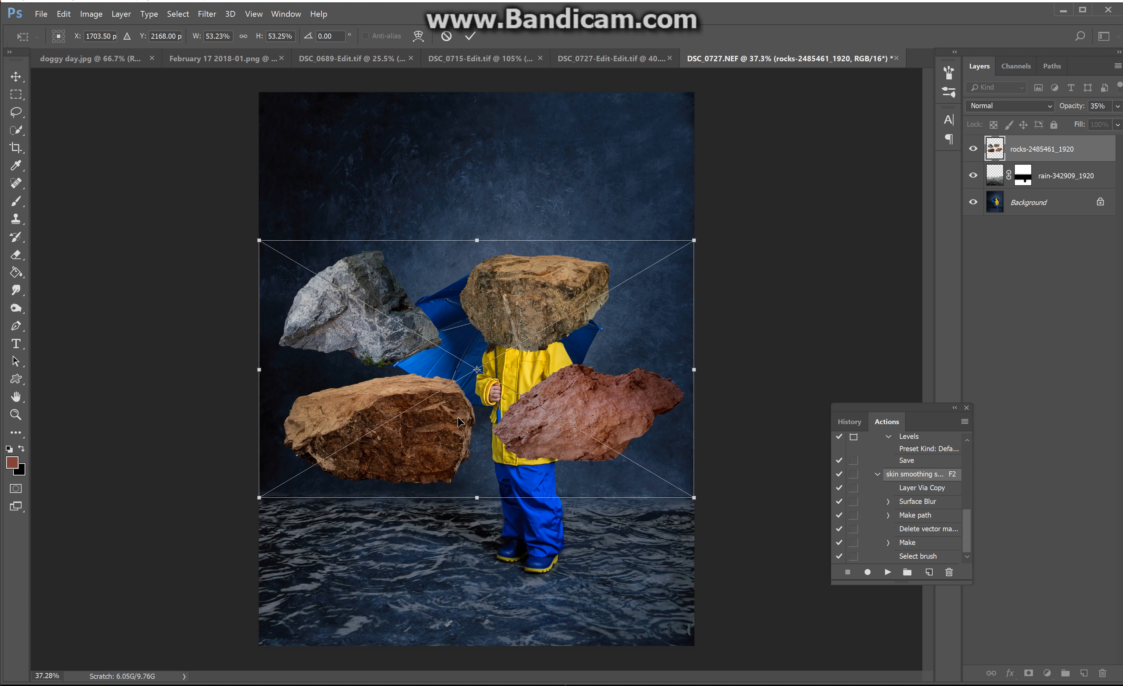
mouse_move(445, 419)
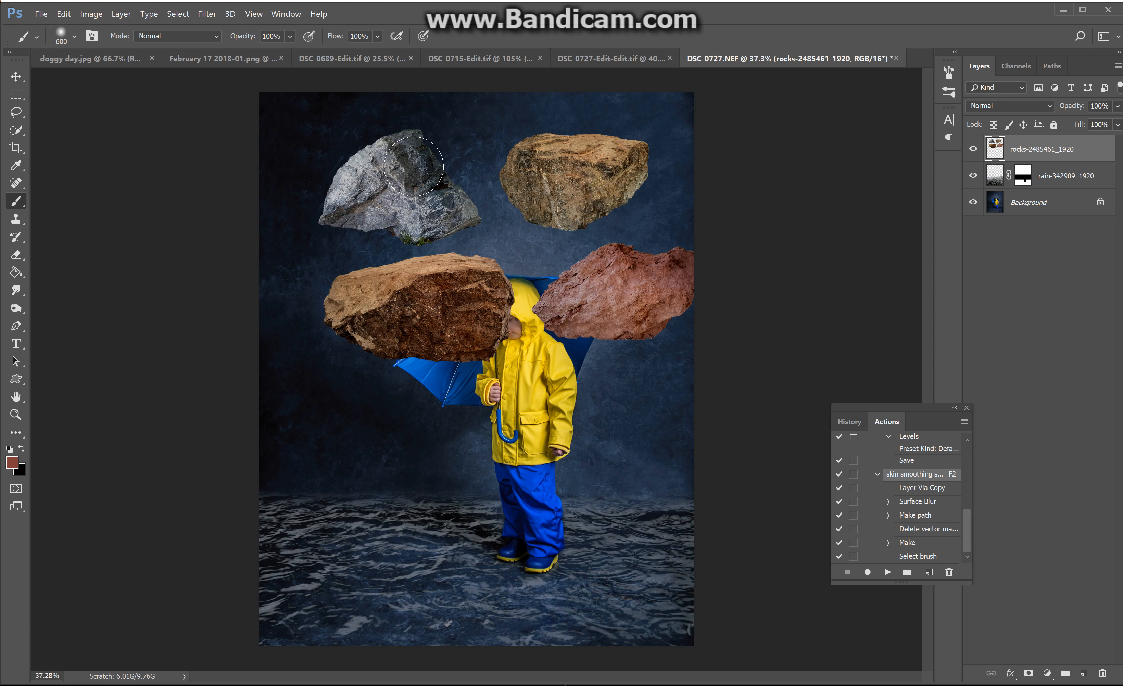
Erase the grey, upper brown and reddish rocks, leaving the single large brown rock.
click(16, 255)
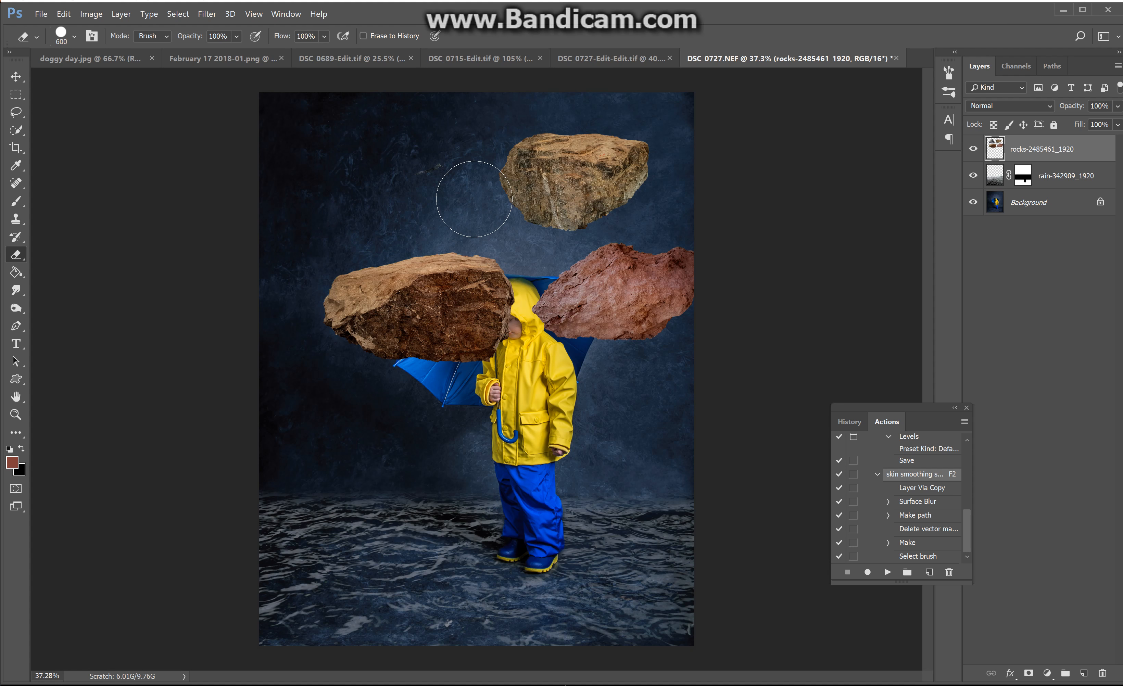
drag(472, 201, 665, 187)
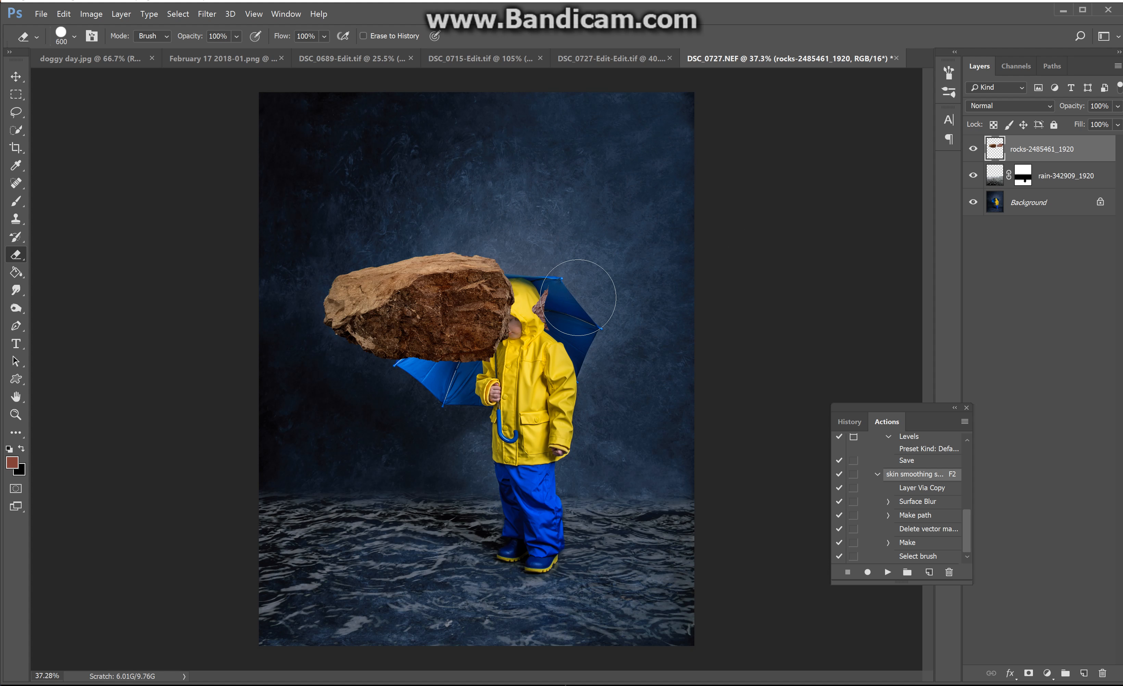
drag(569, 297, 458, 322)
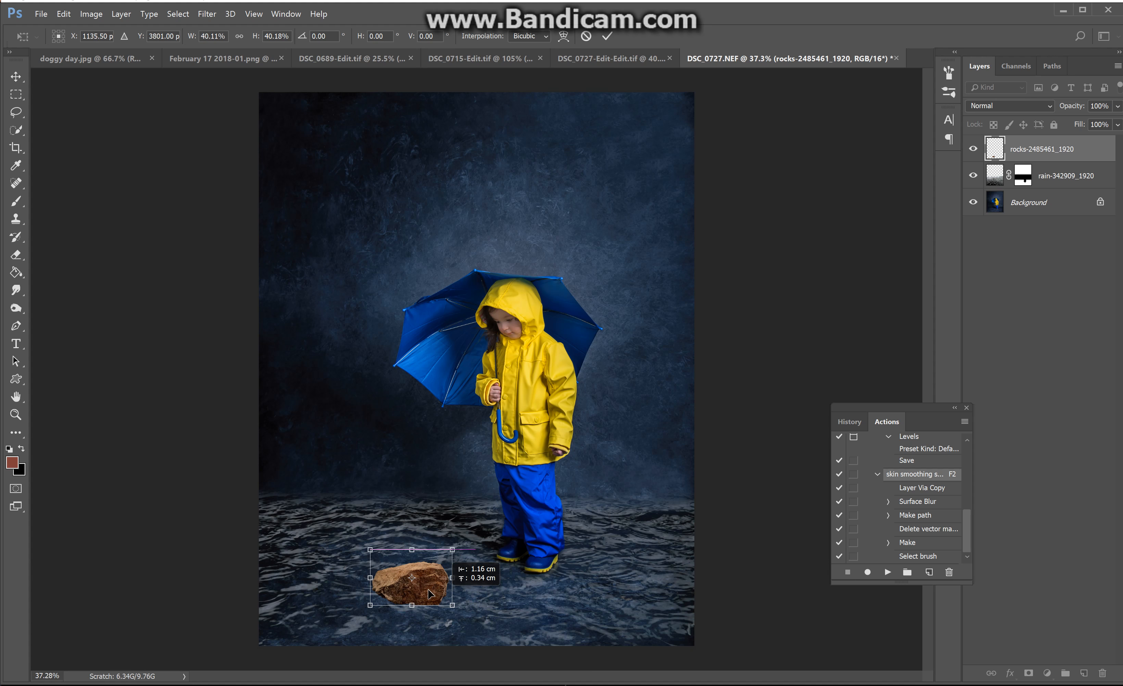
Shrink the brown rock onto the water left of the child's boots and pick the Burn tool.
drag(411, 576, 372, 577)
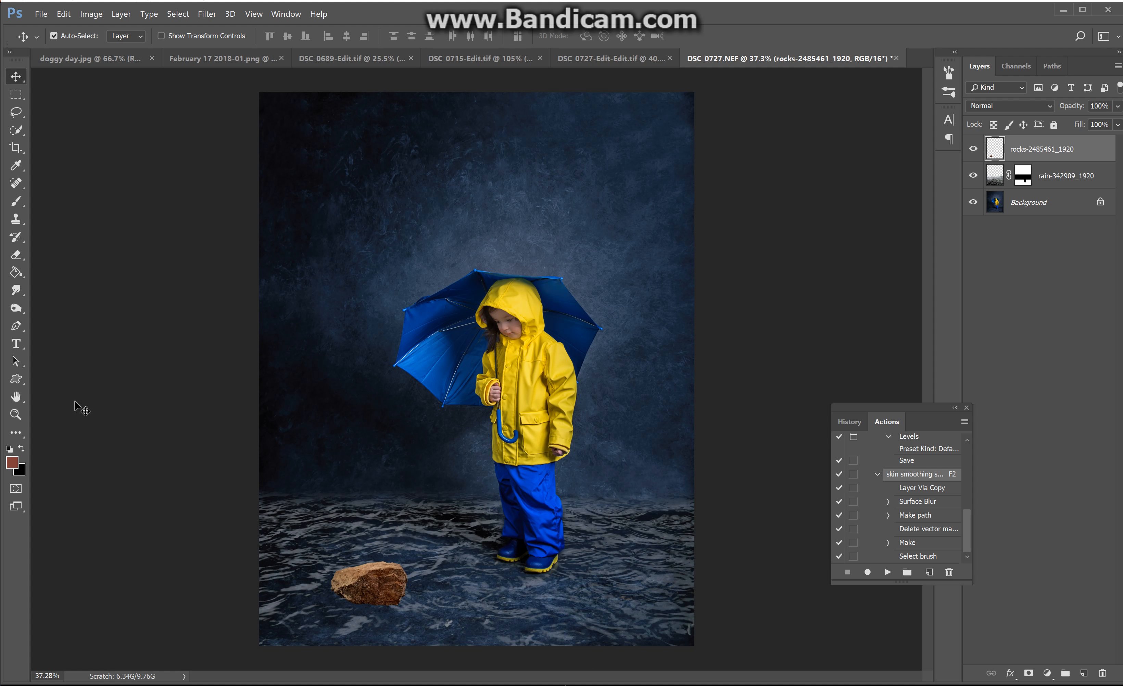
click(16, 308)
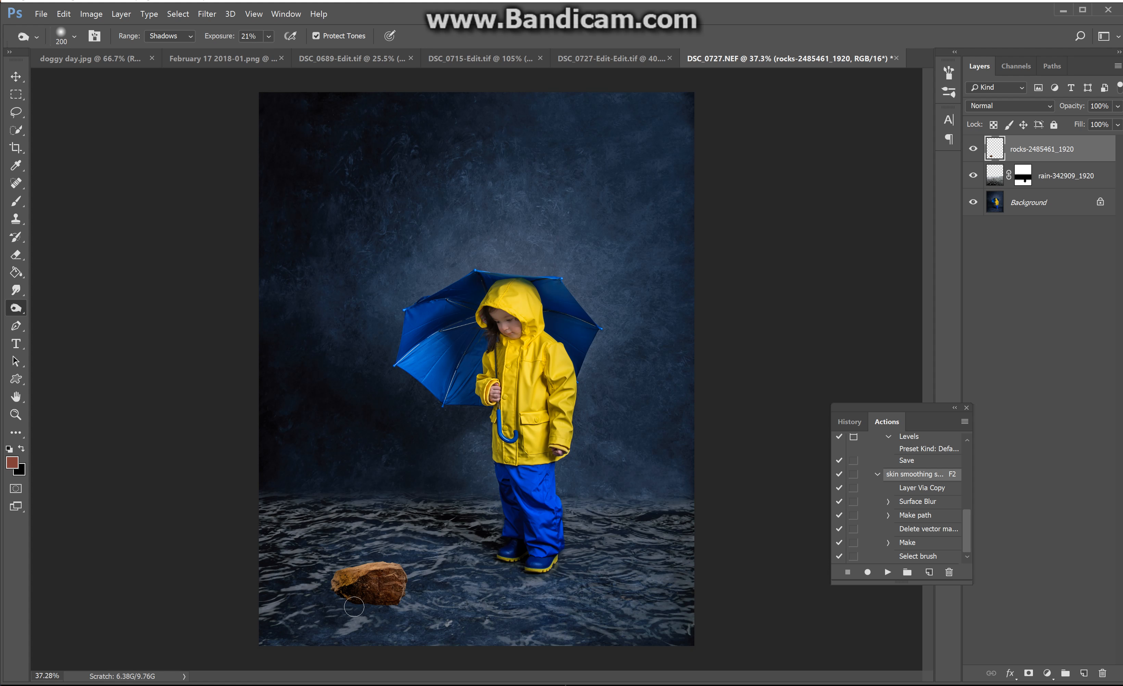
mouse_move(404, 548)
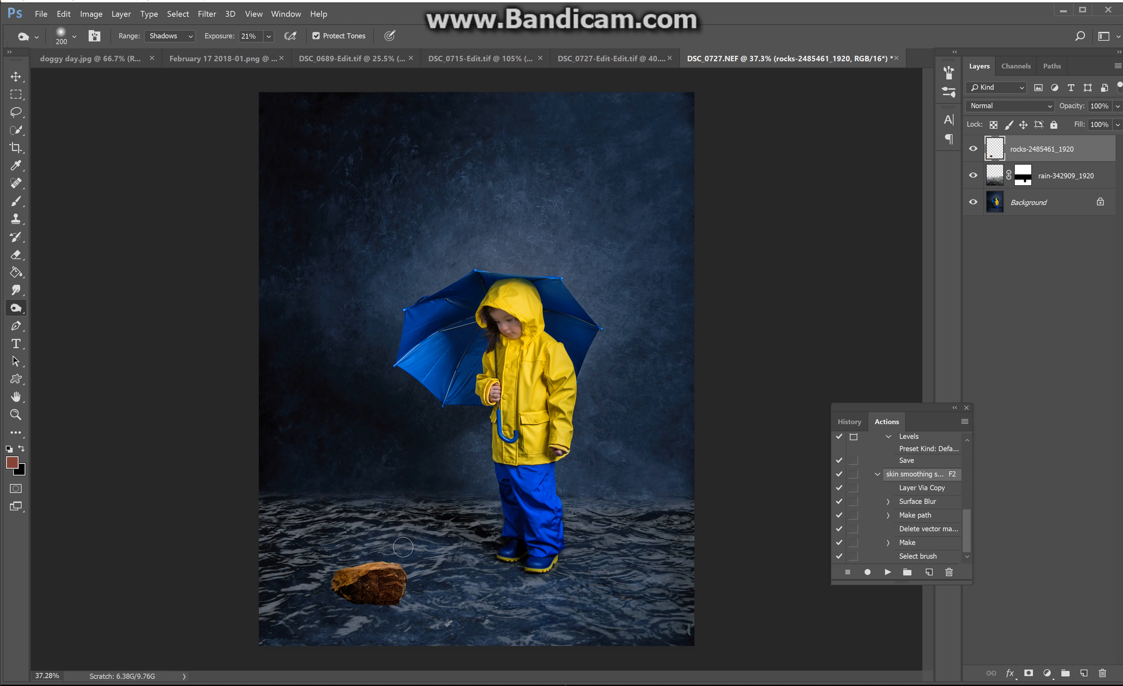
mouse_move(282, 627)
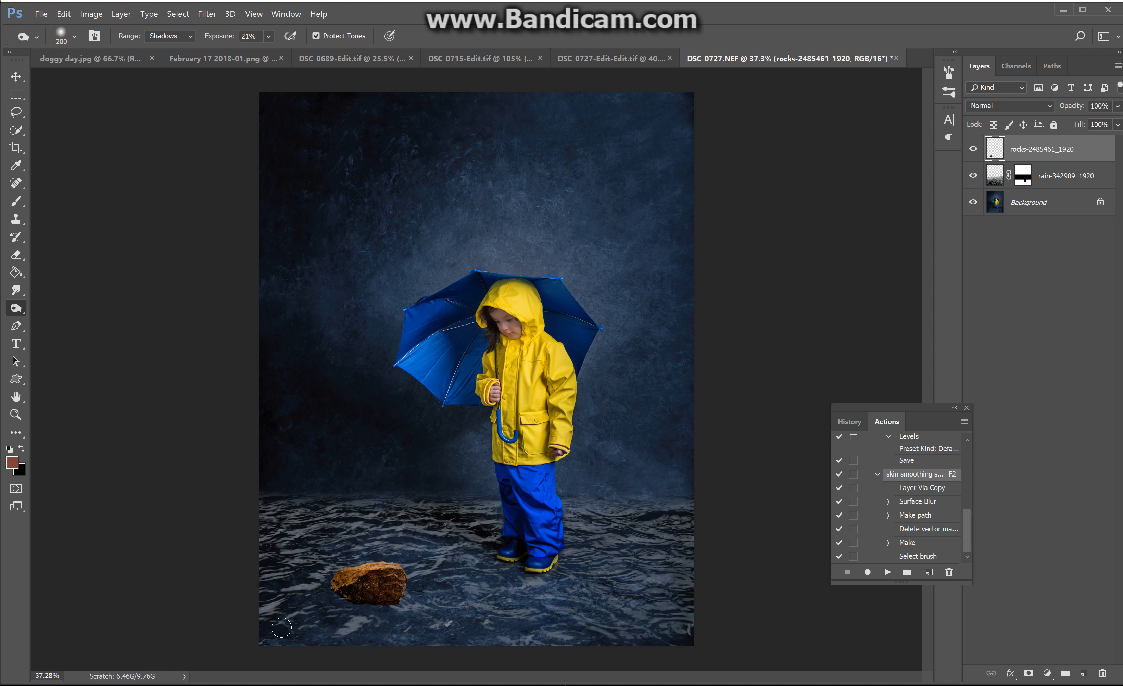
Begin bringing another image into the composition from the File menu.
click(42, 14)
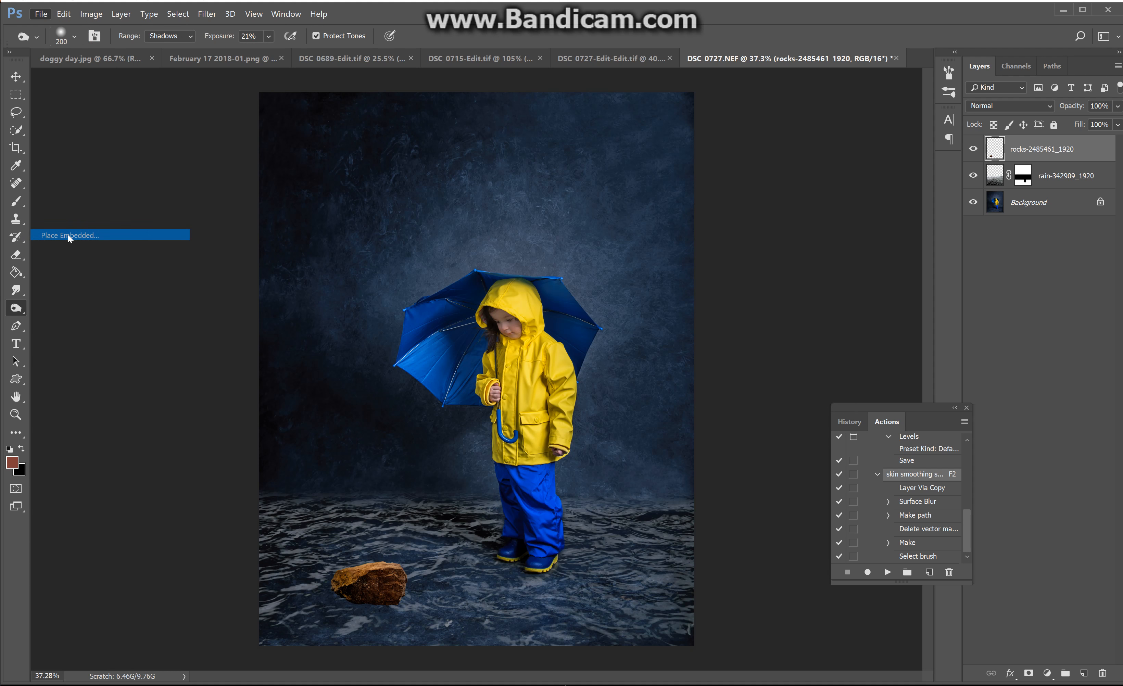
Start Place Embedded and scroll through Downloads toward the tree-frog image.
click(70, 236)
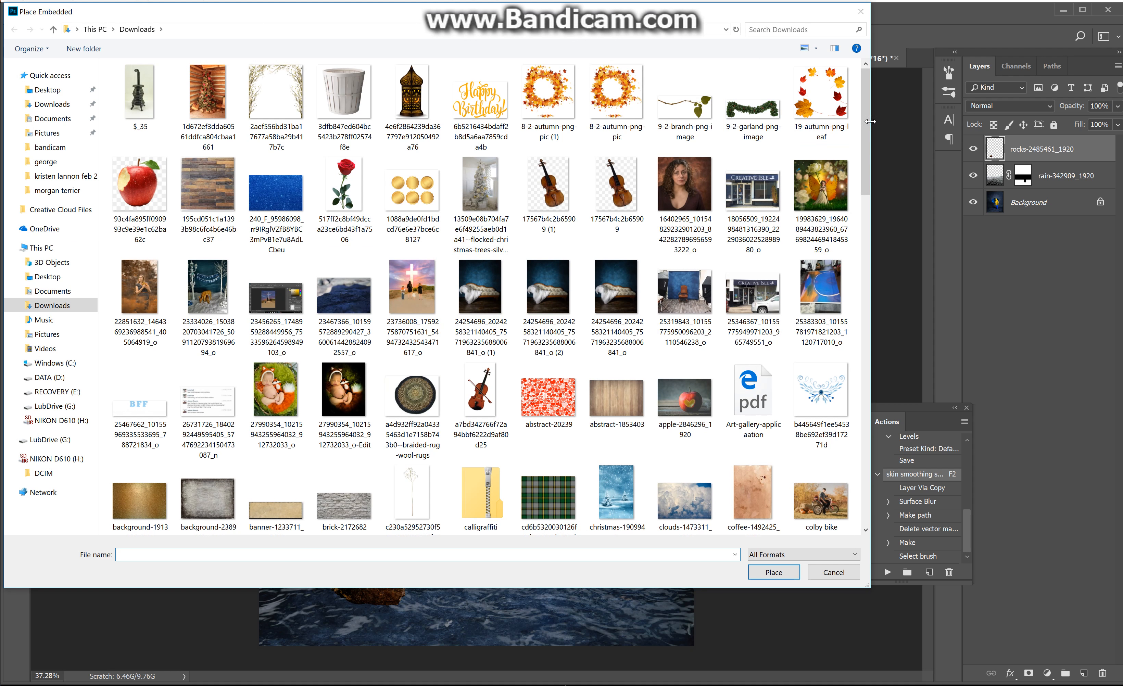
scroll(down, 3)
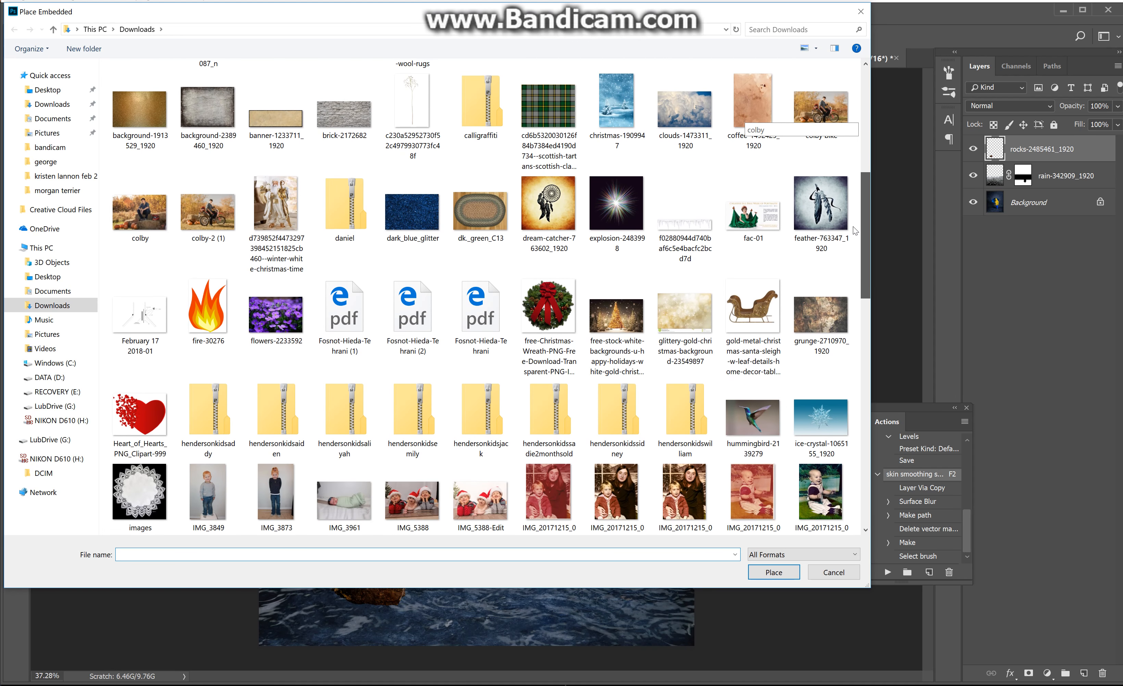
scroll(down, 3)
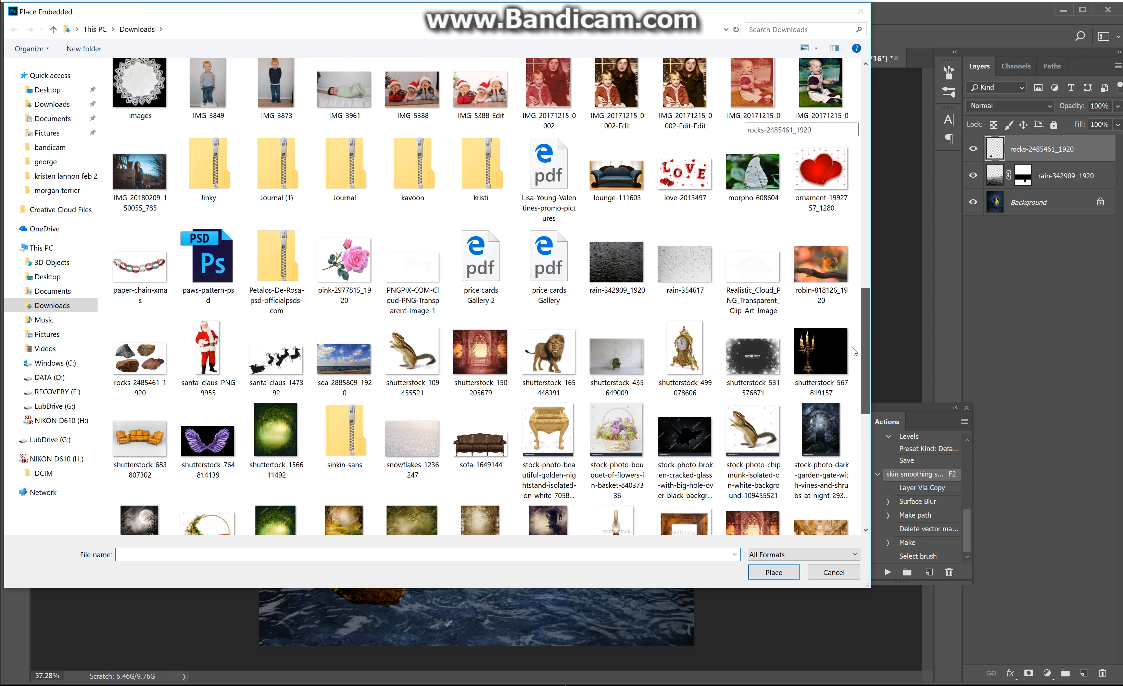
scroll(down, 3)
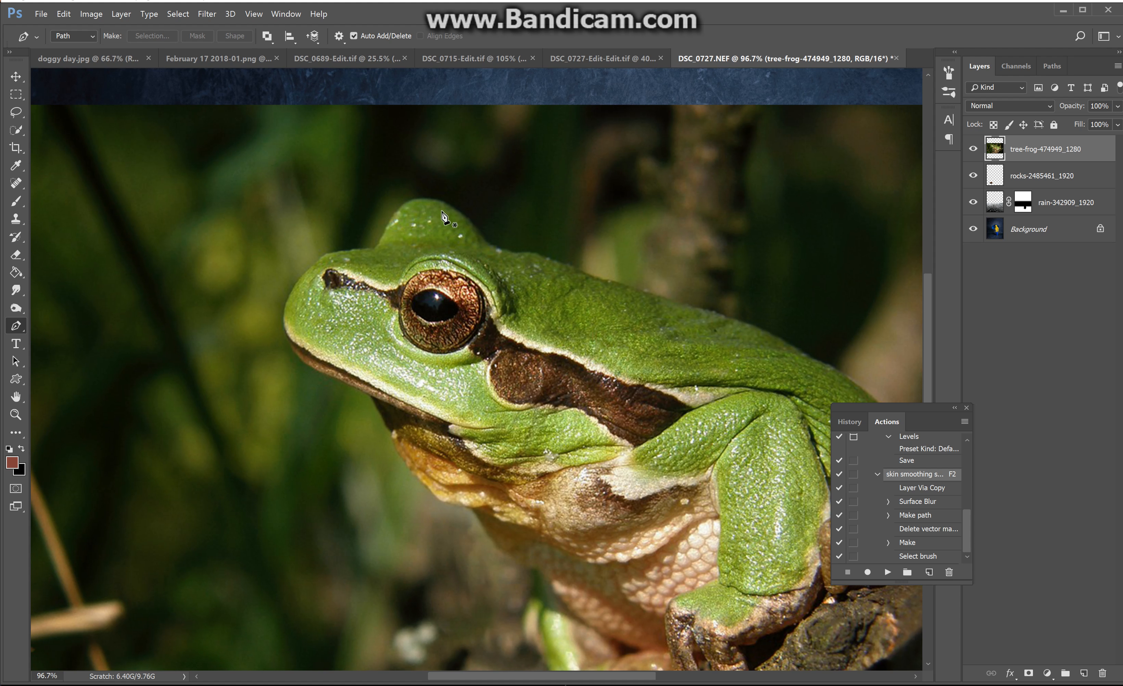
mouse_move(377, 260)
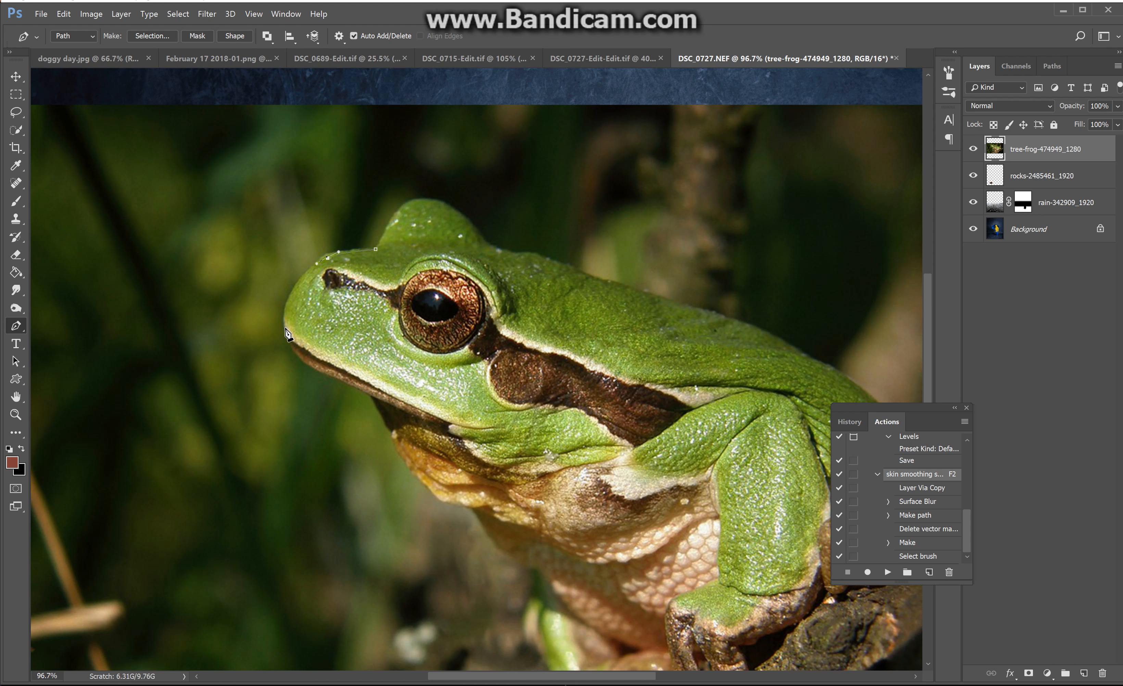
Place Pen-tool anchor points on the frog's snout and jaw to begin the outline path.
click(291, 326)
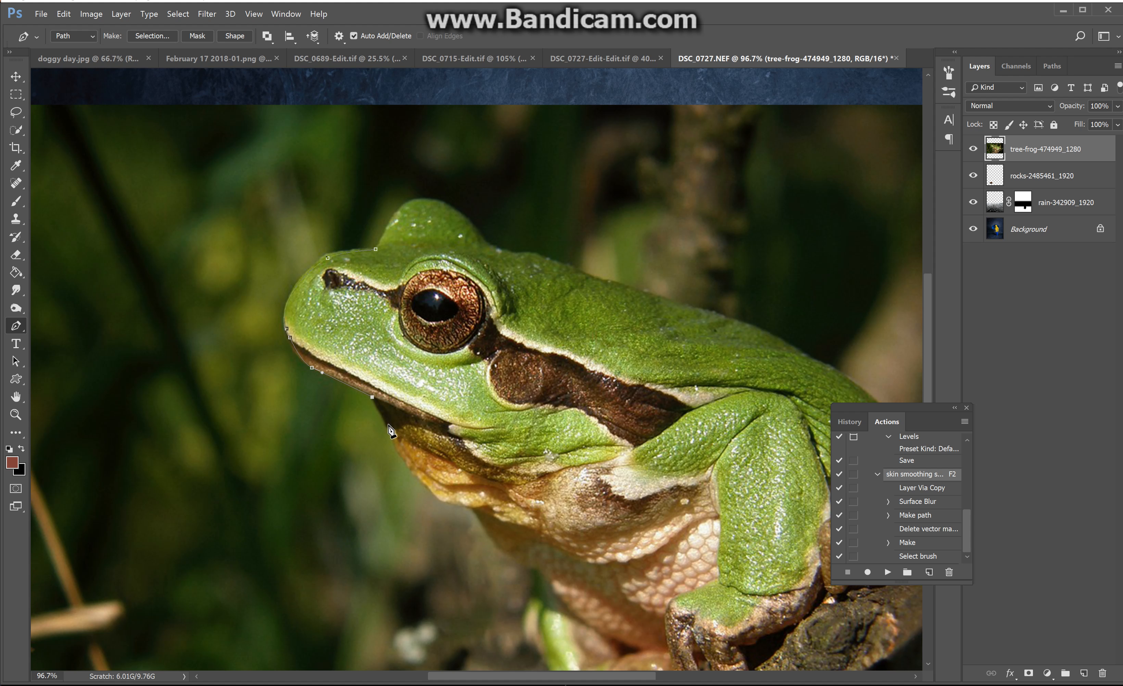
click(433, 492)
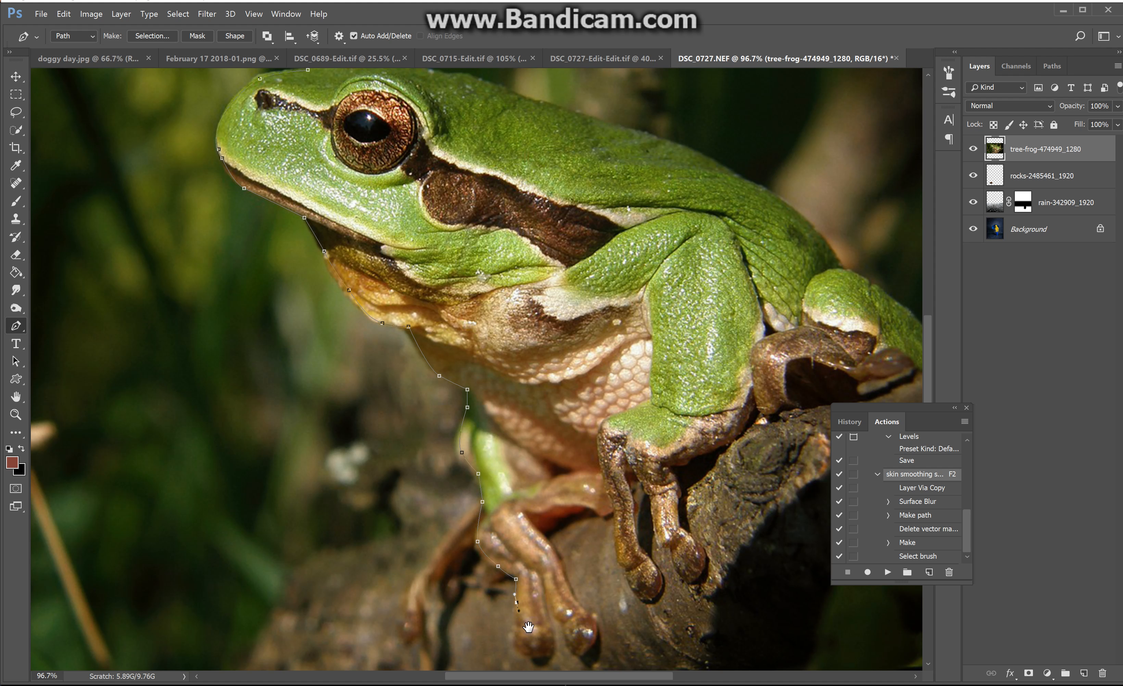
scroll(down, 3)
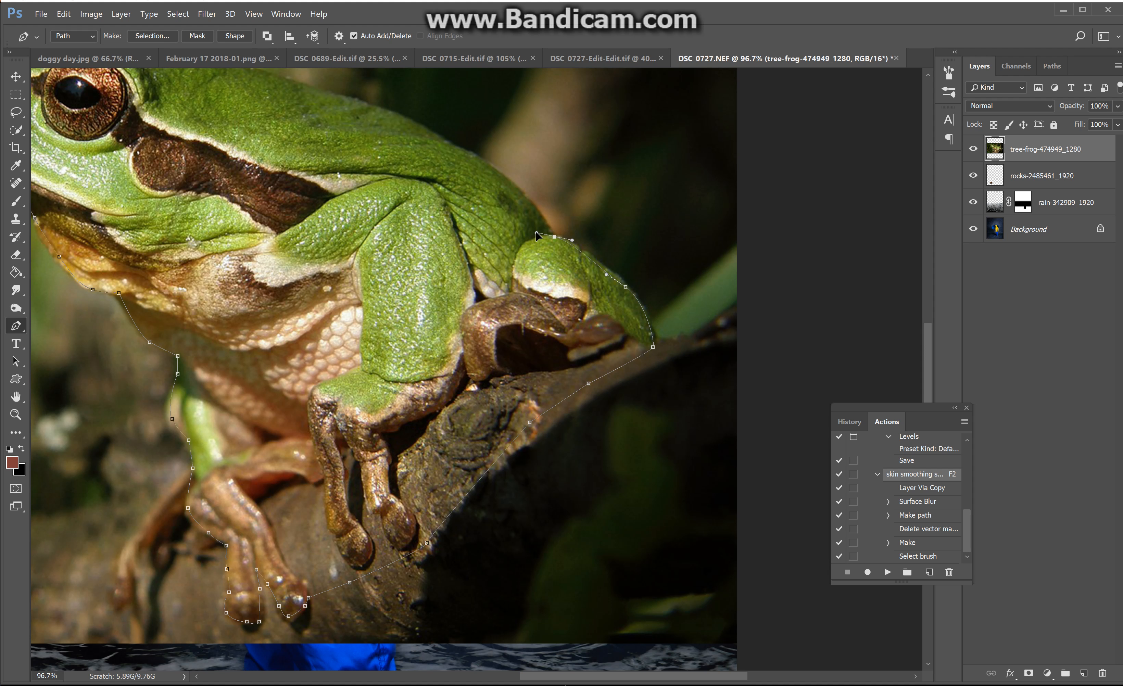
mouse_move(547, 226)
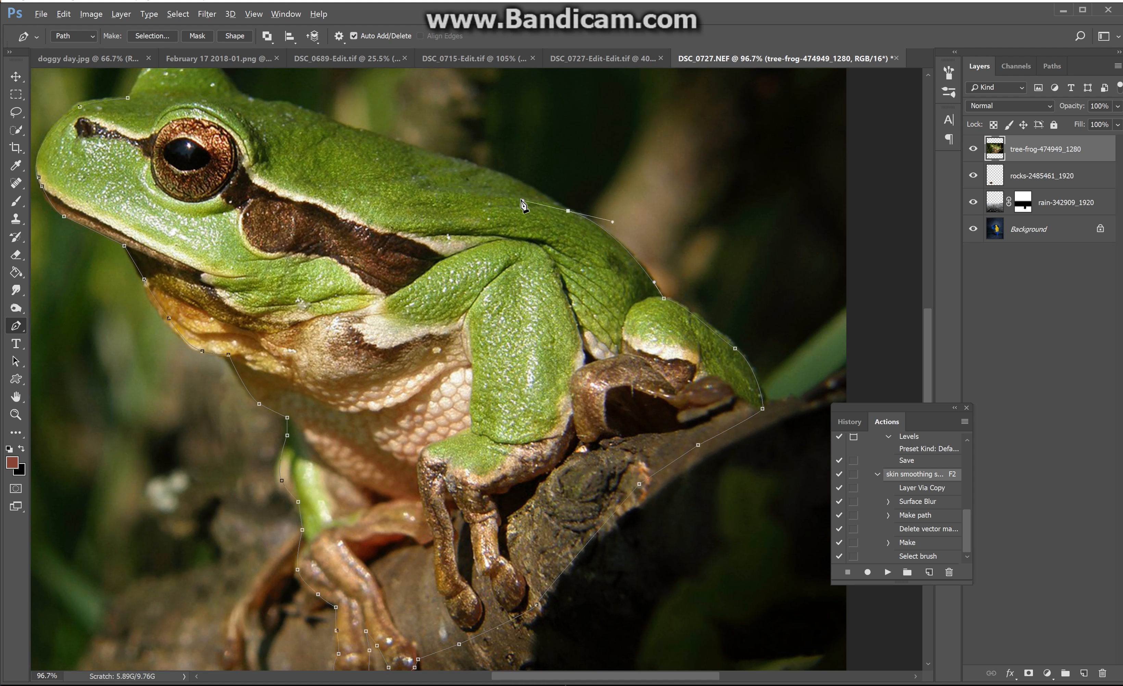
mouse_move(523, 211)
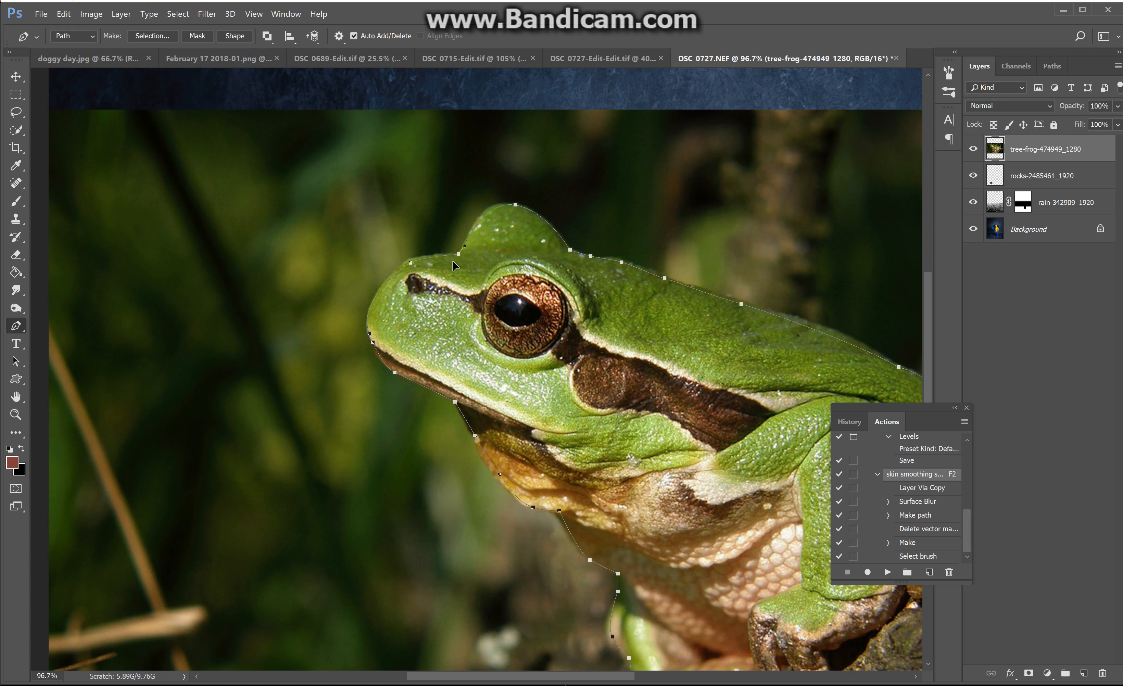
Convert the frog path to a 0.4 px feathered selection and apply it as a layer mask.
right_click(454, 266)
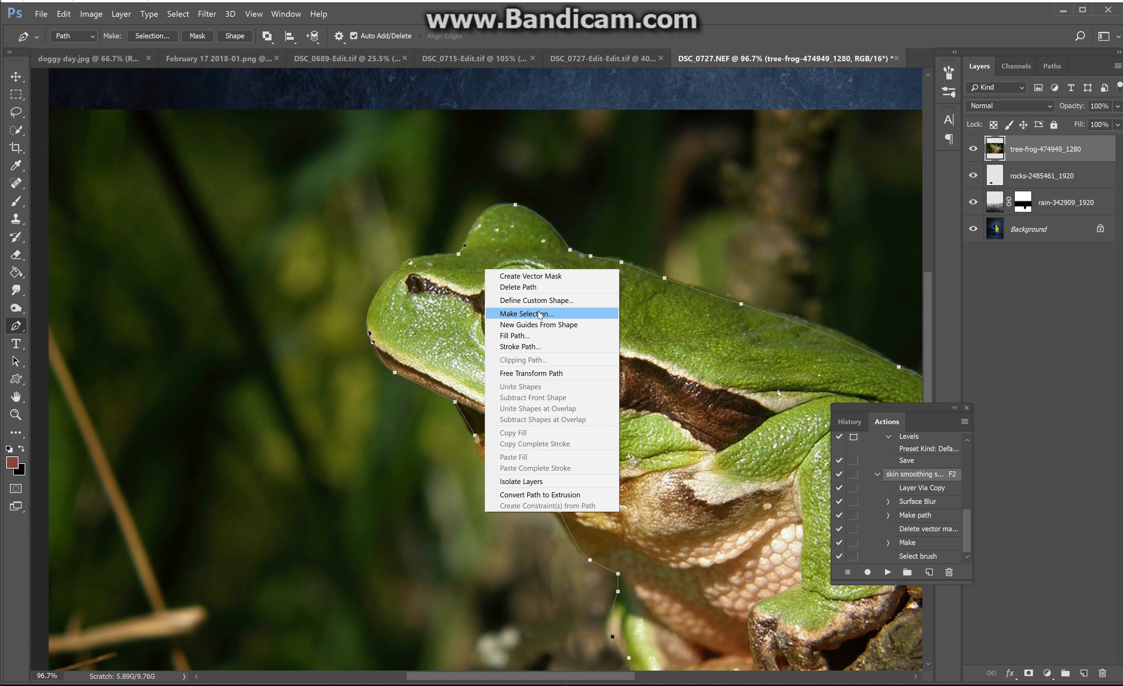
click(536, 313)
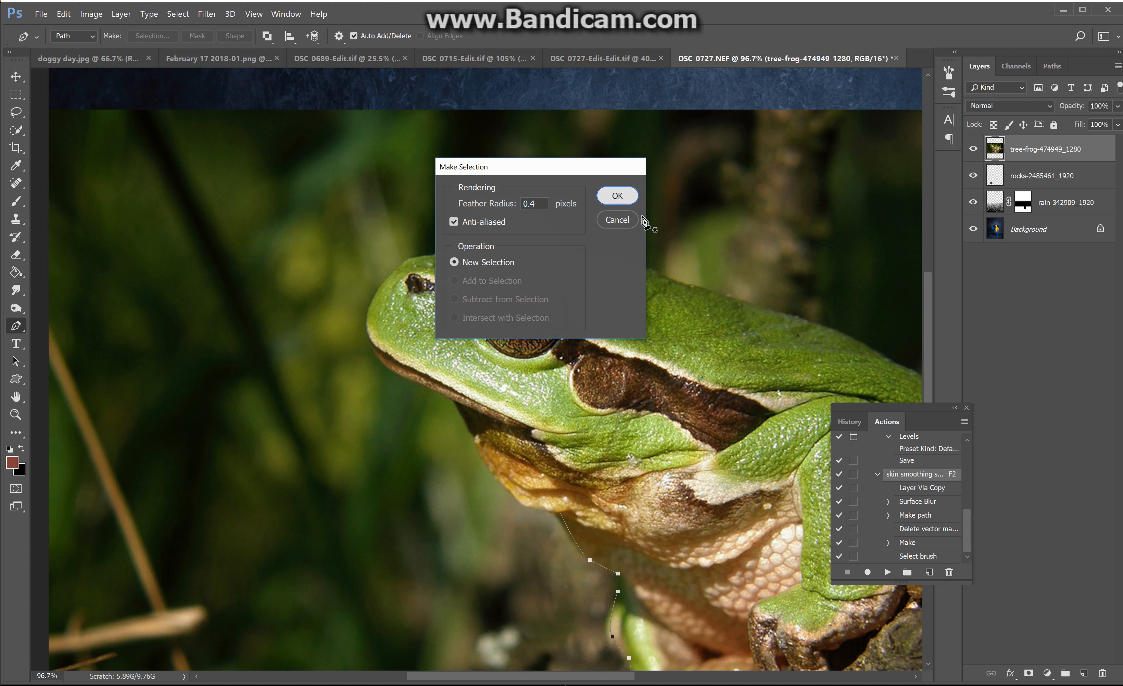
click(617, 196)
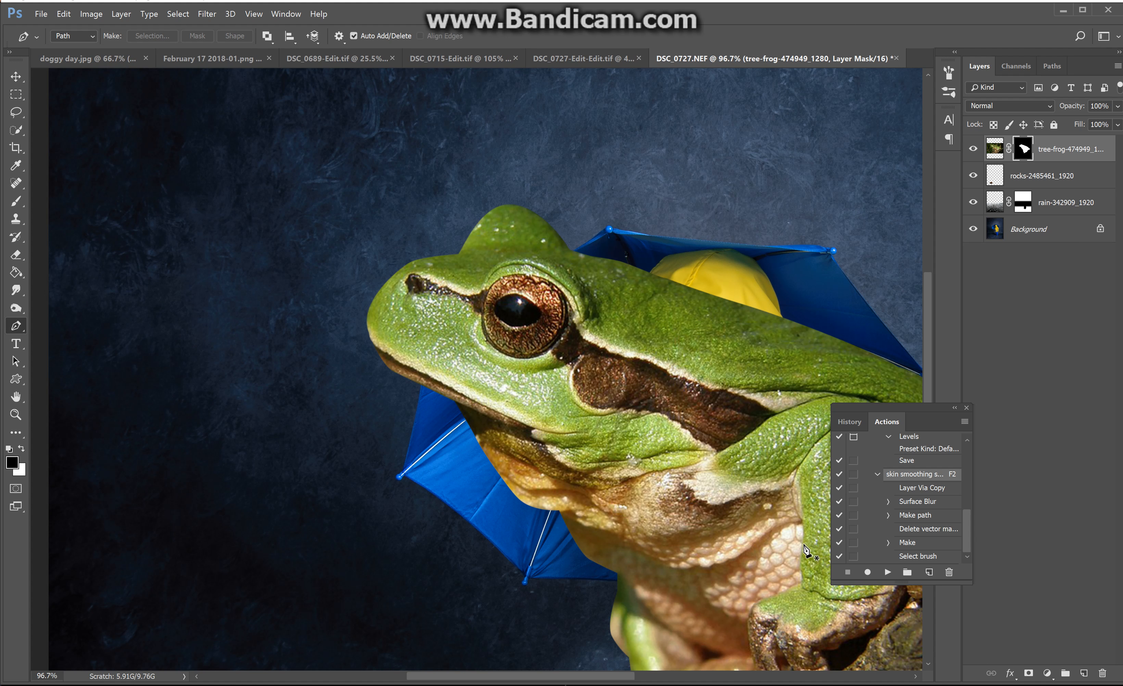
click(967, 408)
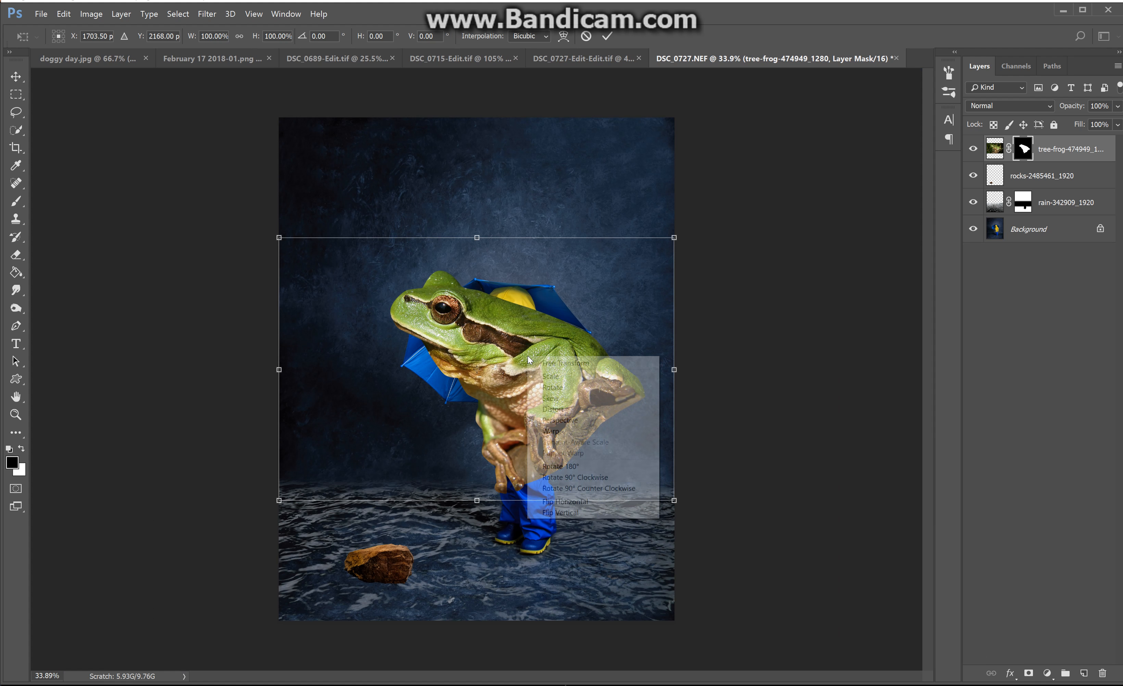
Flip the frog horizontally, shrink and tilt it, and seat it on the brown rock.
click(565, 501)
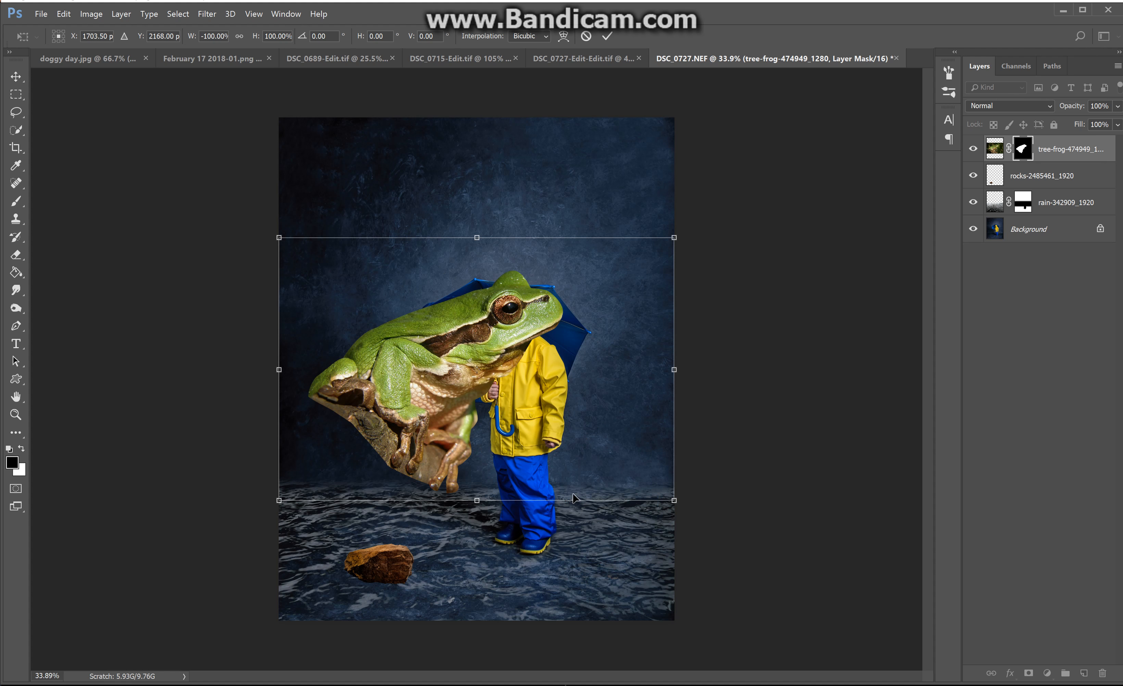
drag(672, 238, 630, 188)
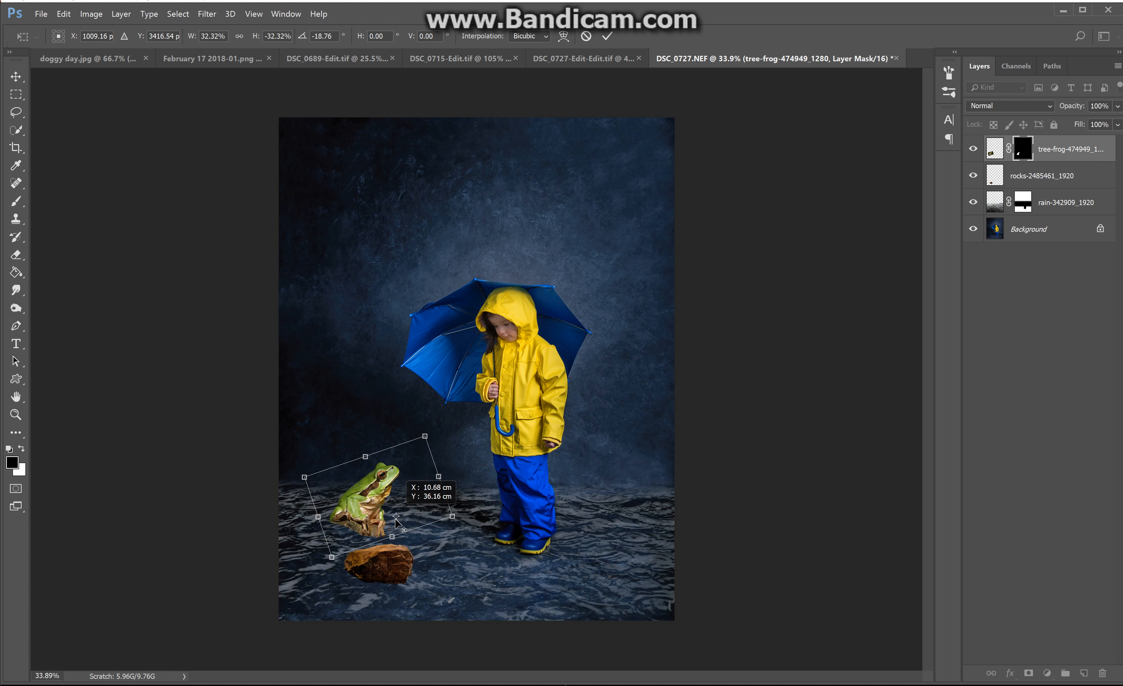
drag(394, 501, 394, 530)
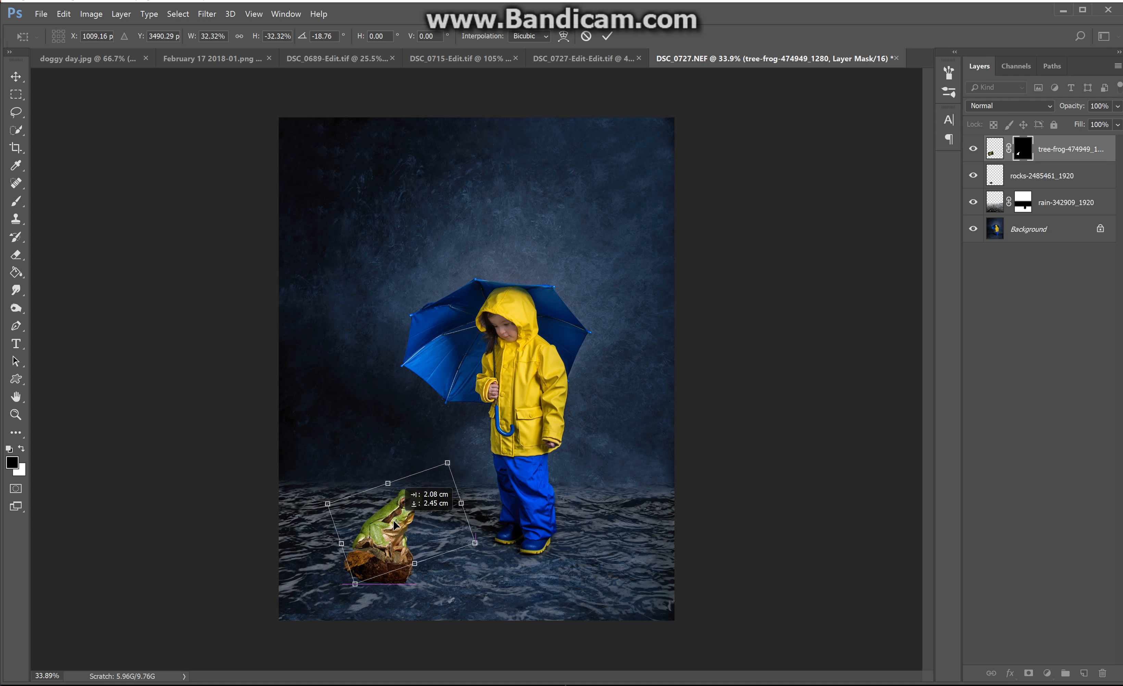
drag(426, 483, 441, 496)
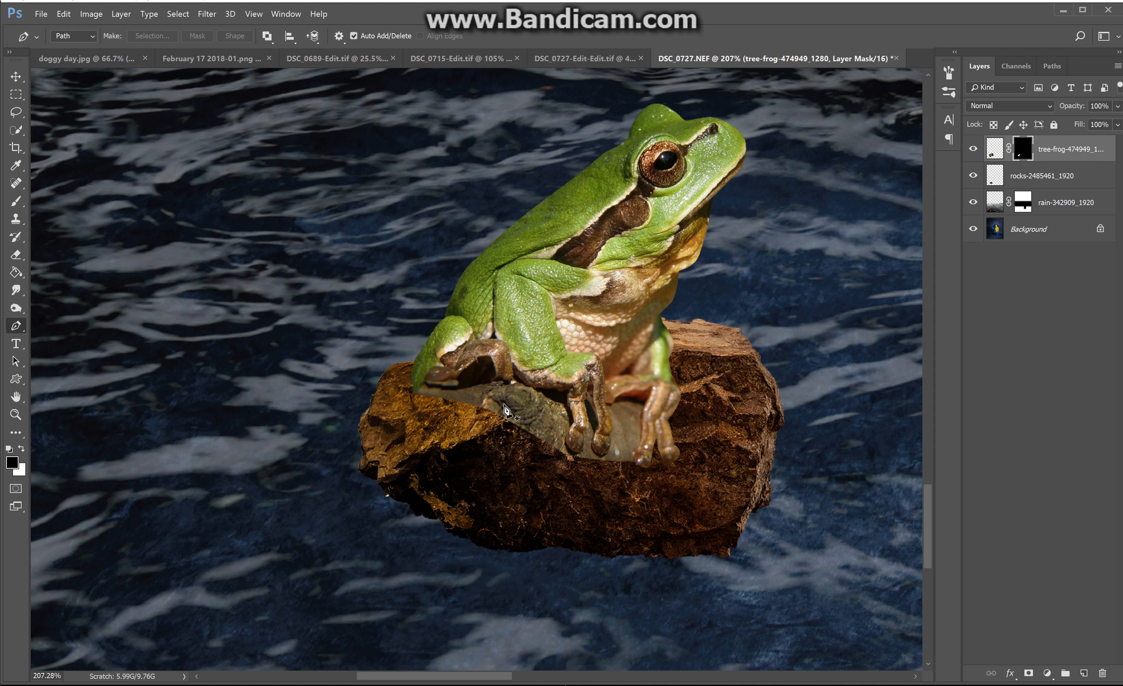
Pick the Eraser with a large, fully soft tip to blend the branch remnant under the frog.
click(16, 255)
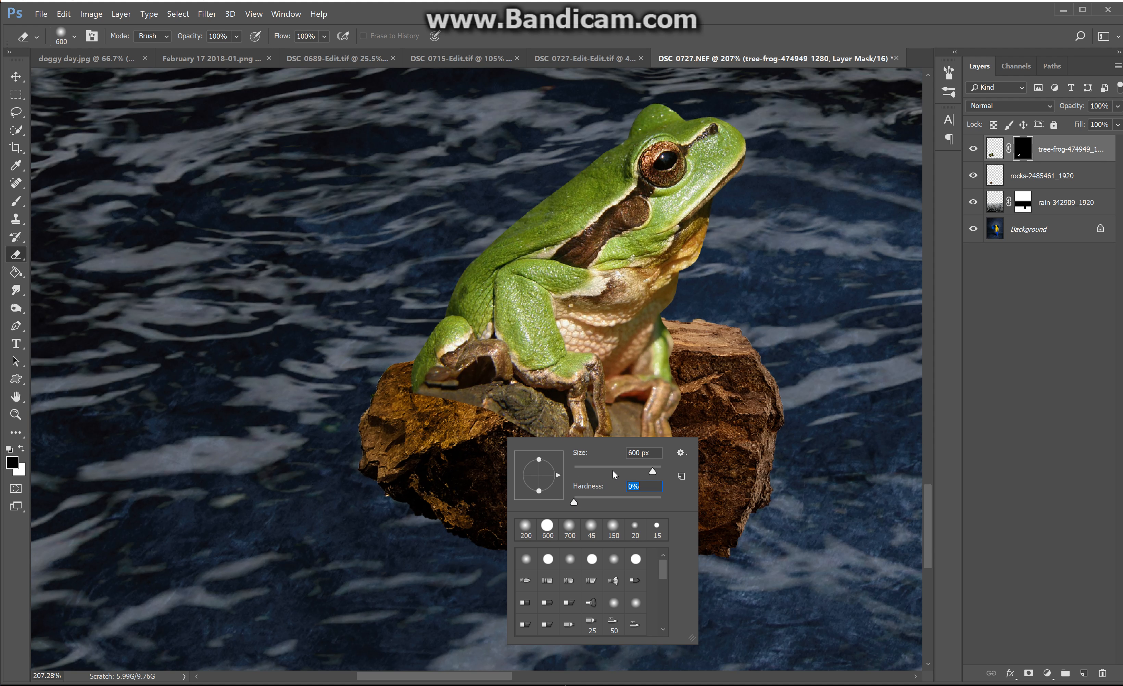
drag(652, 470, 612, 470)
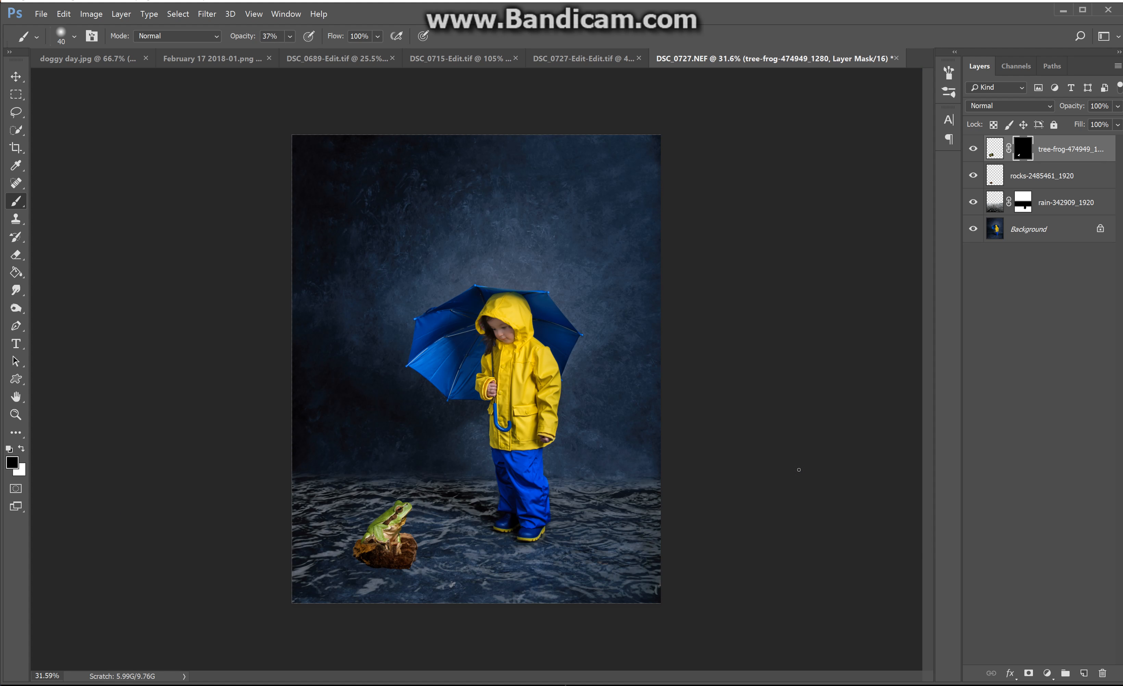
mouse_move(842, 504)
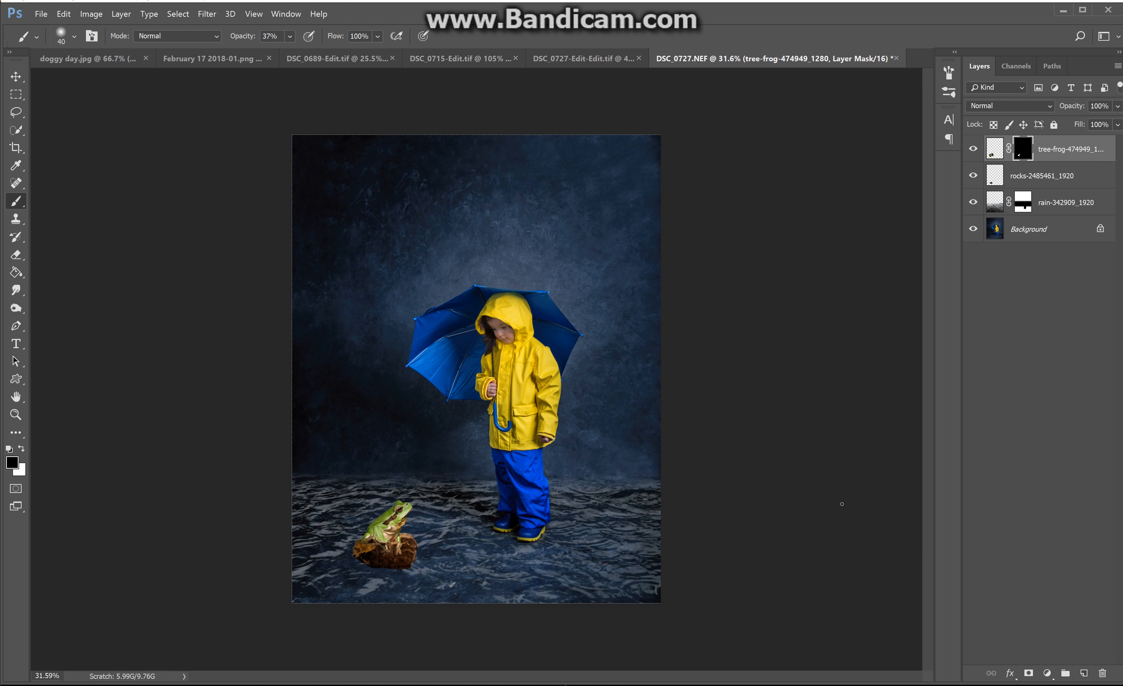